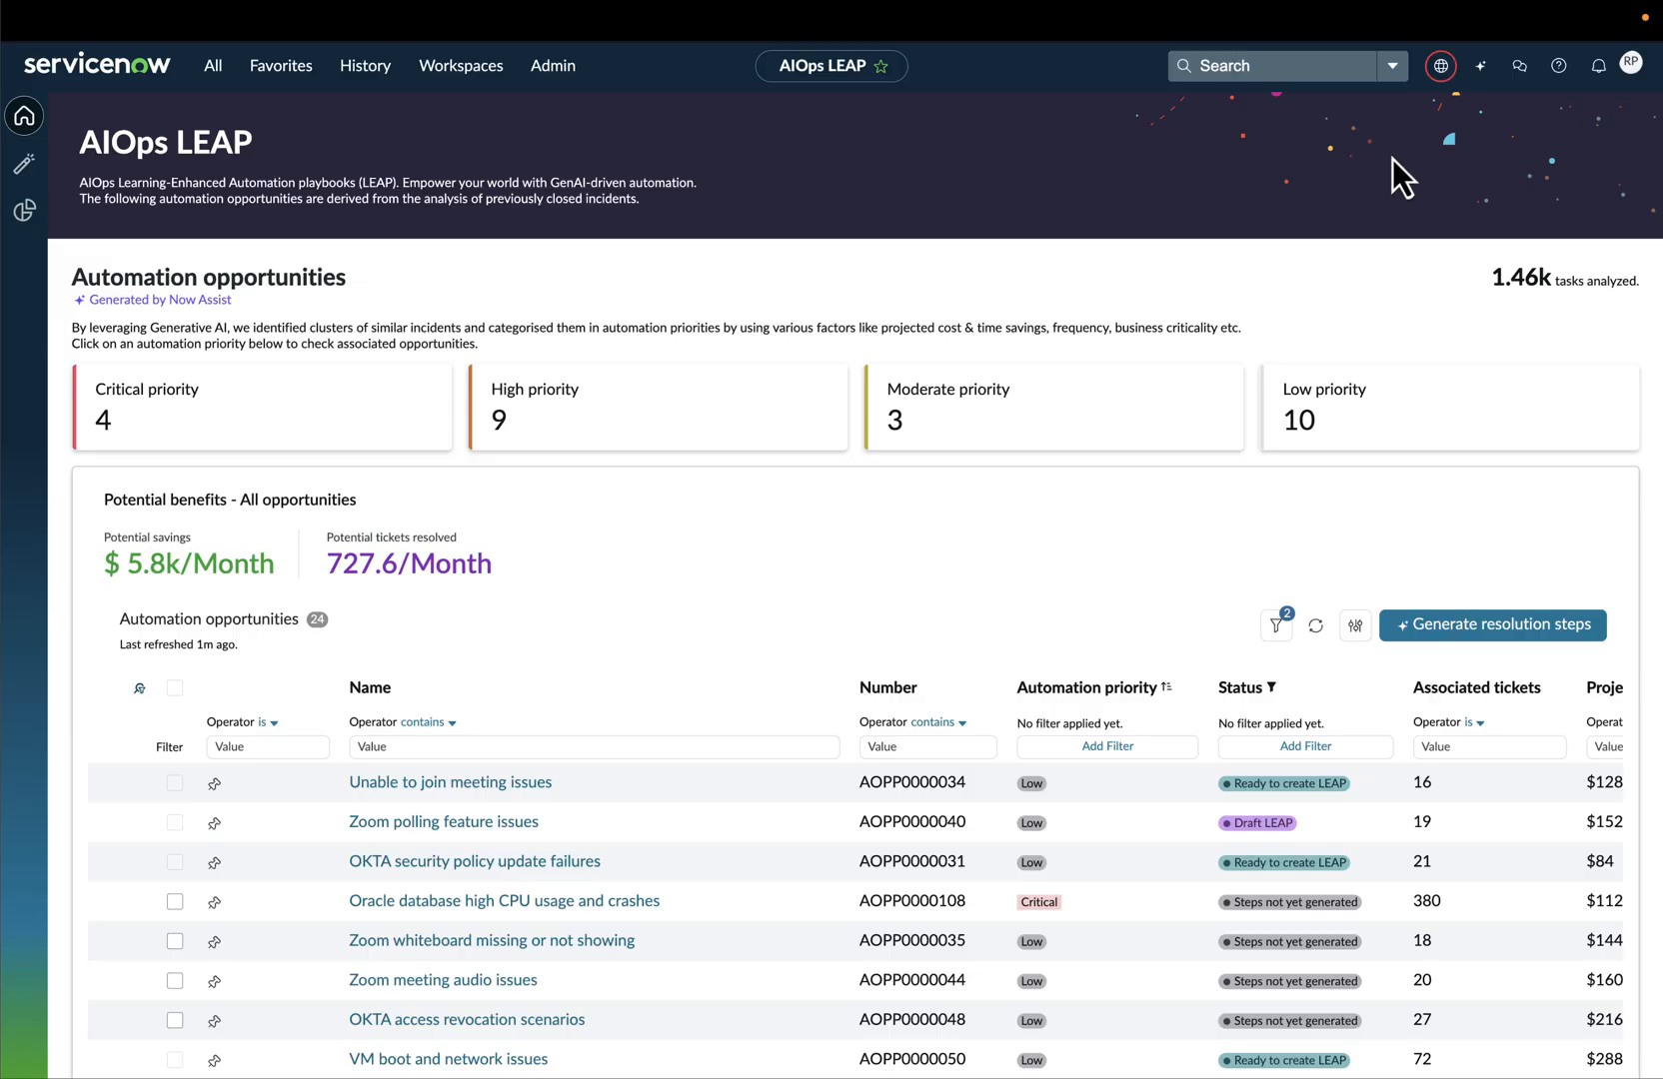
mouse_move(728, 564)
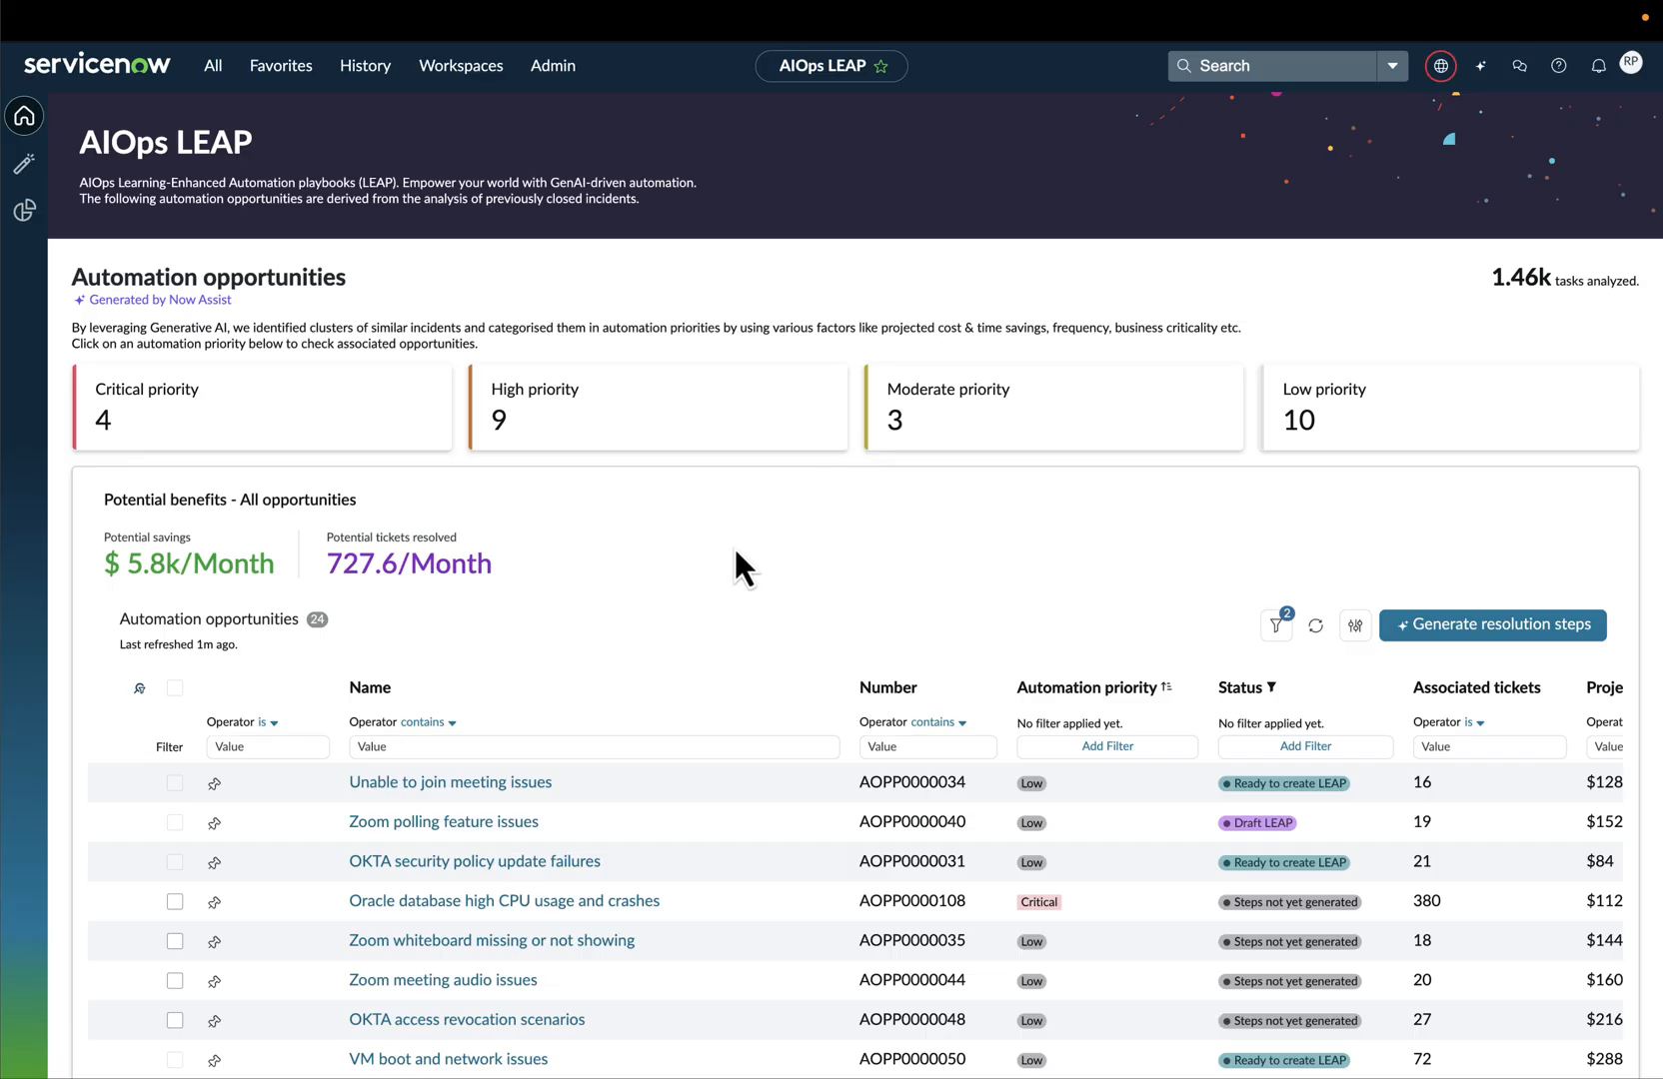
mouse_move(1484, 424)
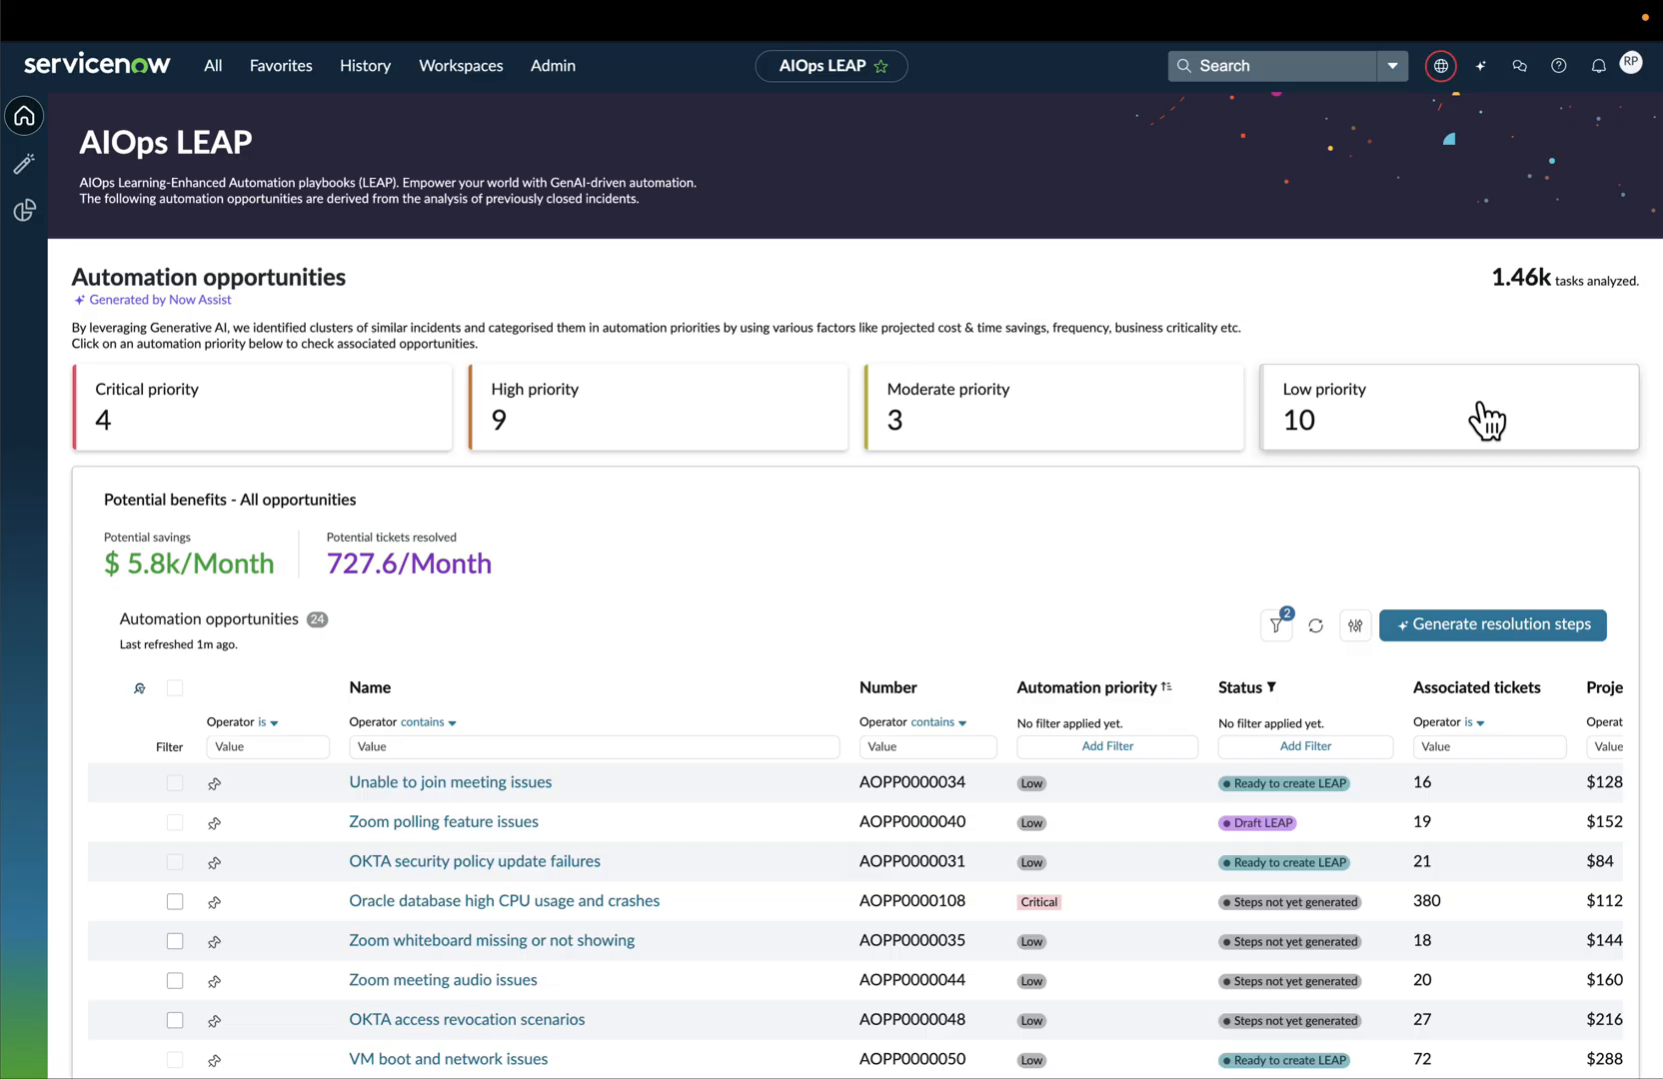
mouse_move(959, 540)
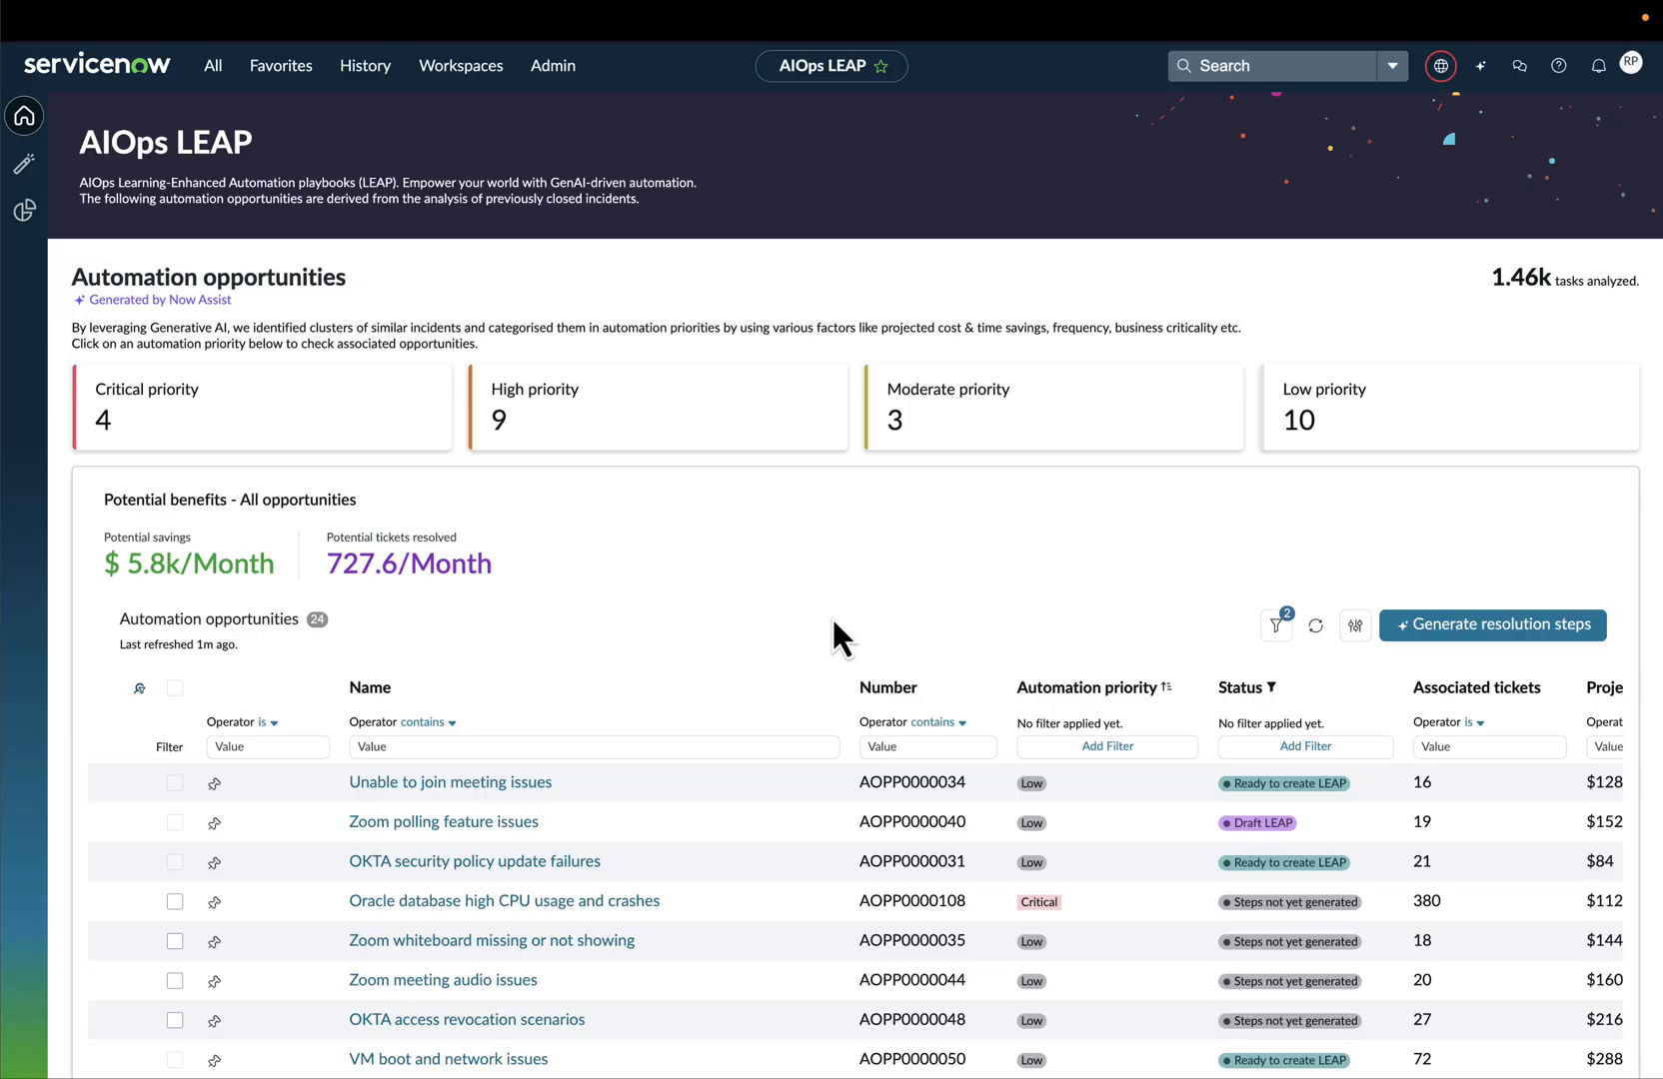
Open the 'Oracle database high CPU usage and crashes' opportunity and check its related records
scroll(down, 3)
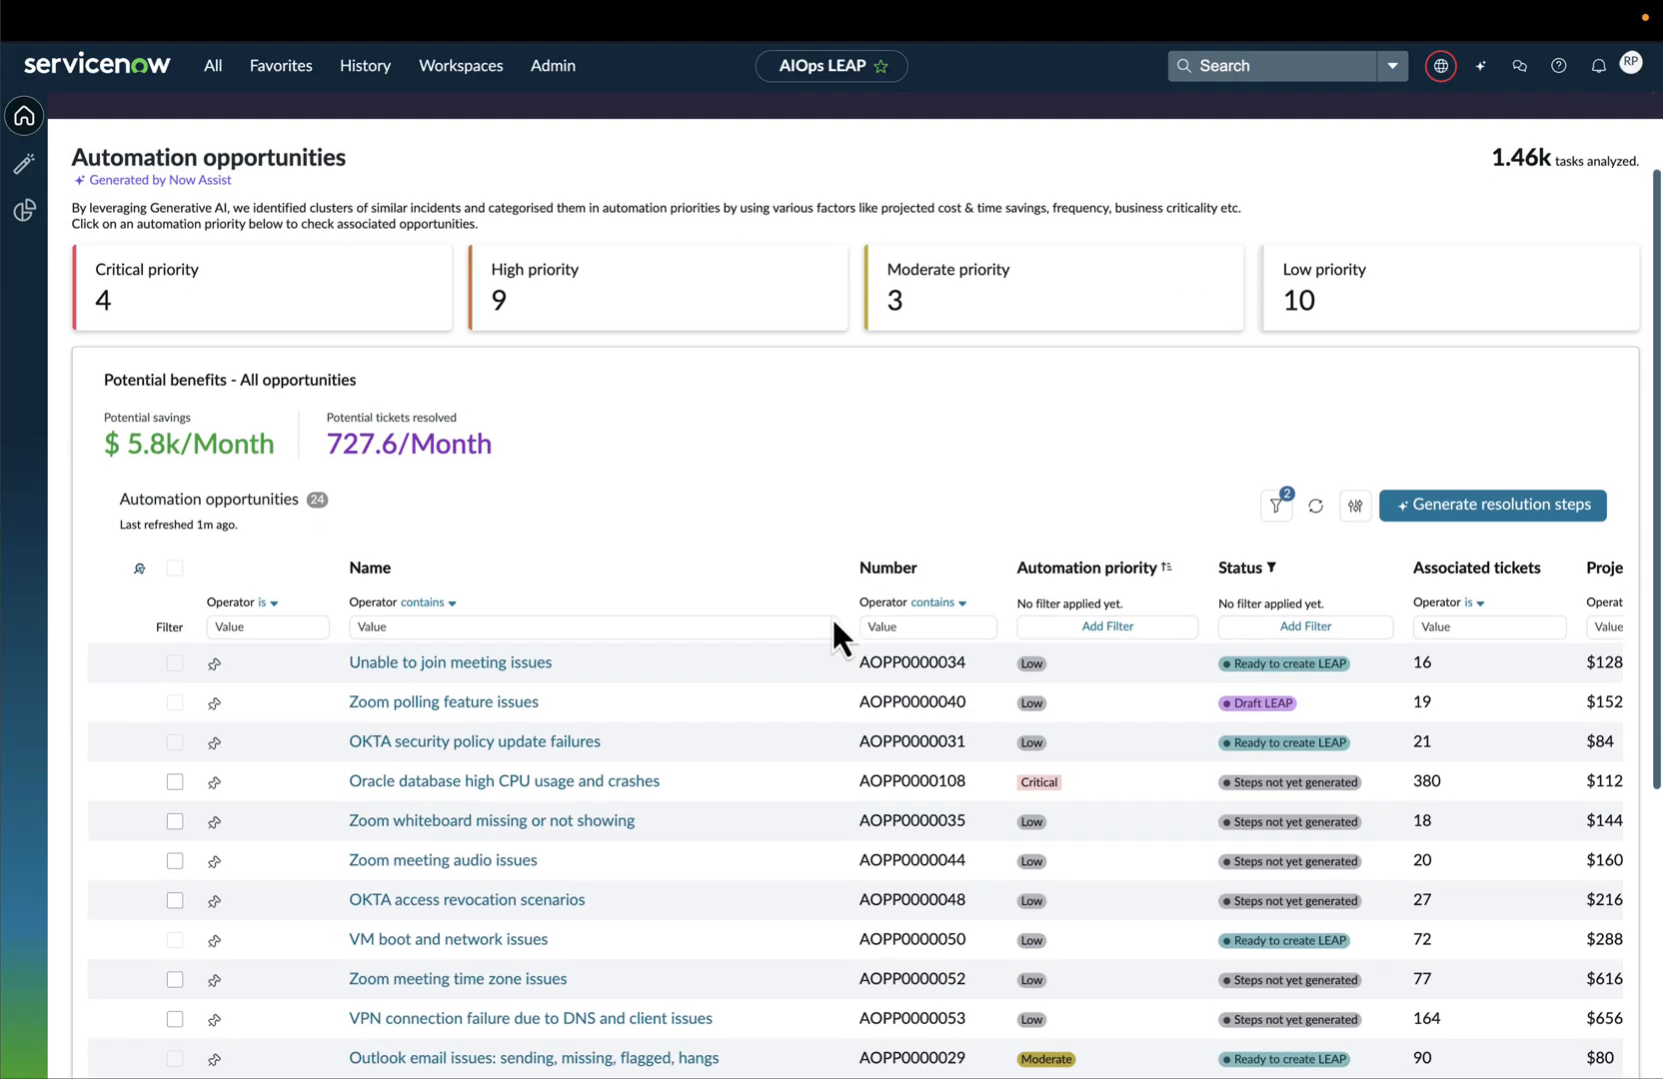
scroll(down, 3)
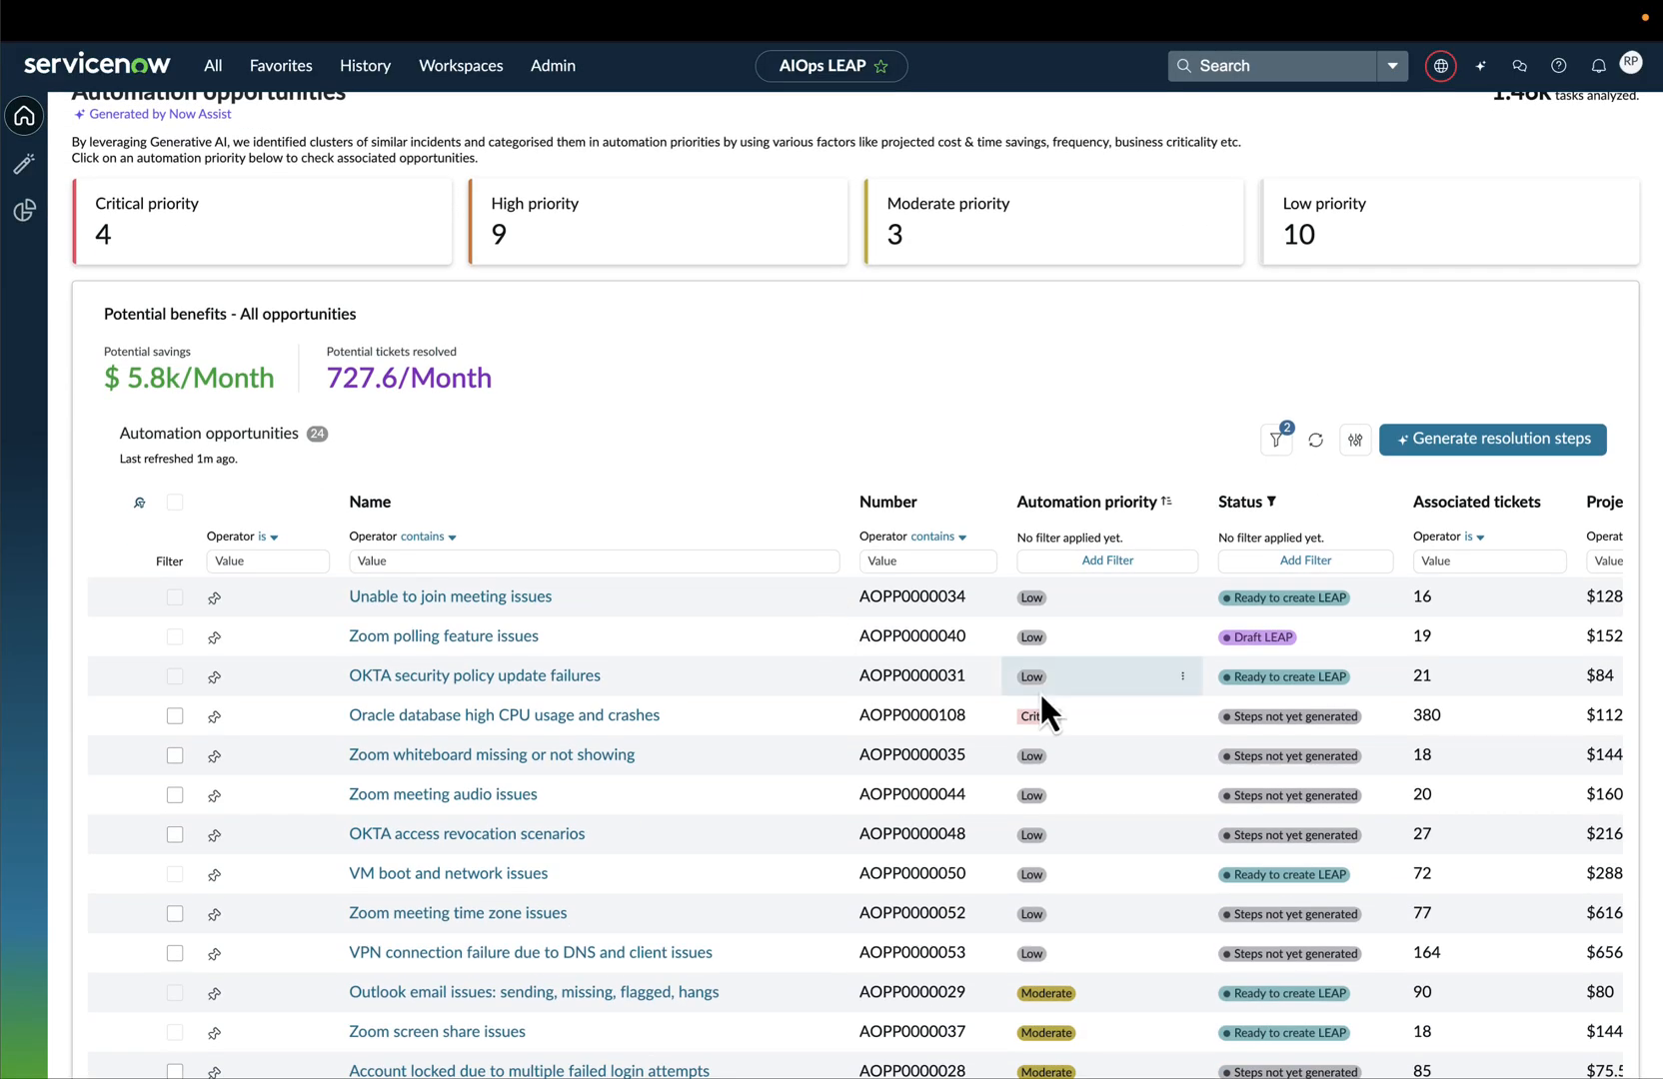
scroll(right, 3)
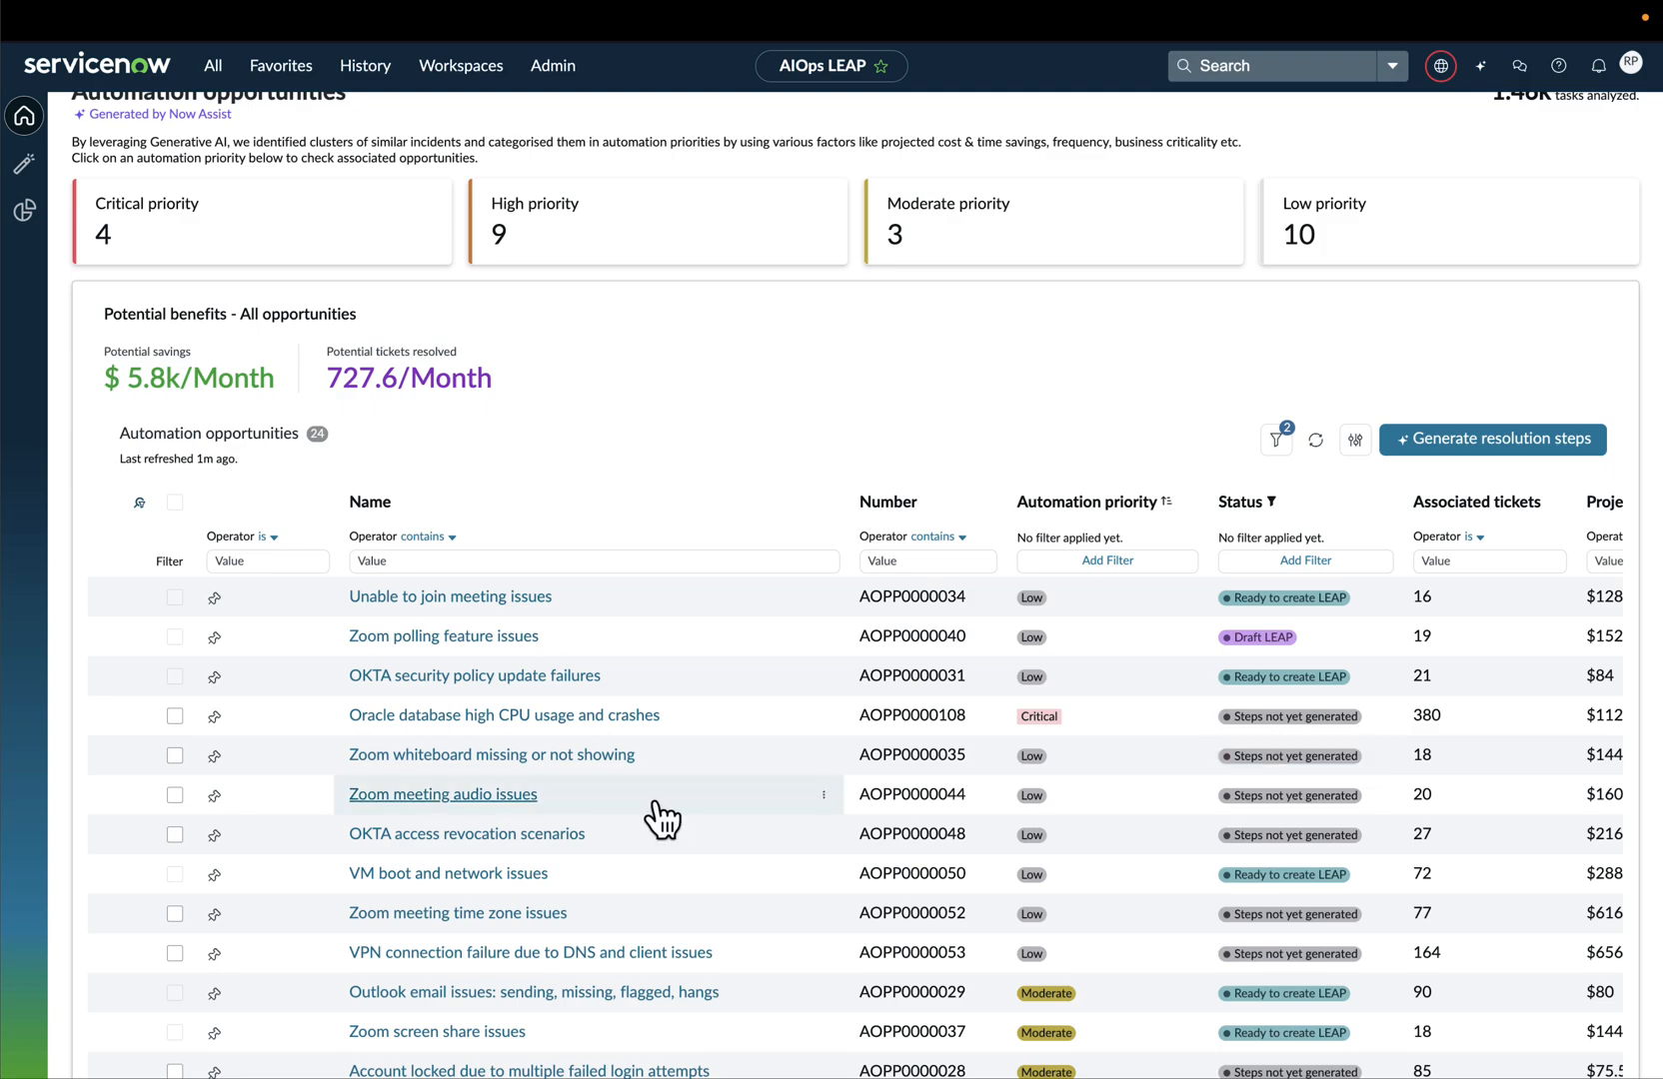
scroll(up, 3)
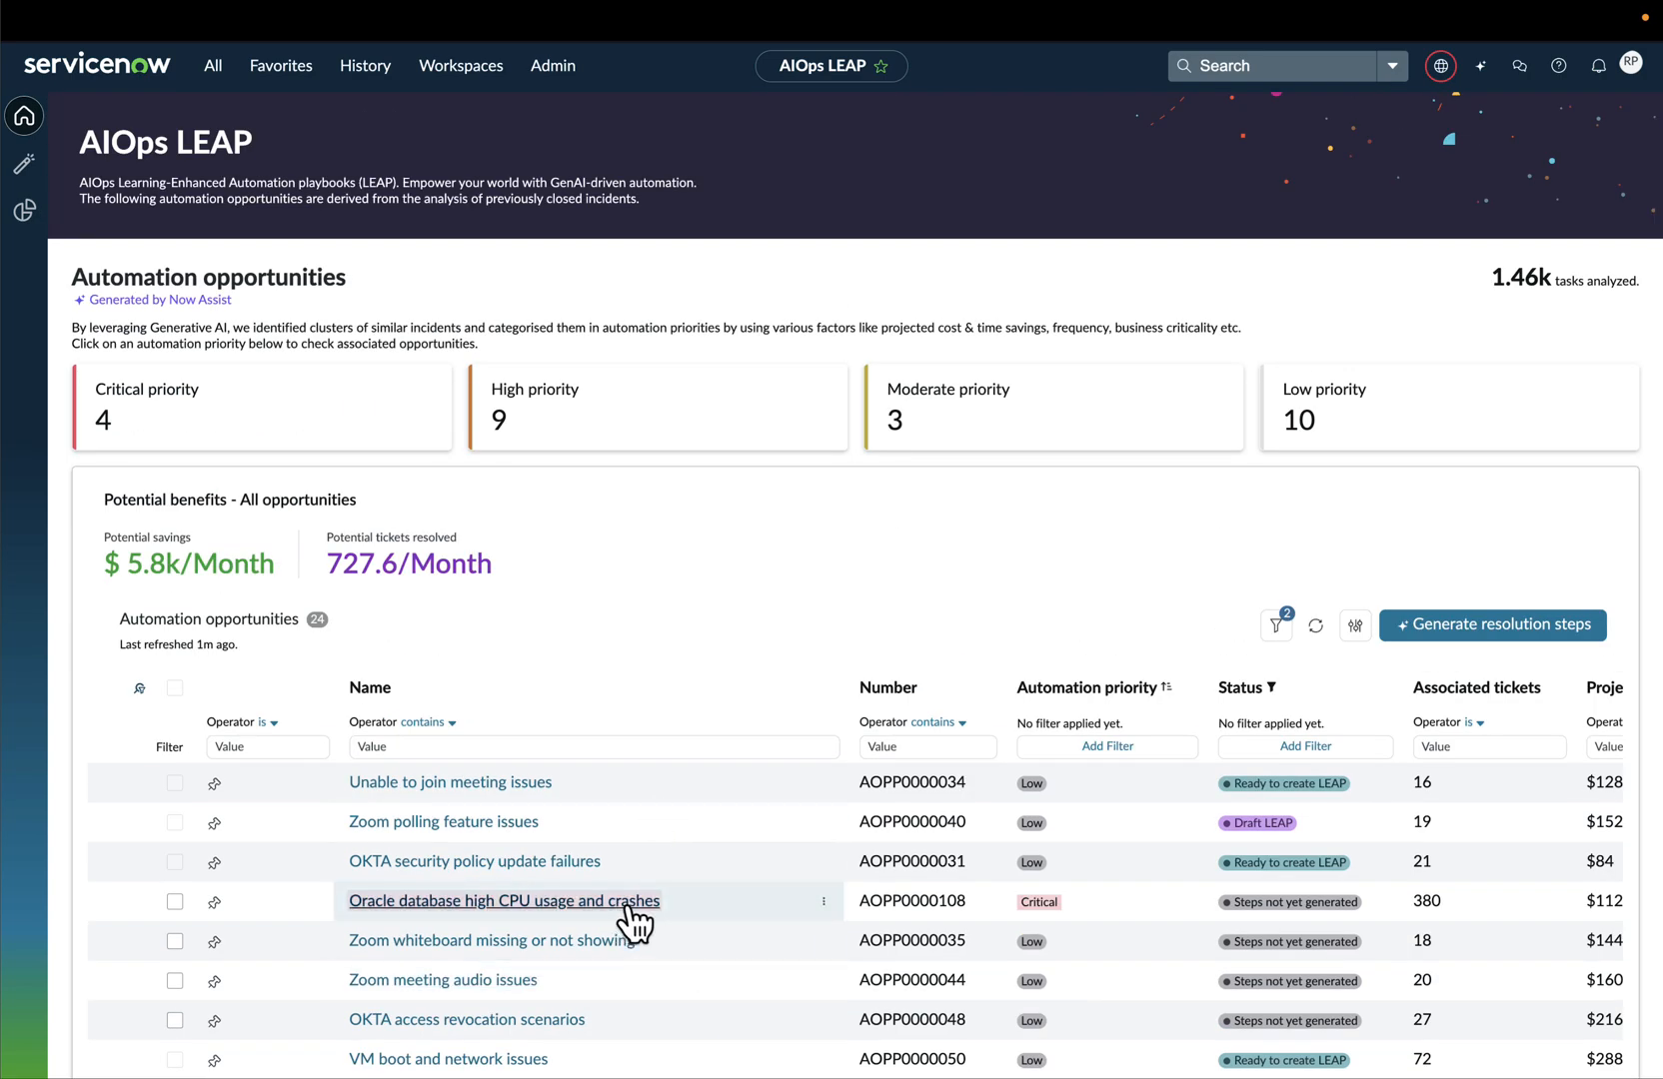
click(504, 900)
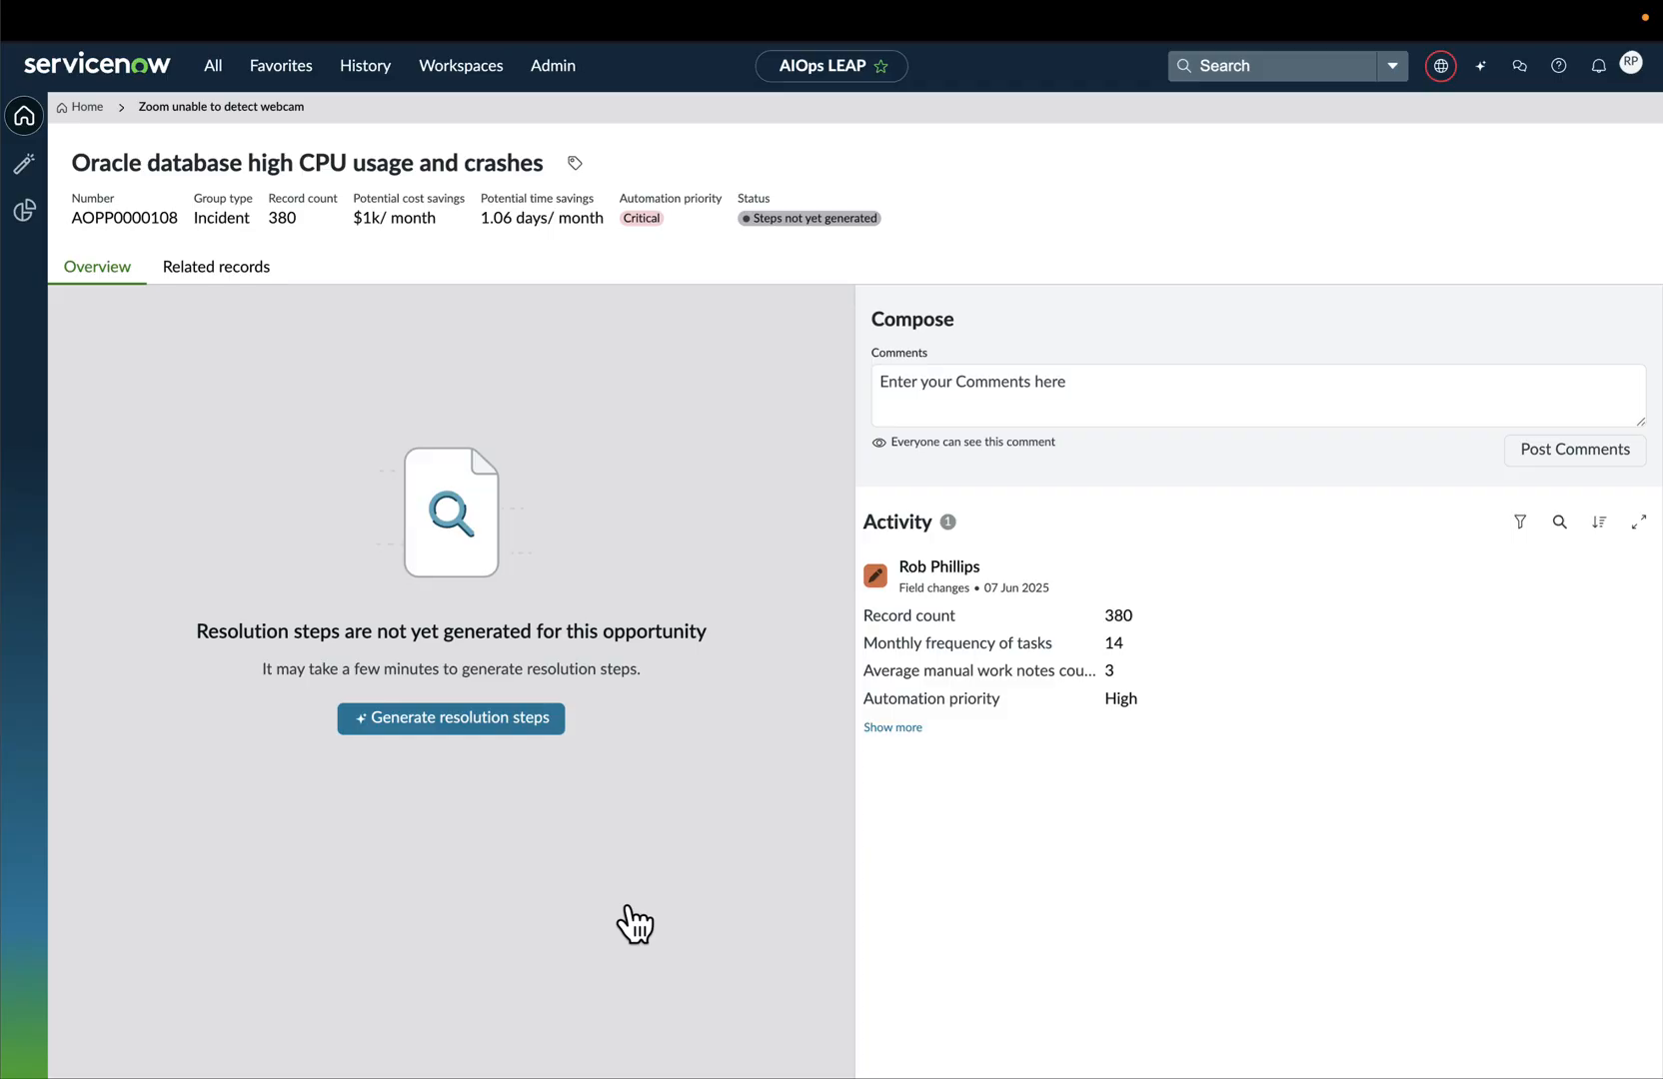
mouse_move(729, 449)
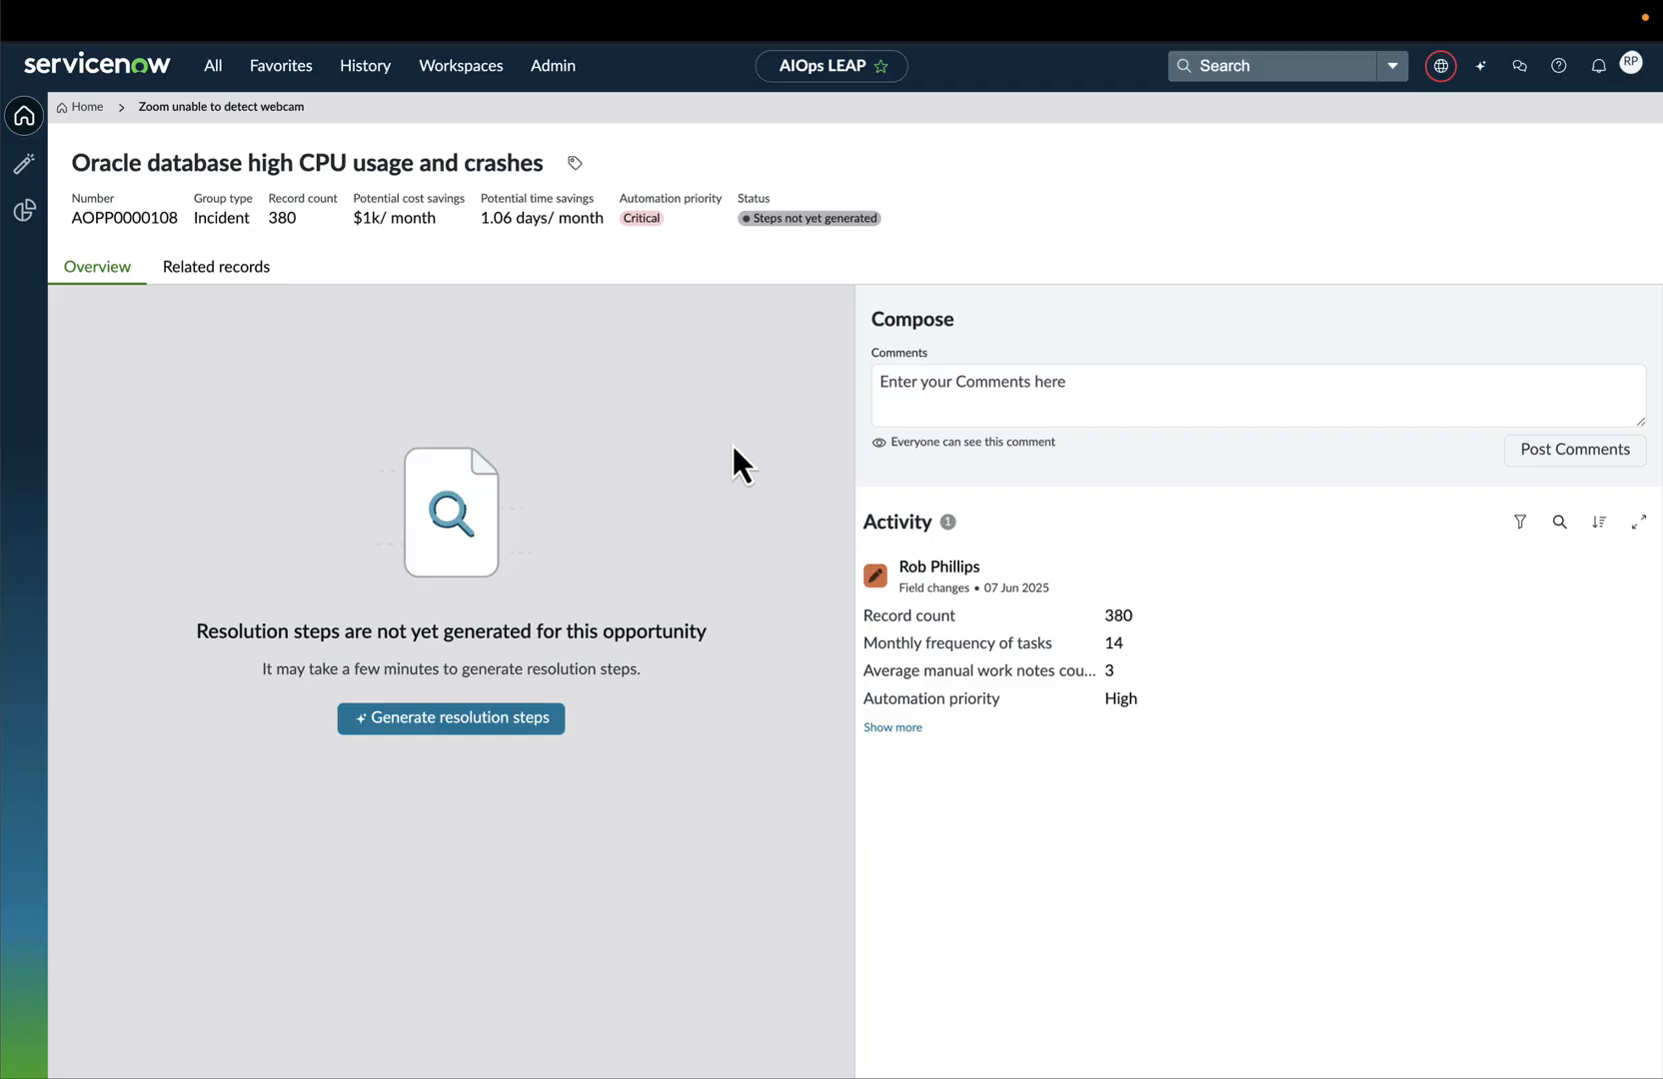
mouse_move(719, 282)
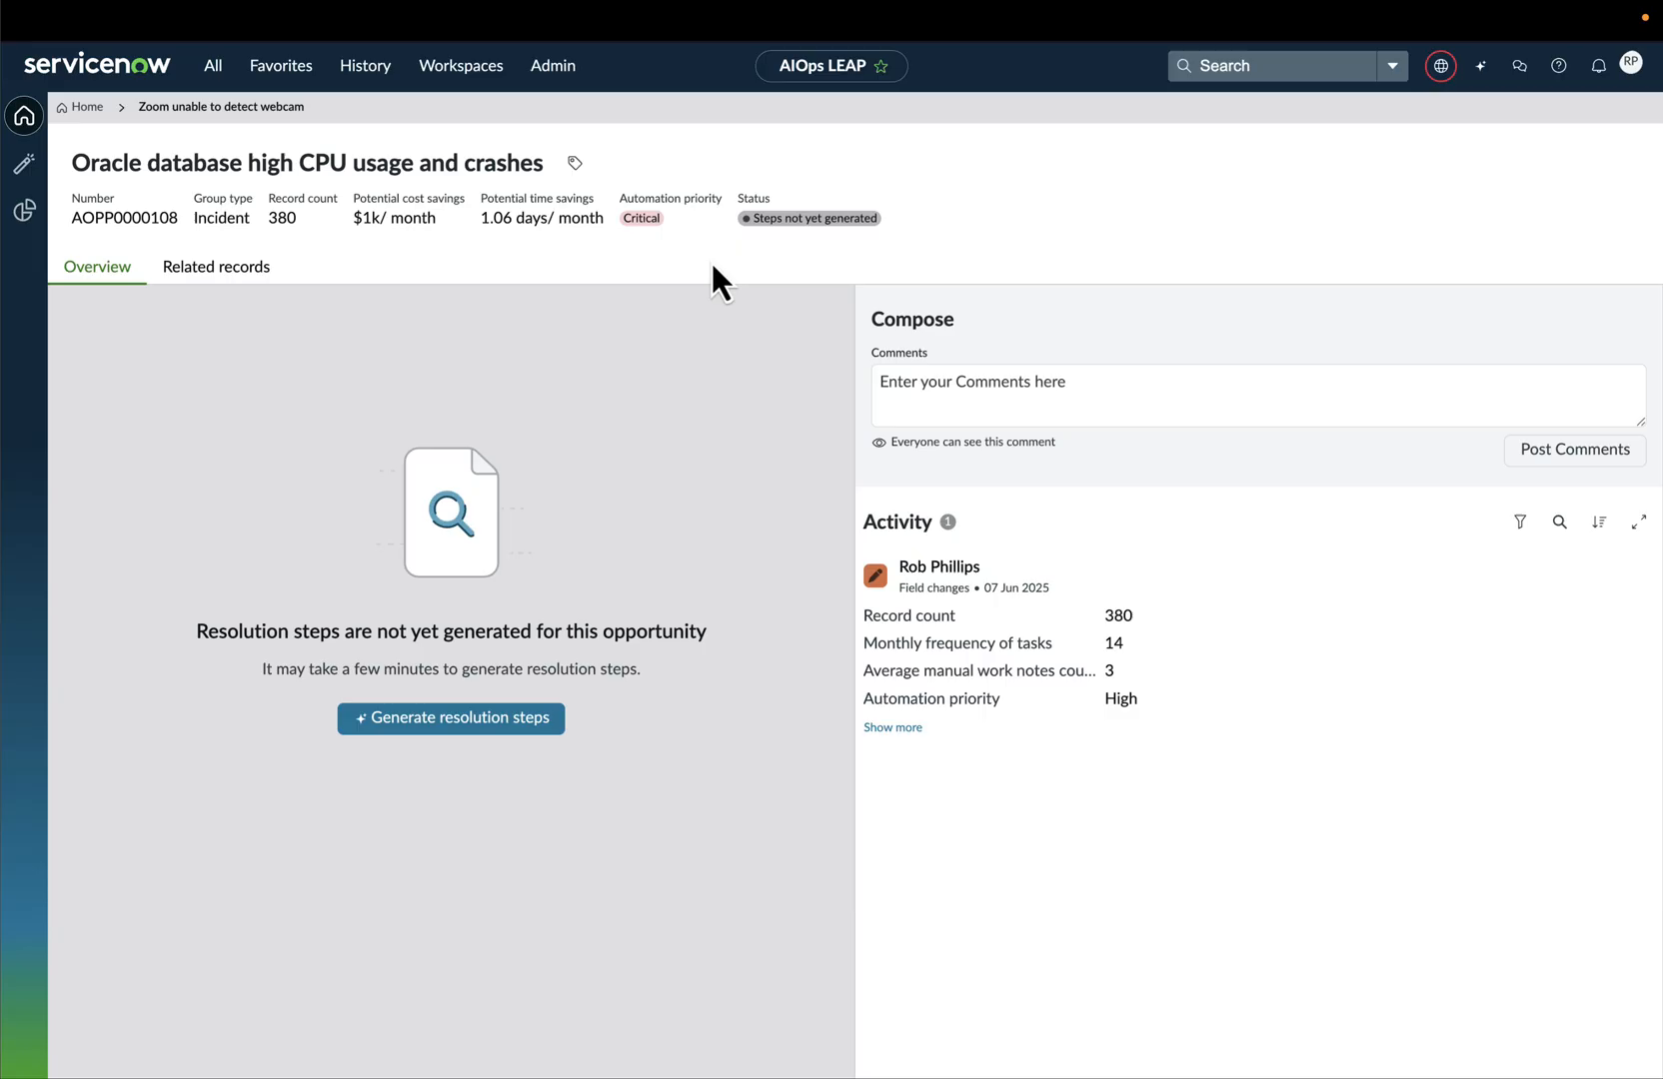
mouse_move(647, 292)
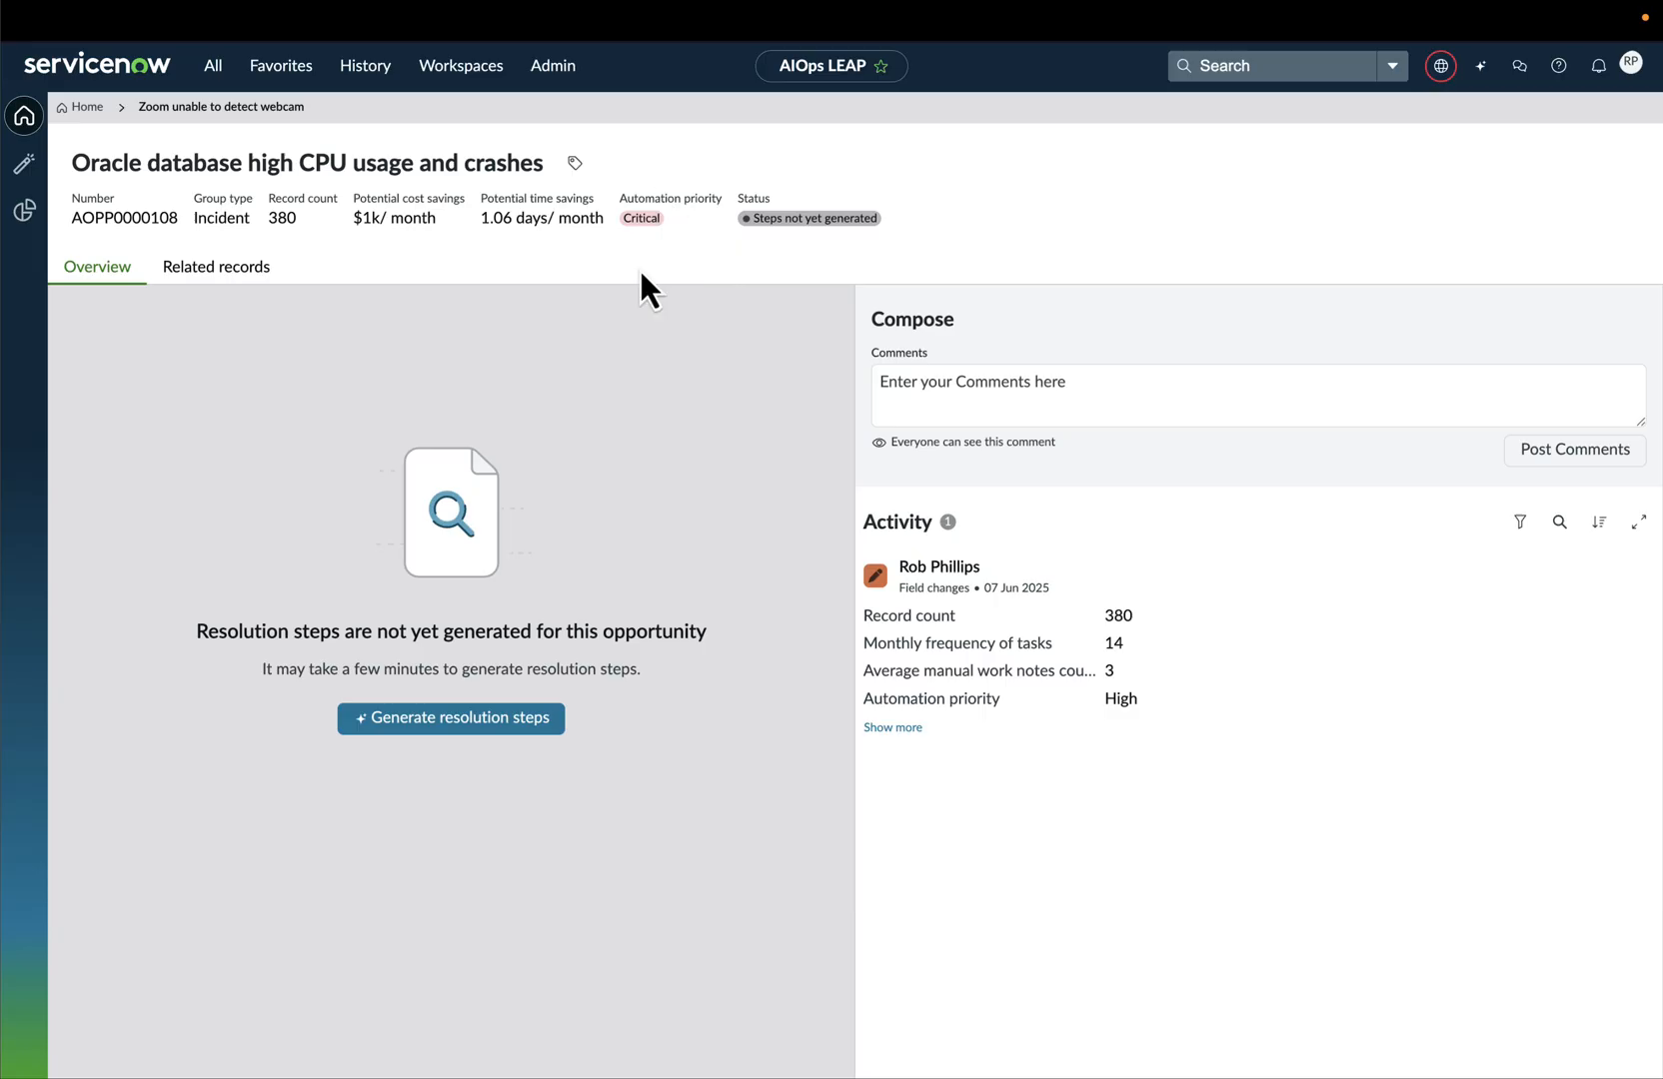
mouse_move(662, 246)
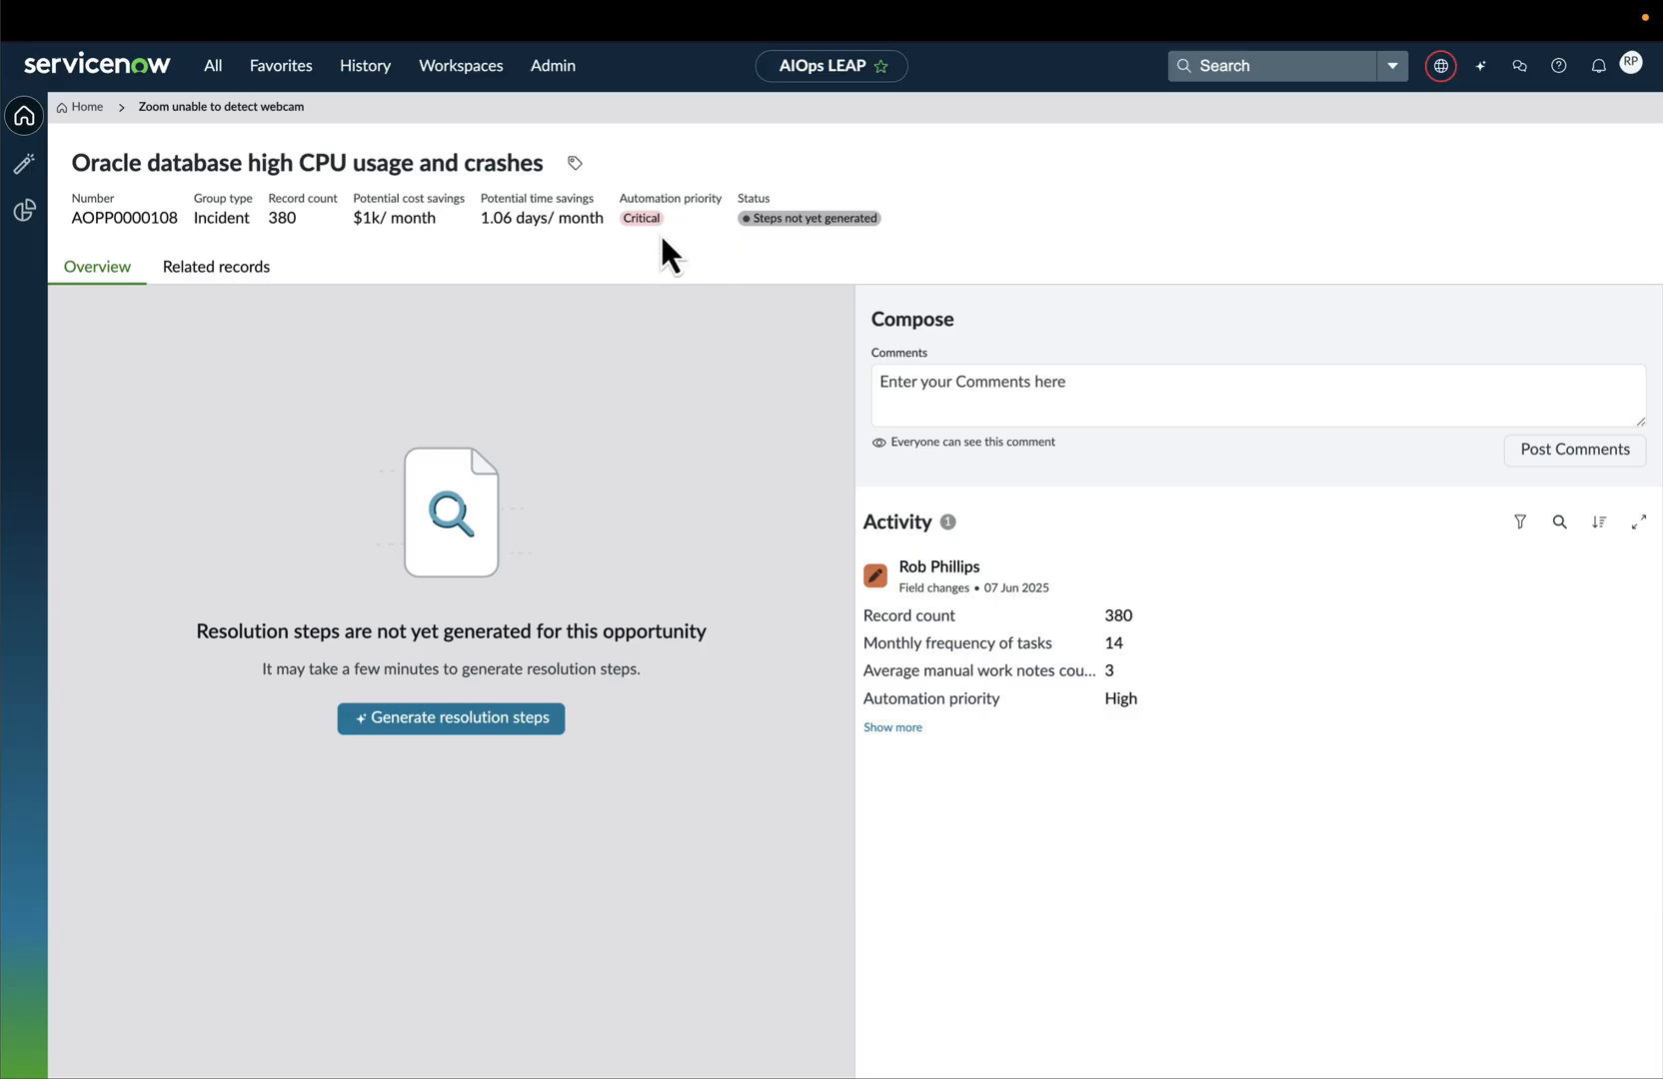
mouse_move(381, 327)
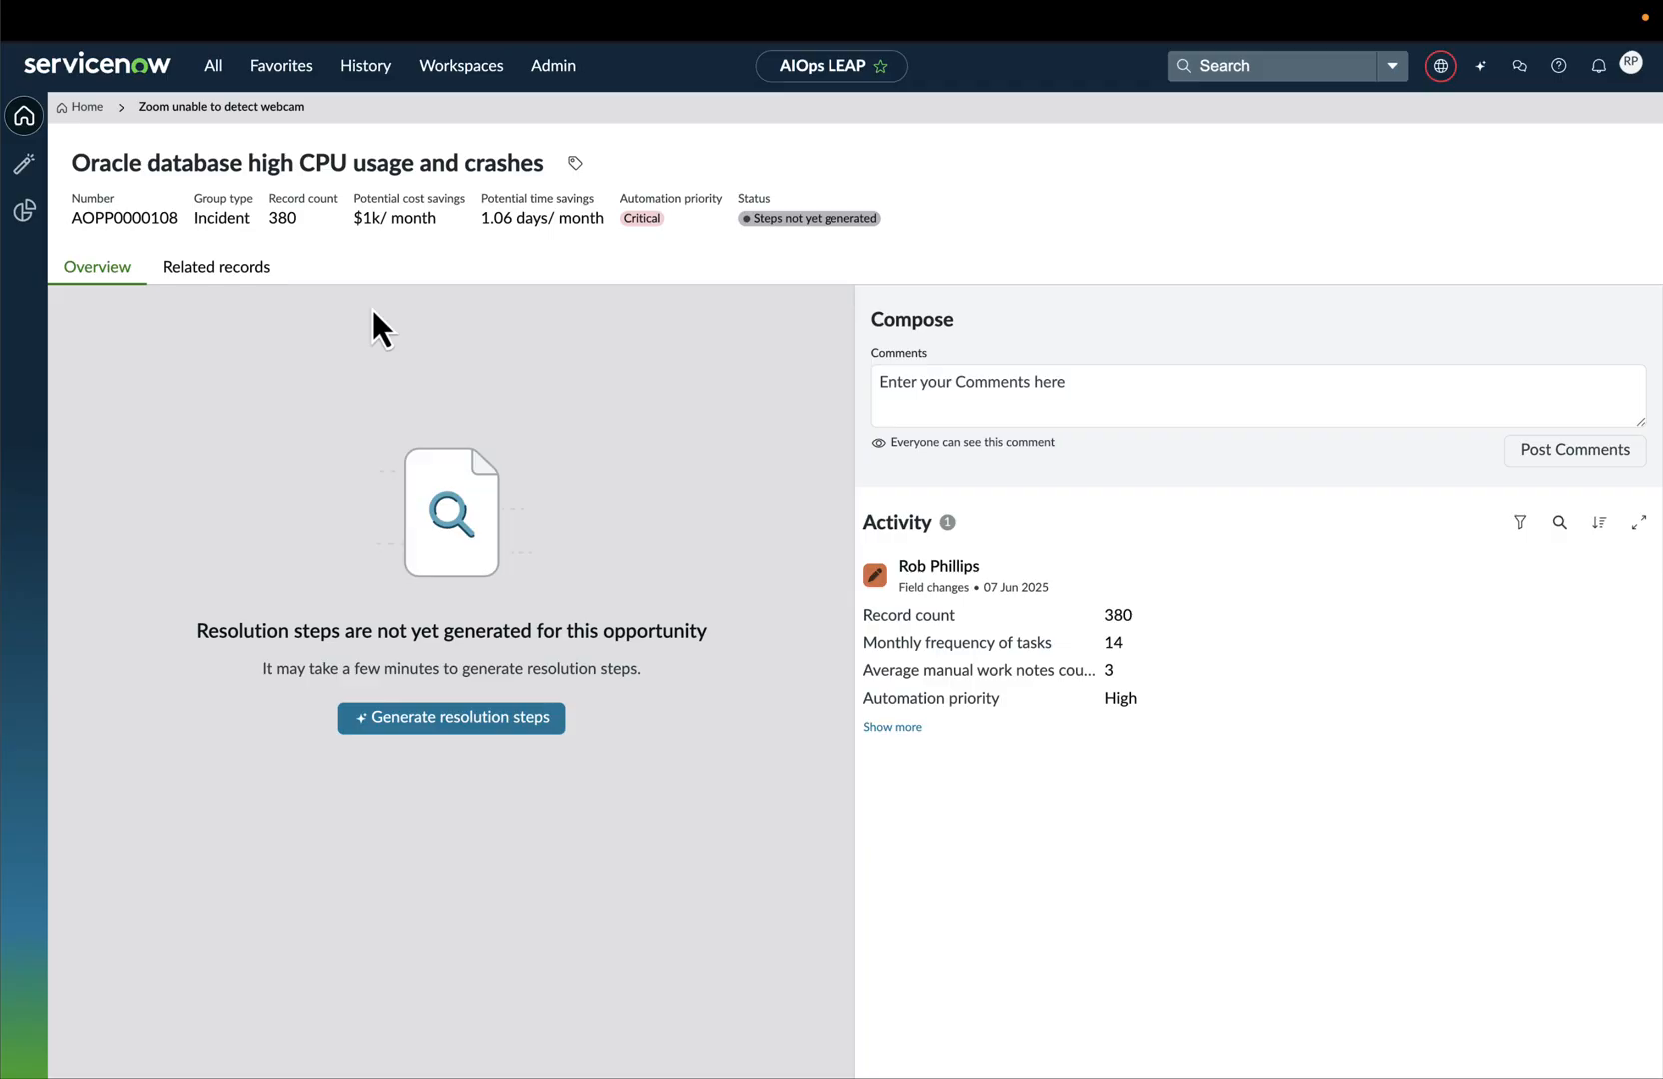
mouse_move(1069, 834)
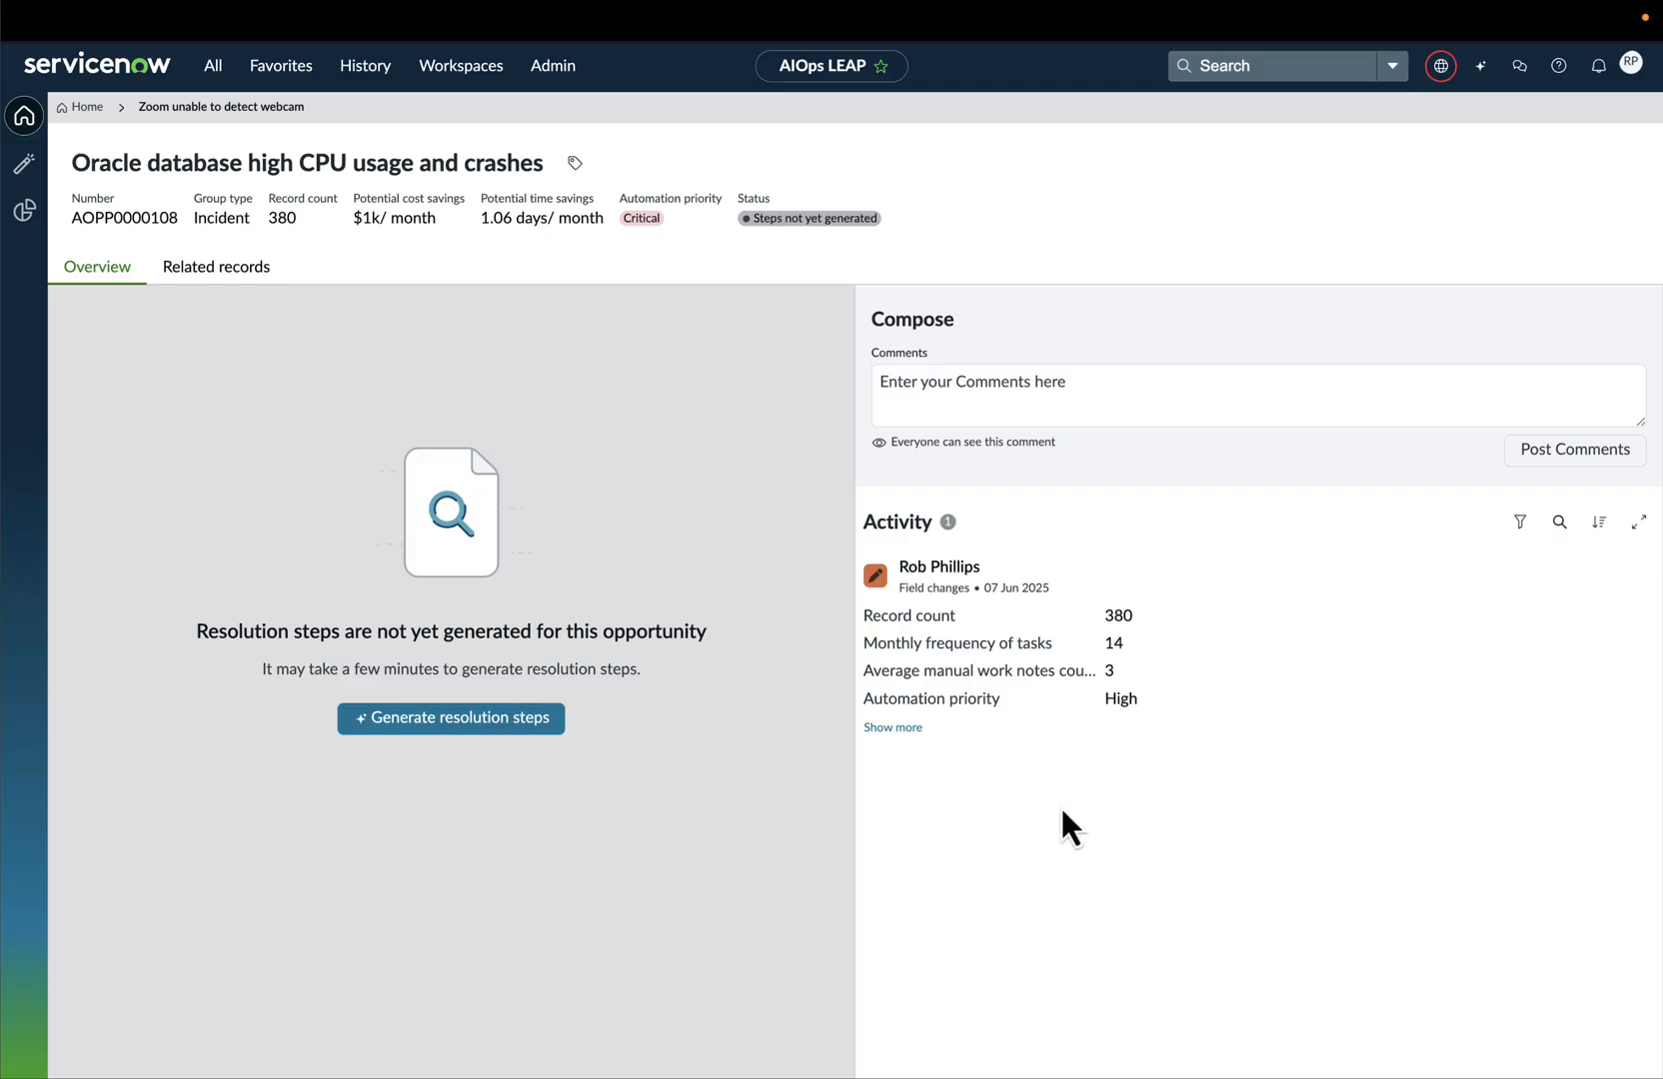
mouse_move(611, 502)
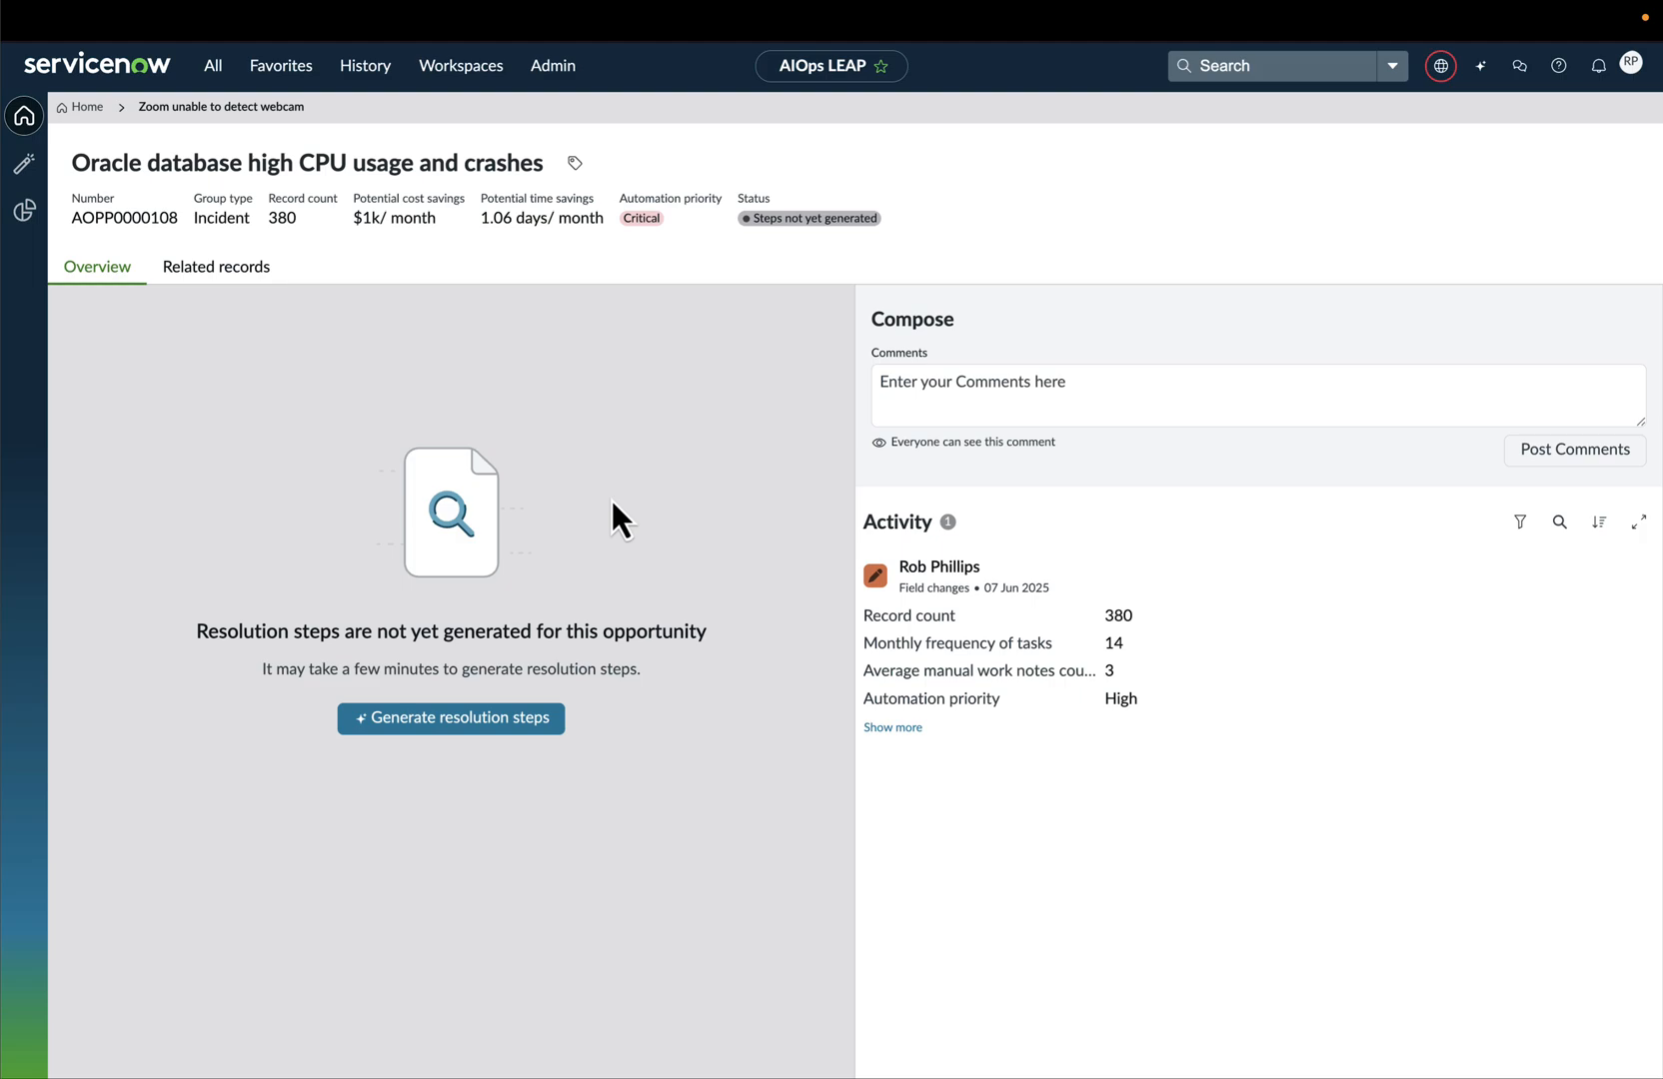
mouse_move(216, 266)
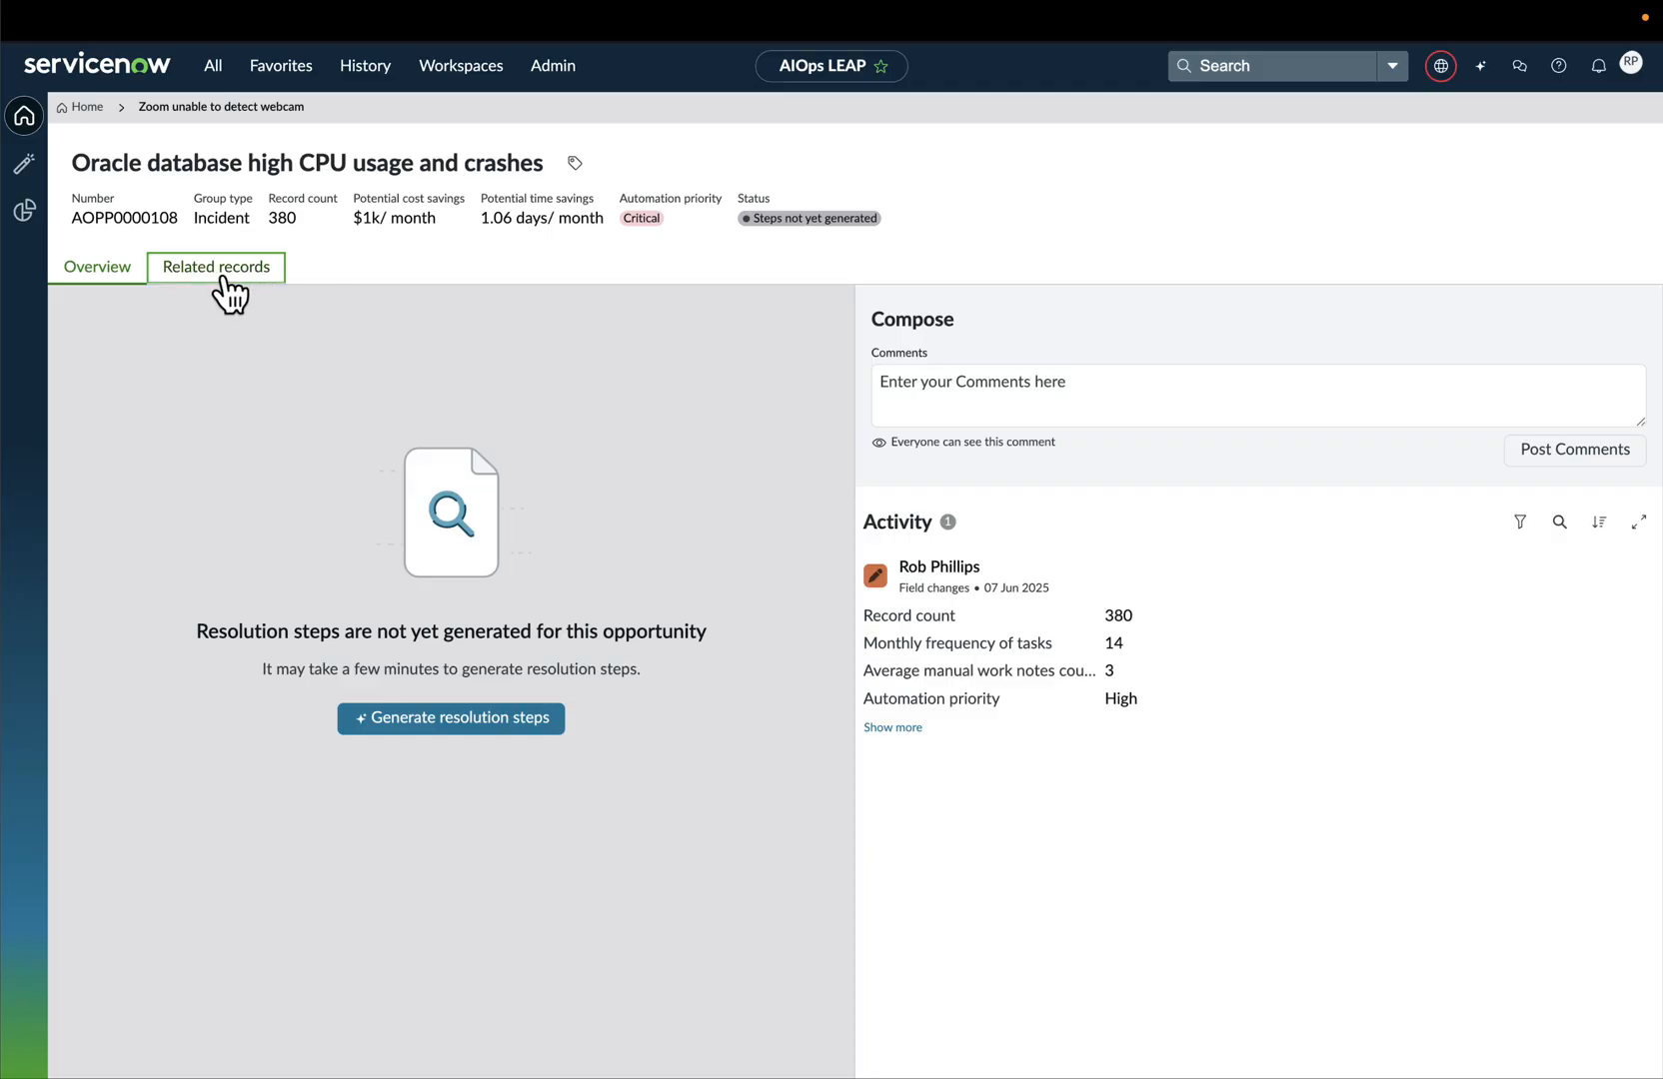
click(97, 267)
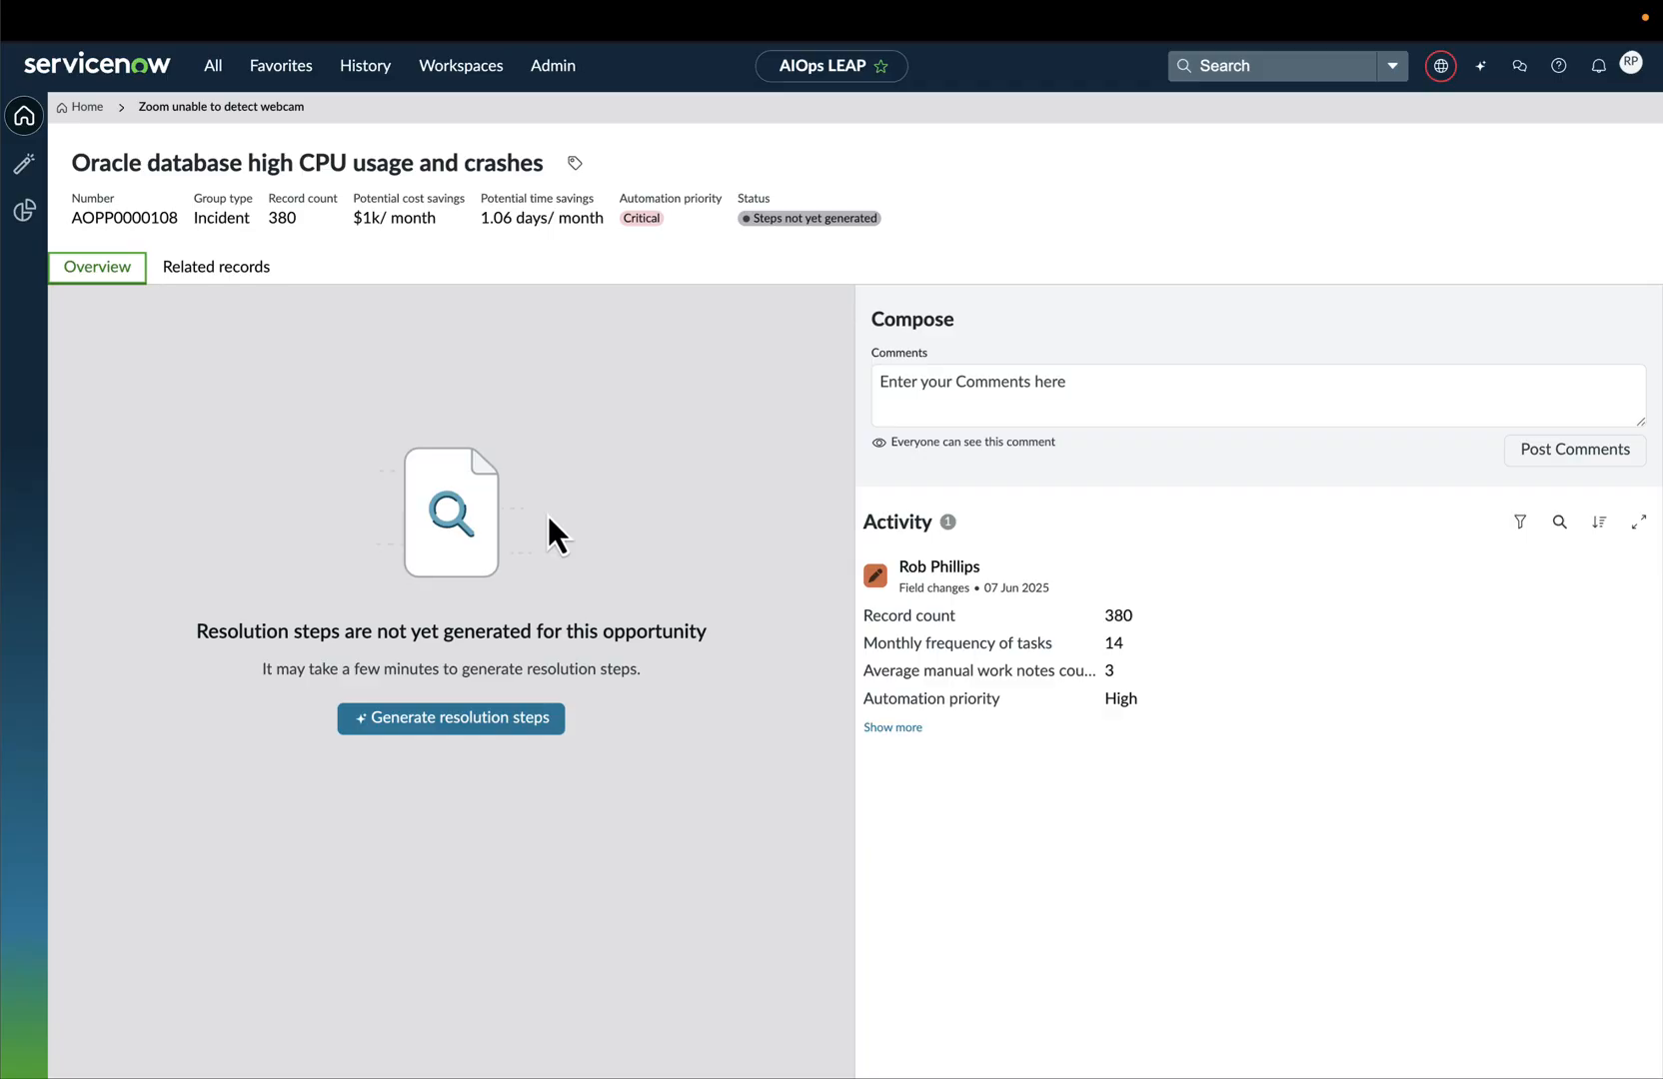
mouse_move(531, 574)
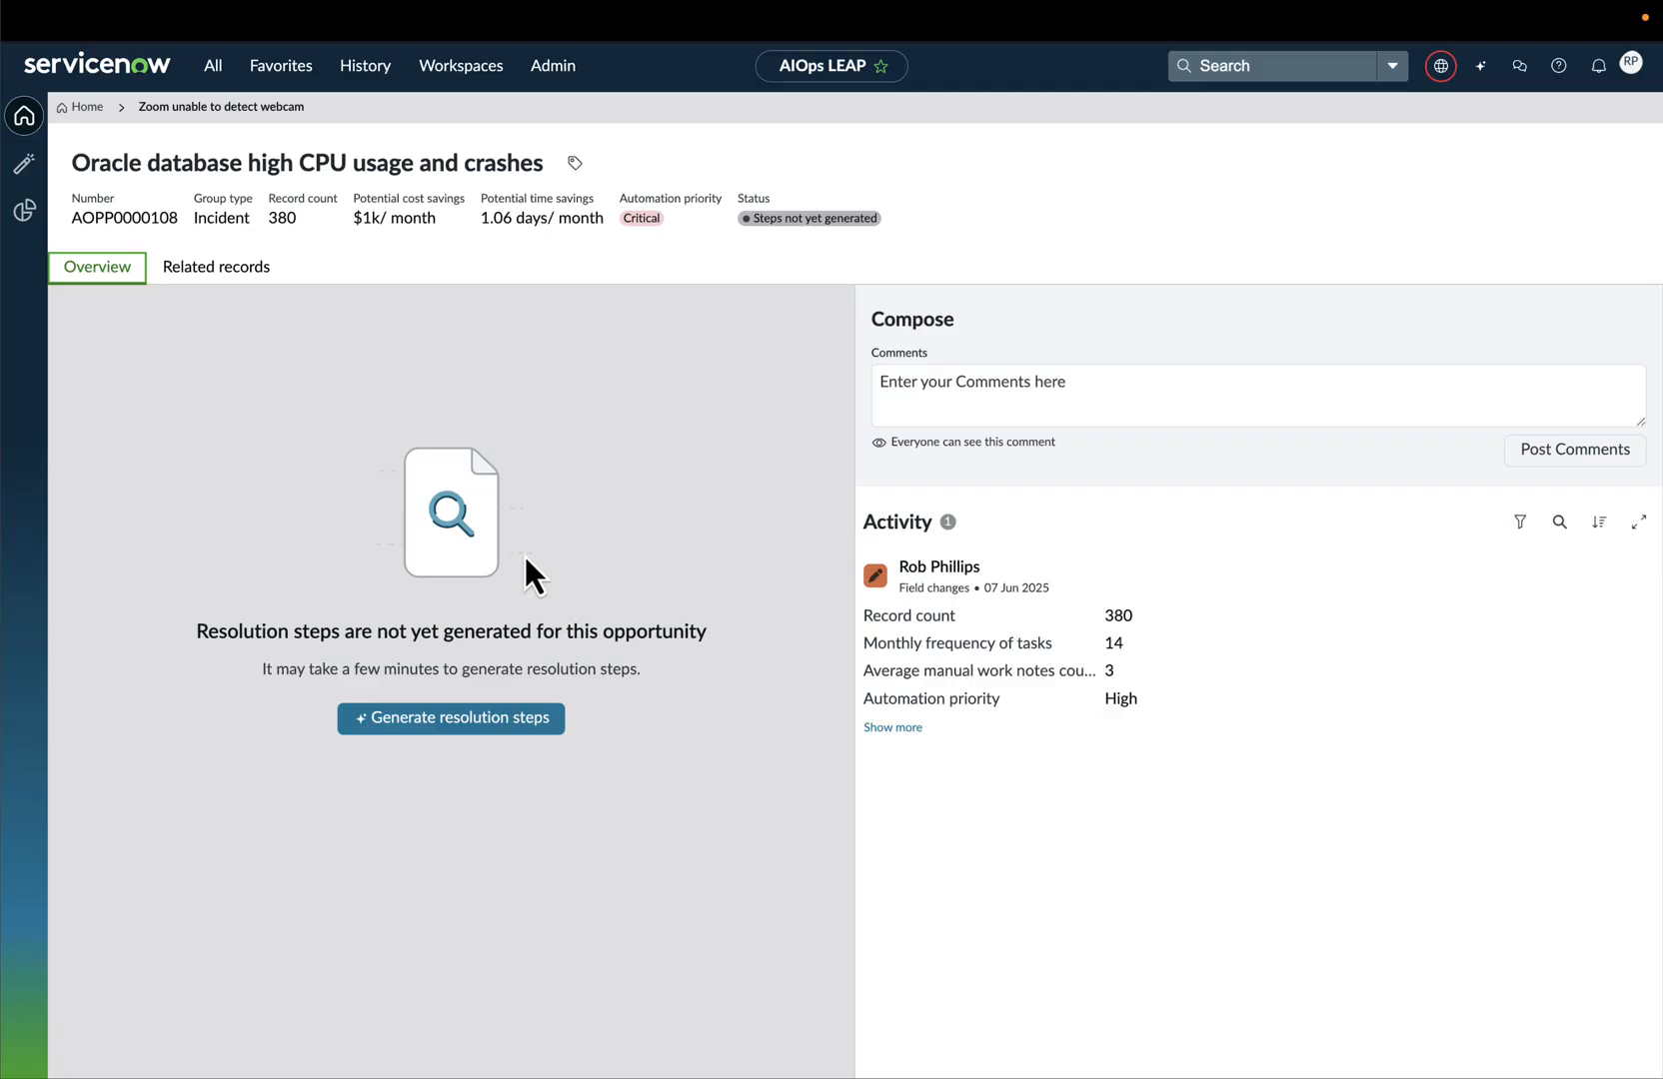
Generate the Now Assist resolution steps for the Oracle database opportunity
click(451, 718)
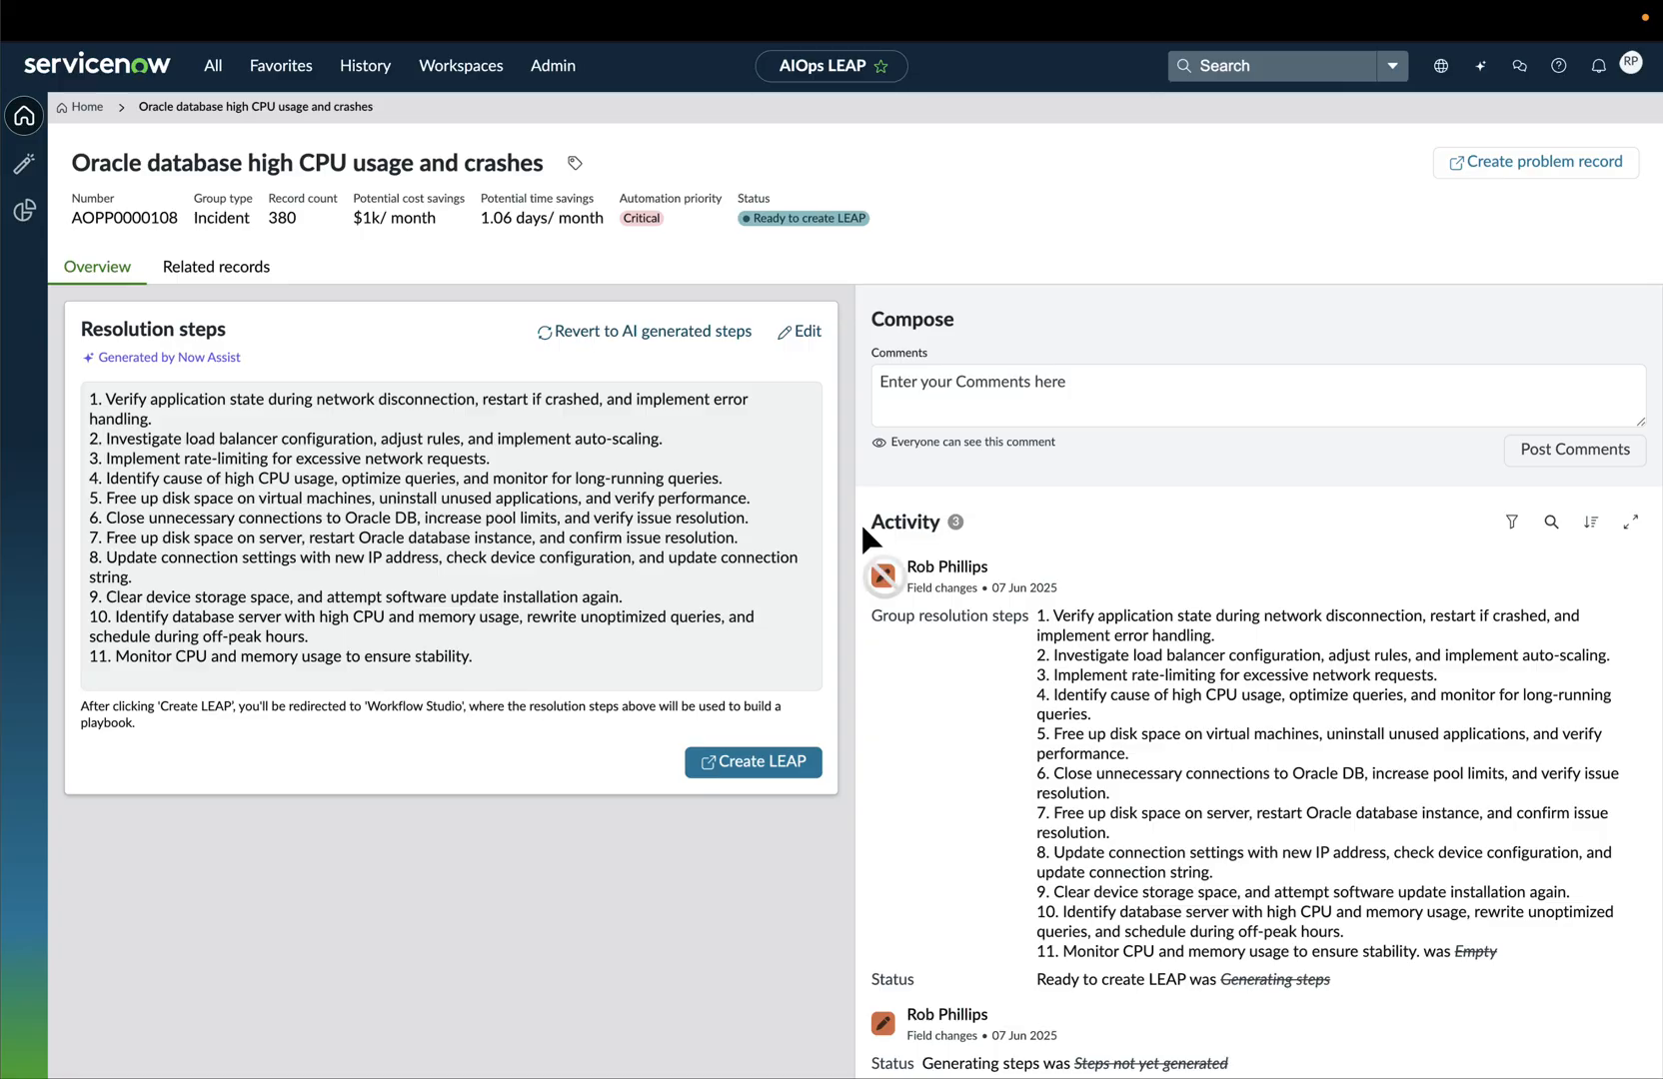
mouse_move(1520, 176)
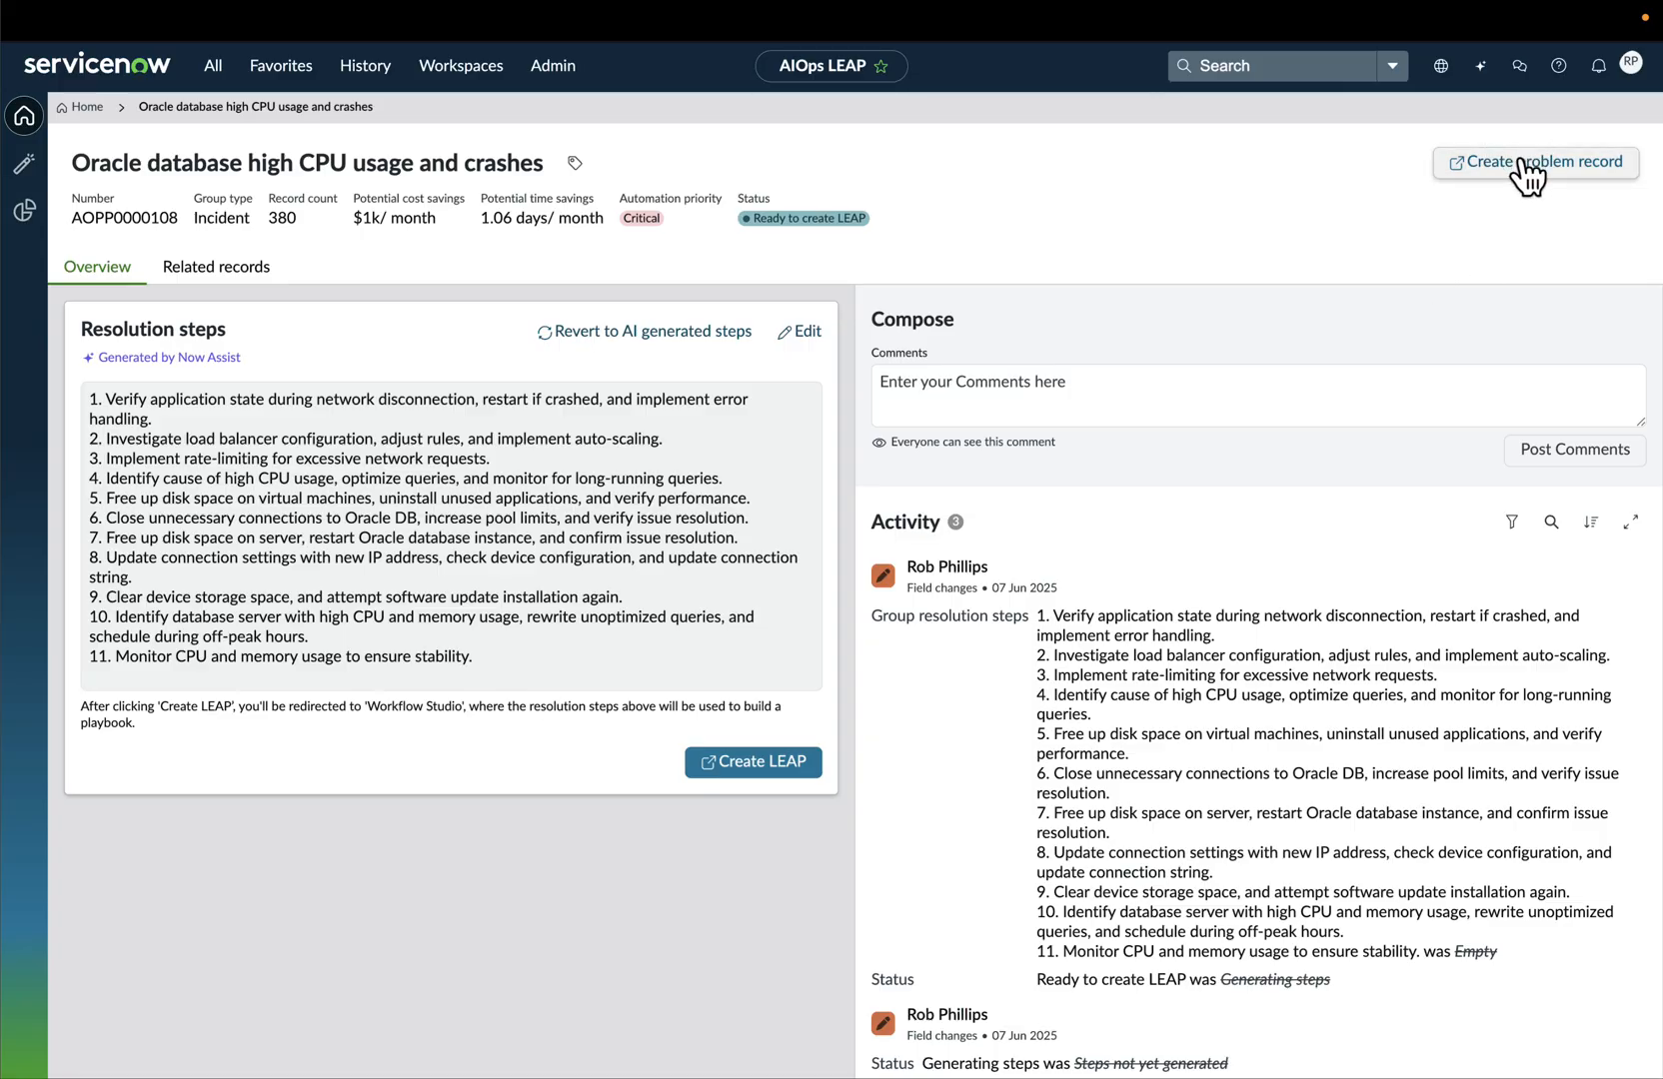
mouse_move(1474, 232)
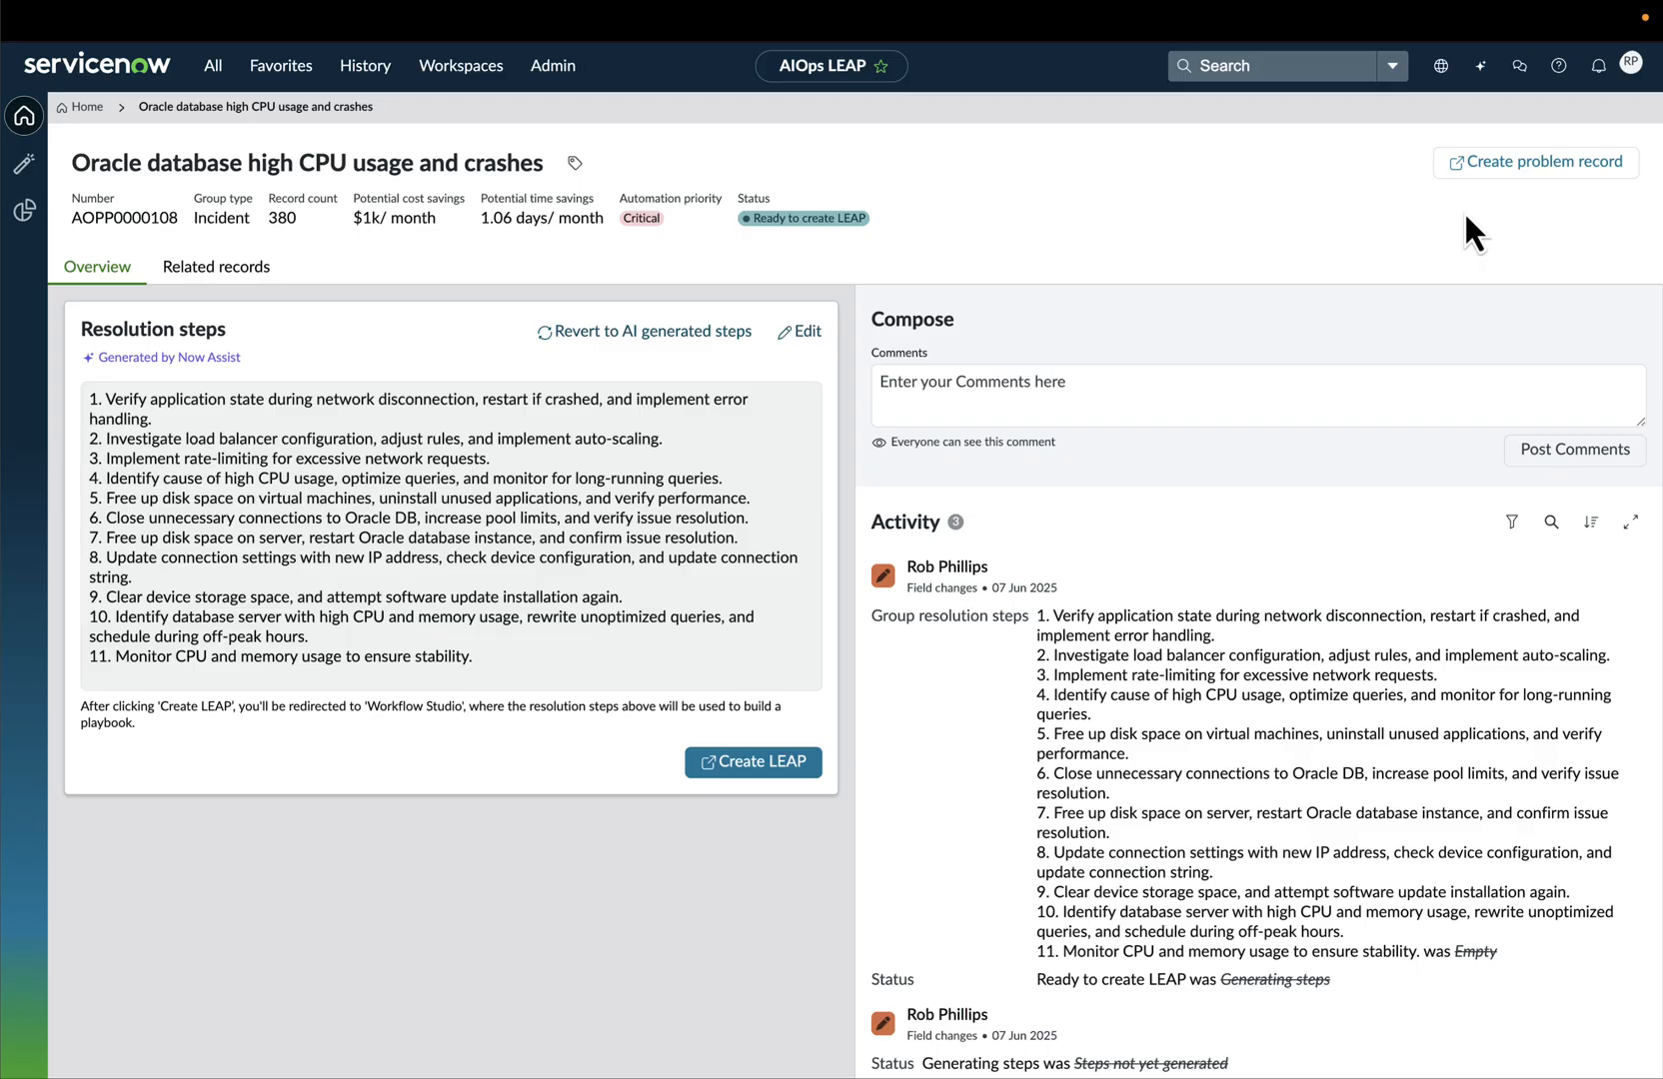
mouse_move(150, 646)
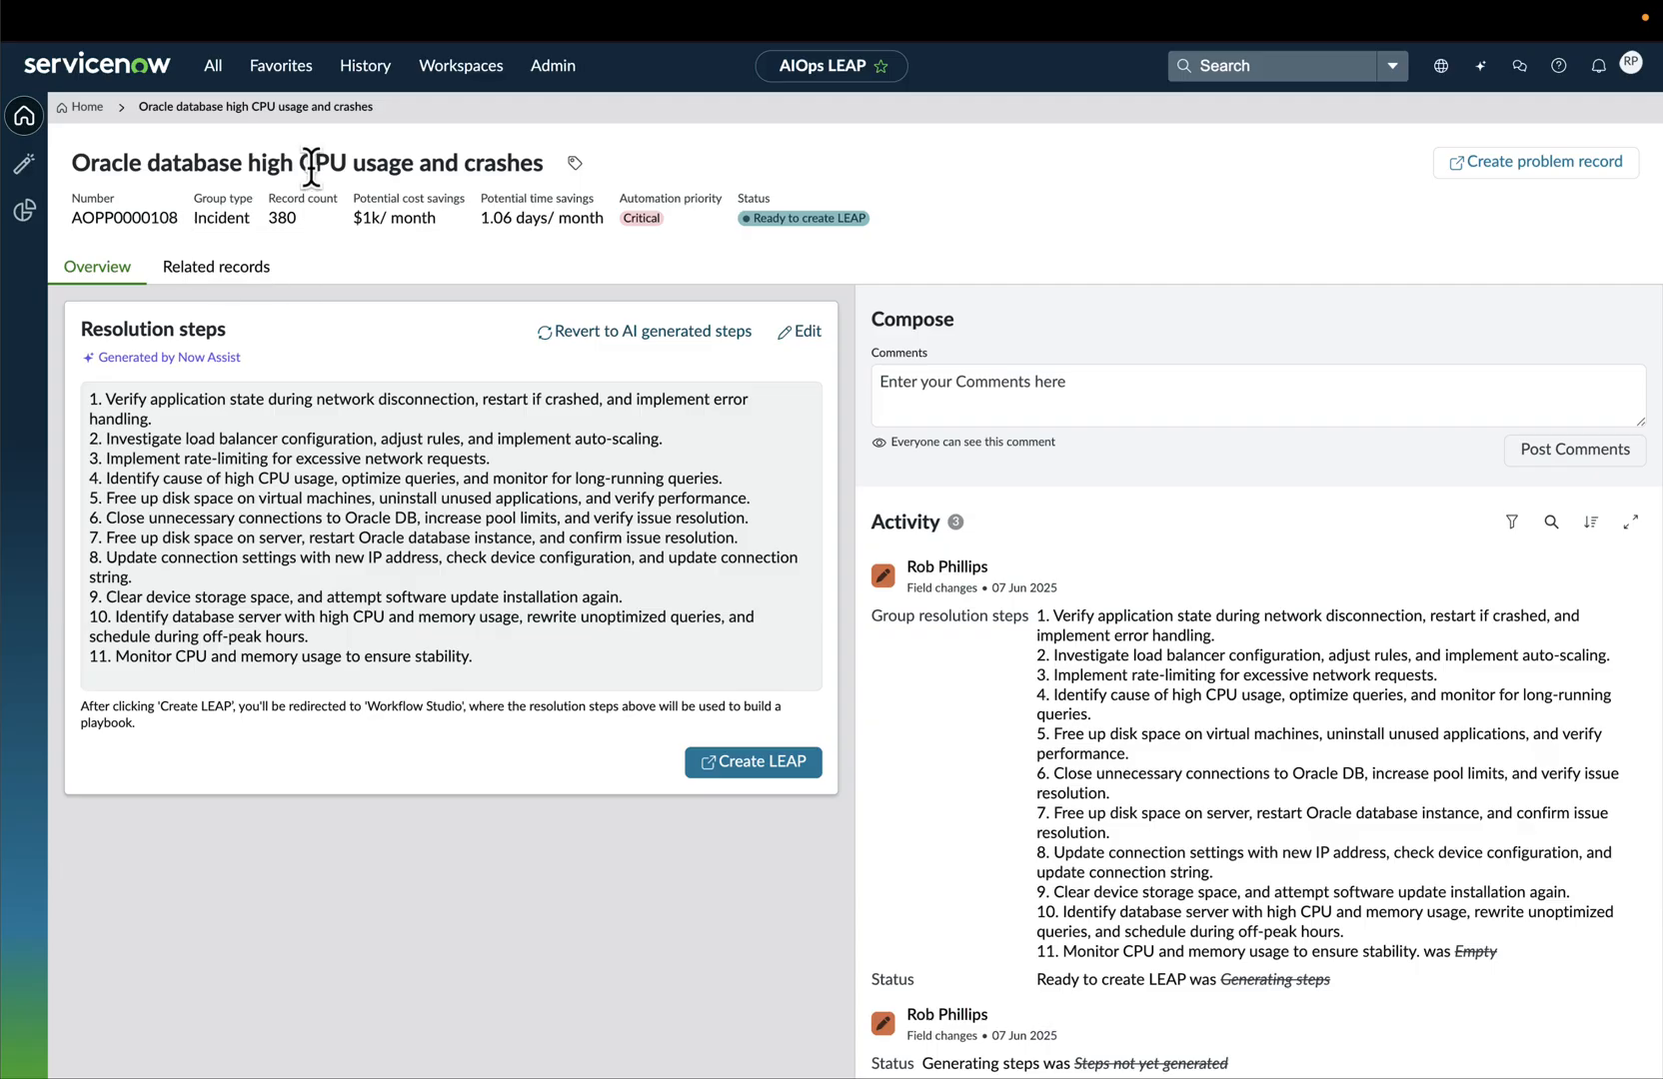
mouse_move(906, 270)
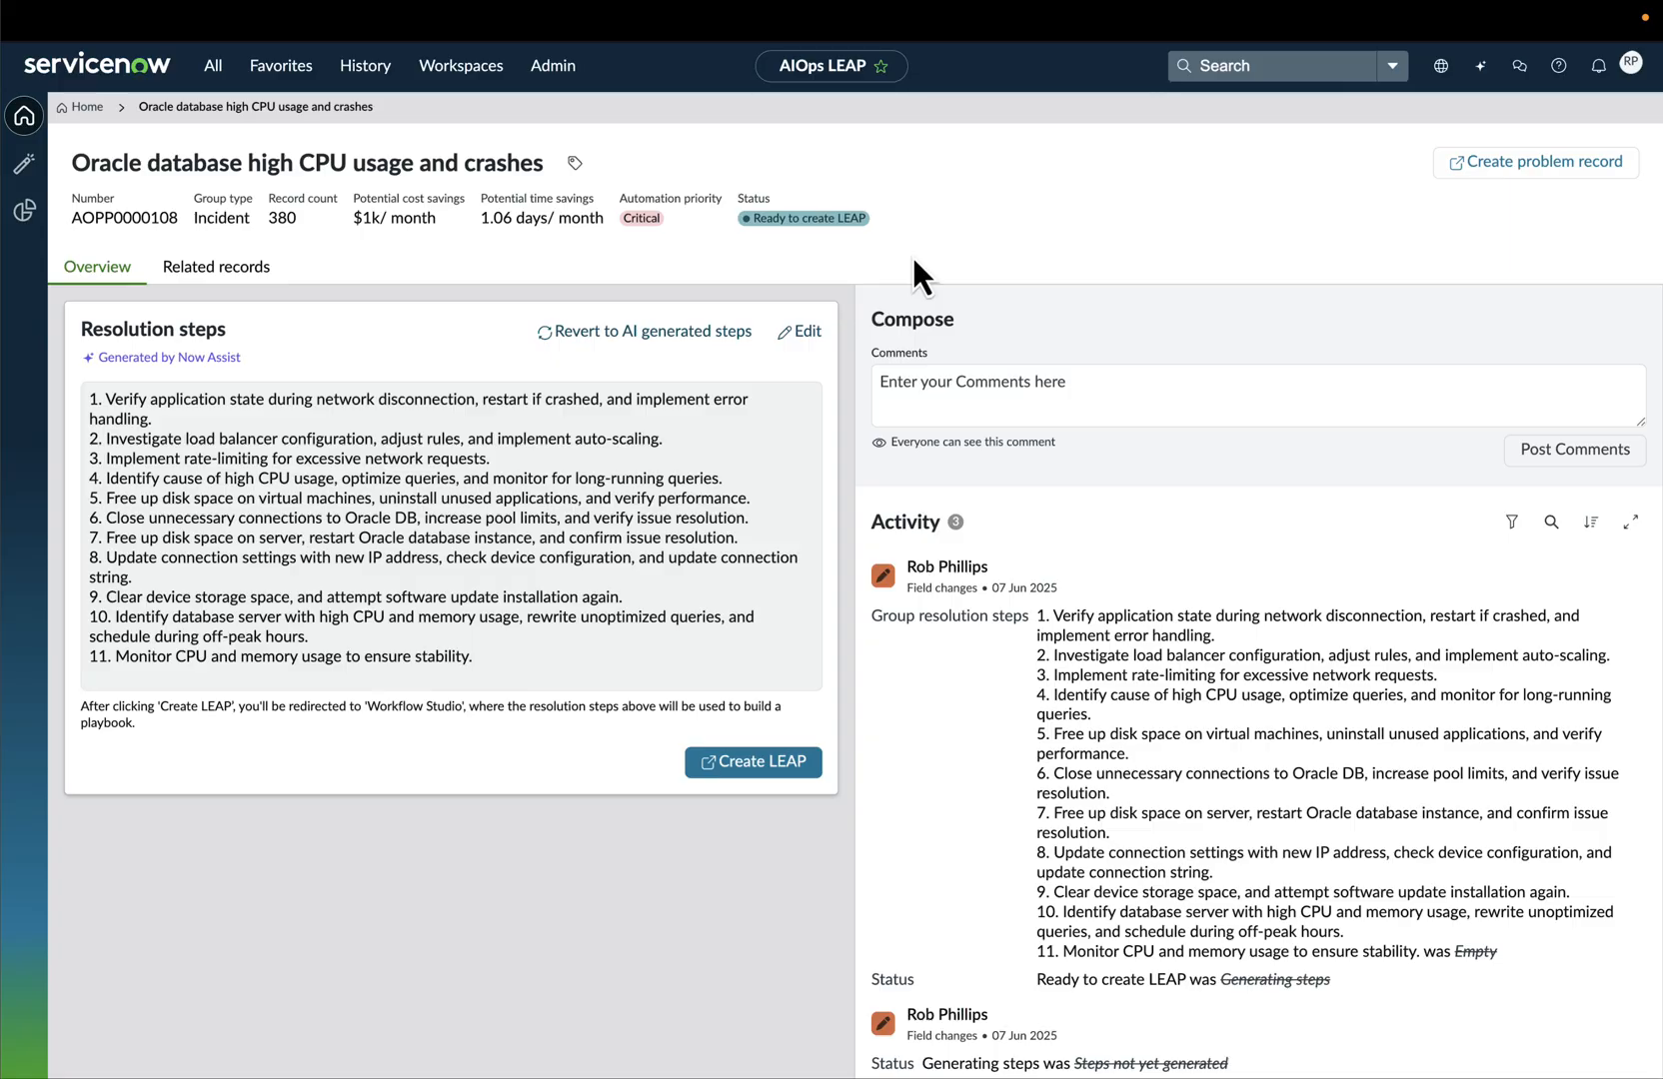
mouse_move(728, 888)
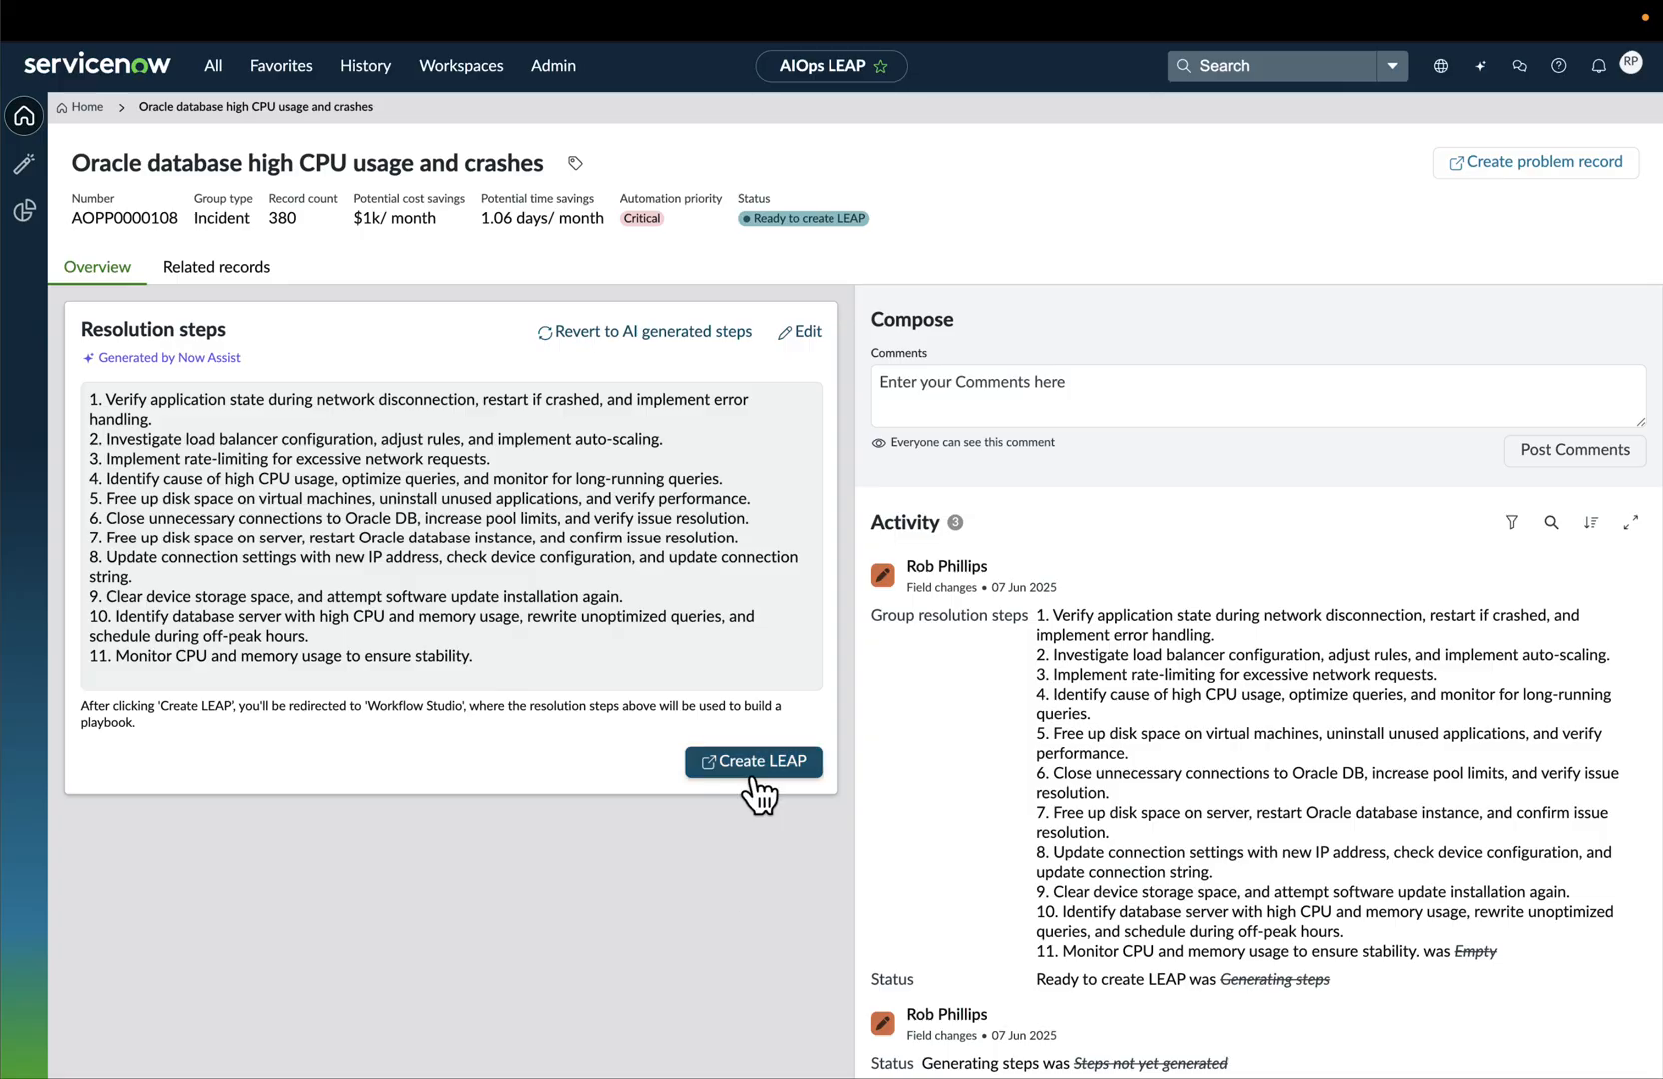
Create a LEAP from the resolution steps to get a Workflow Studio playbook preview
click(753, 761)
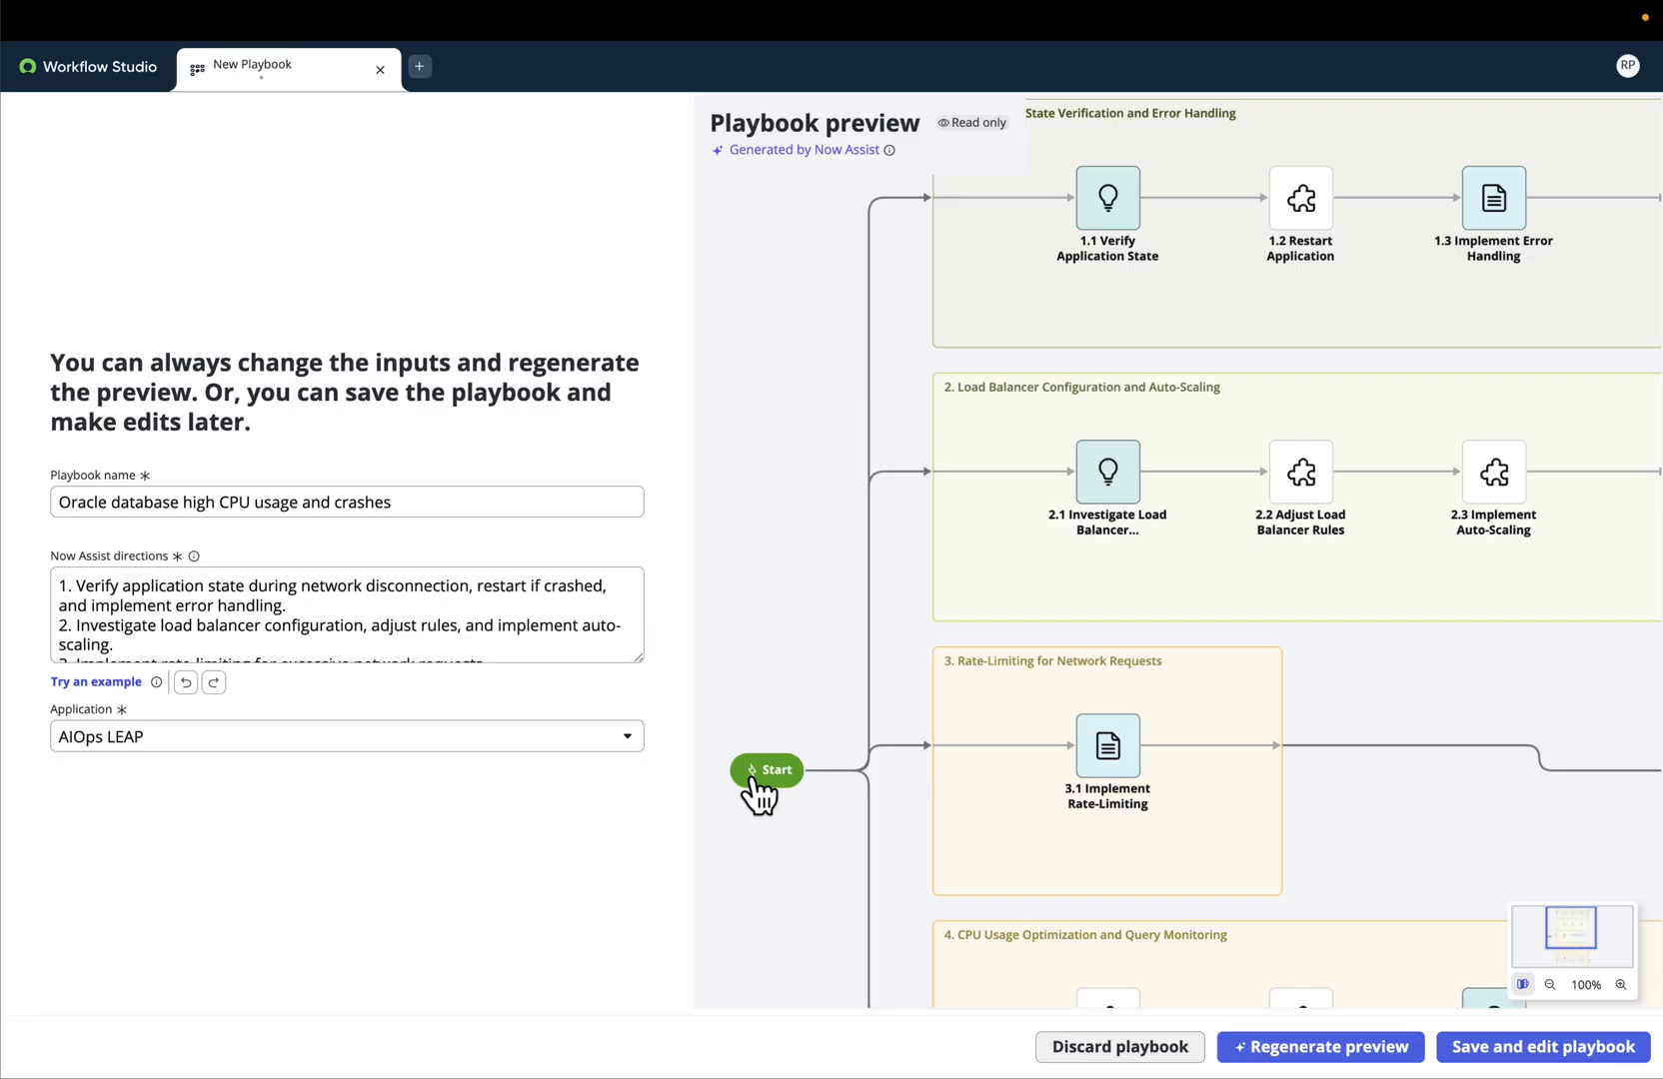
mouse_move(1222, 919)
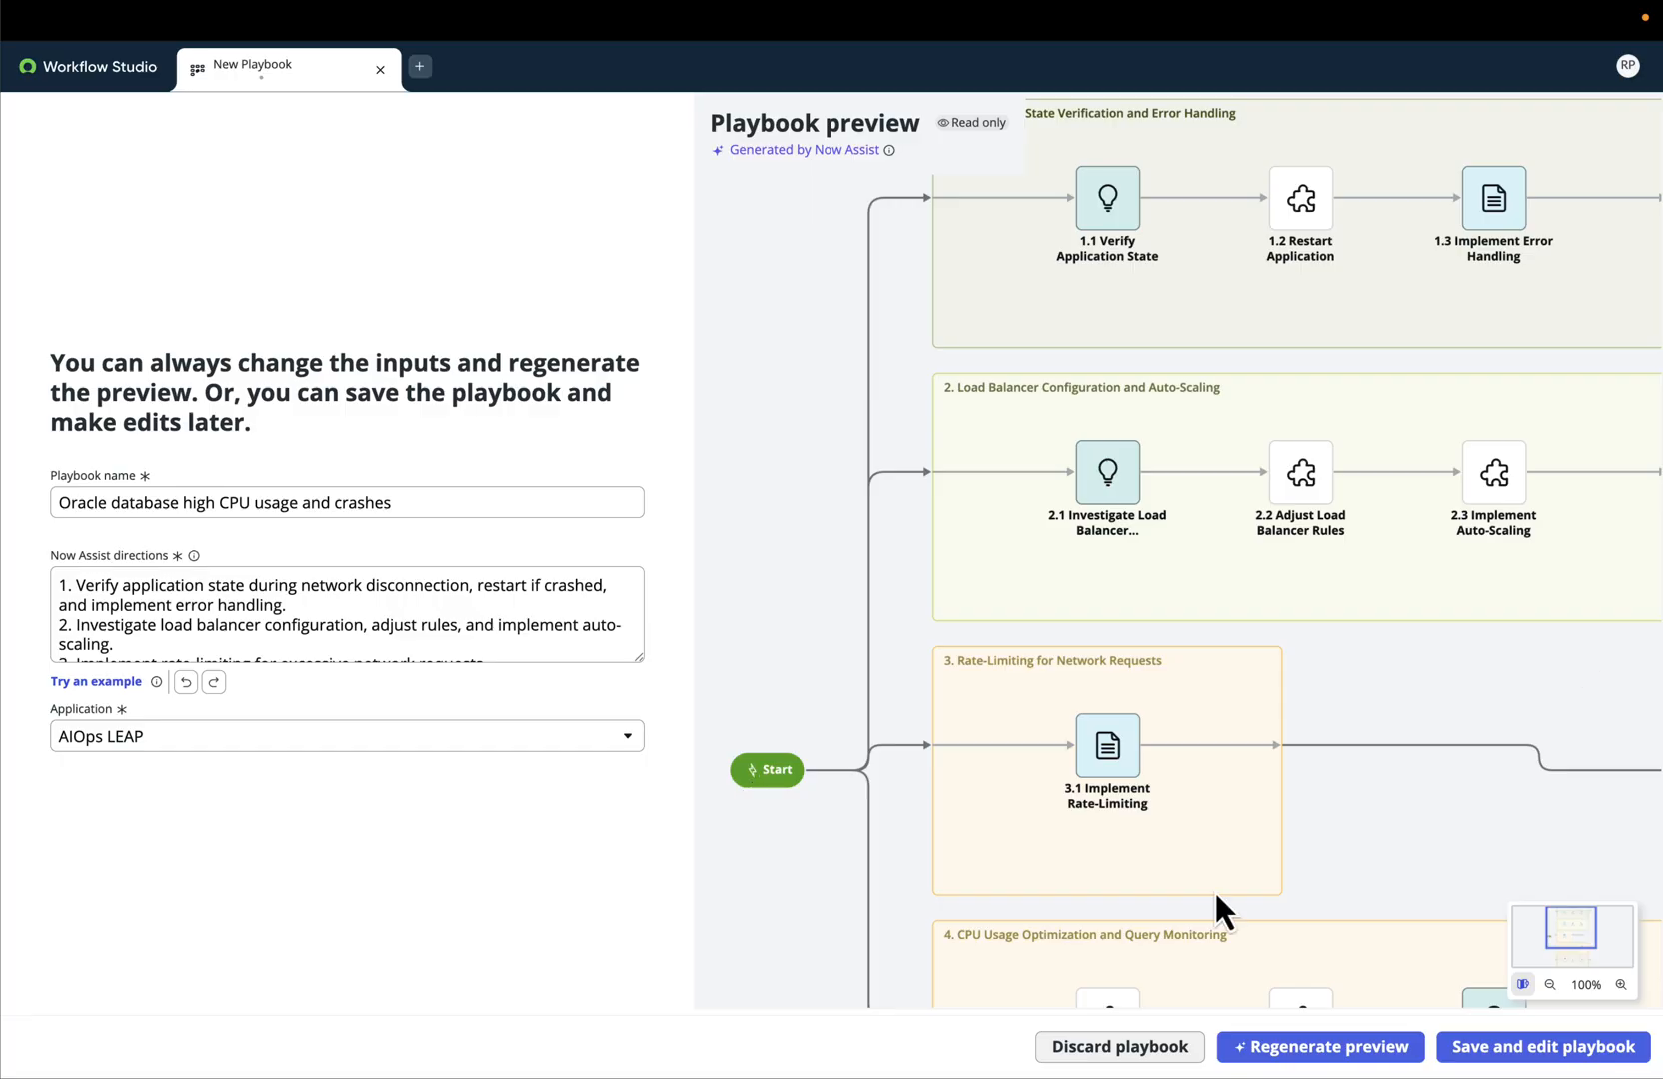
mouse_move(933, 587)
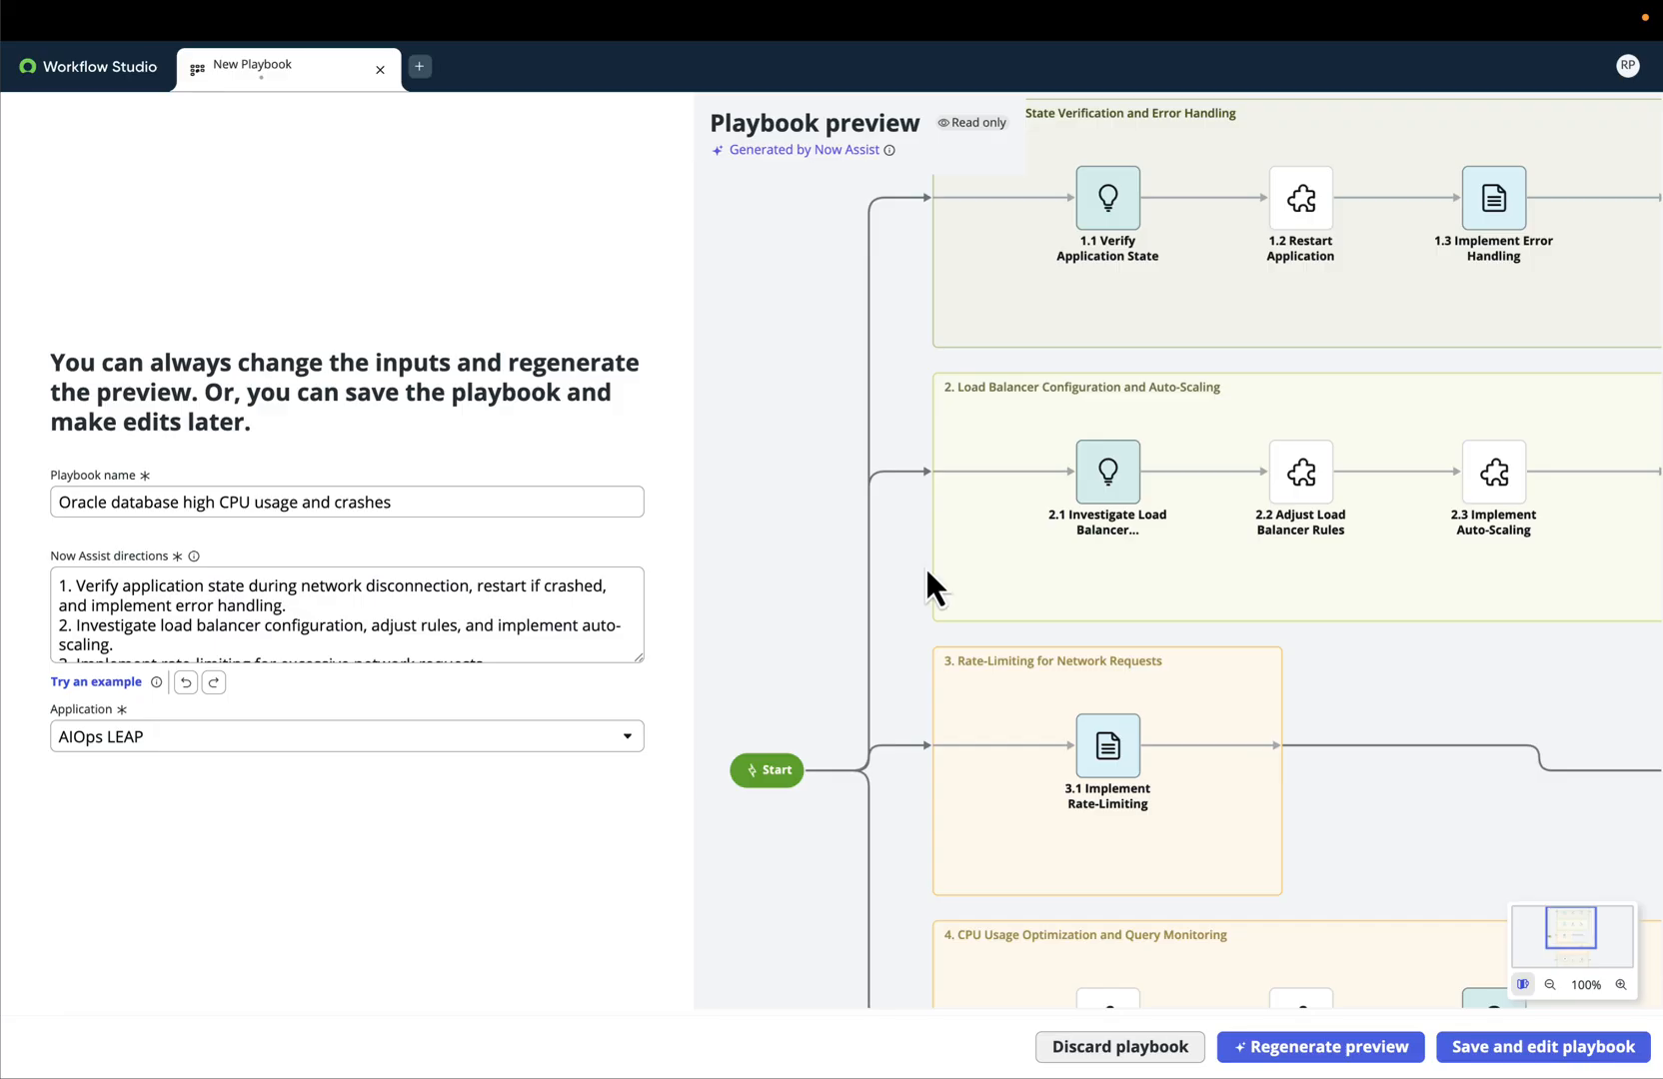
mouse_move(1517, 1046)
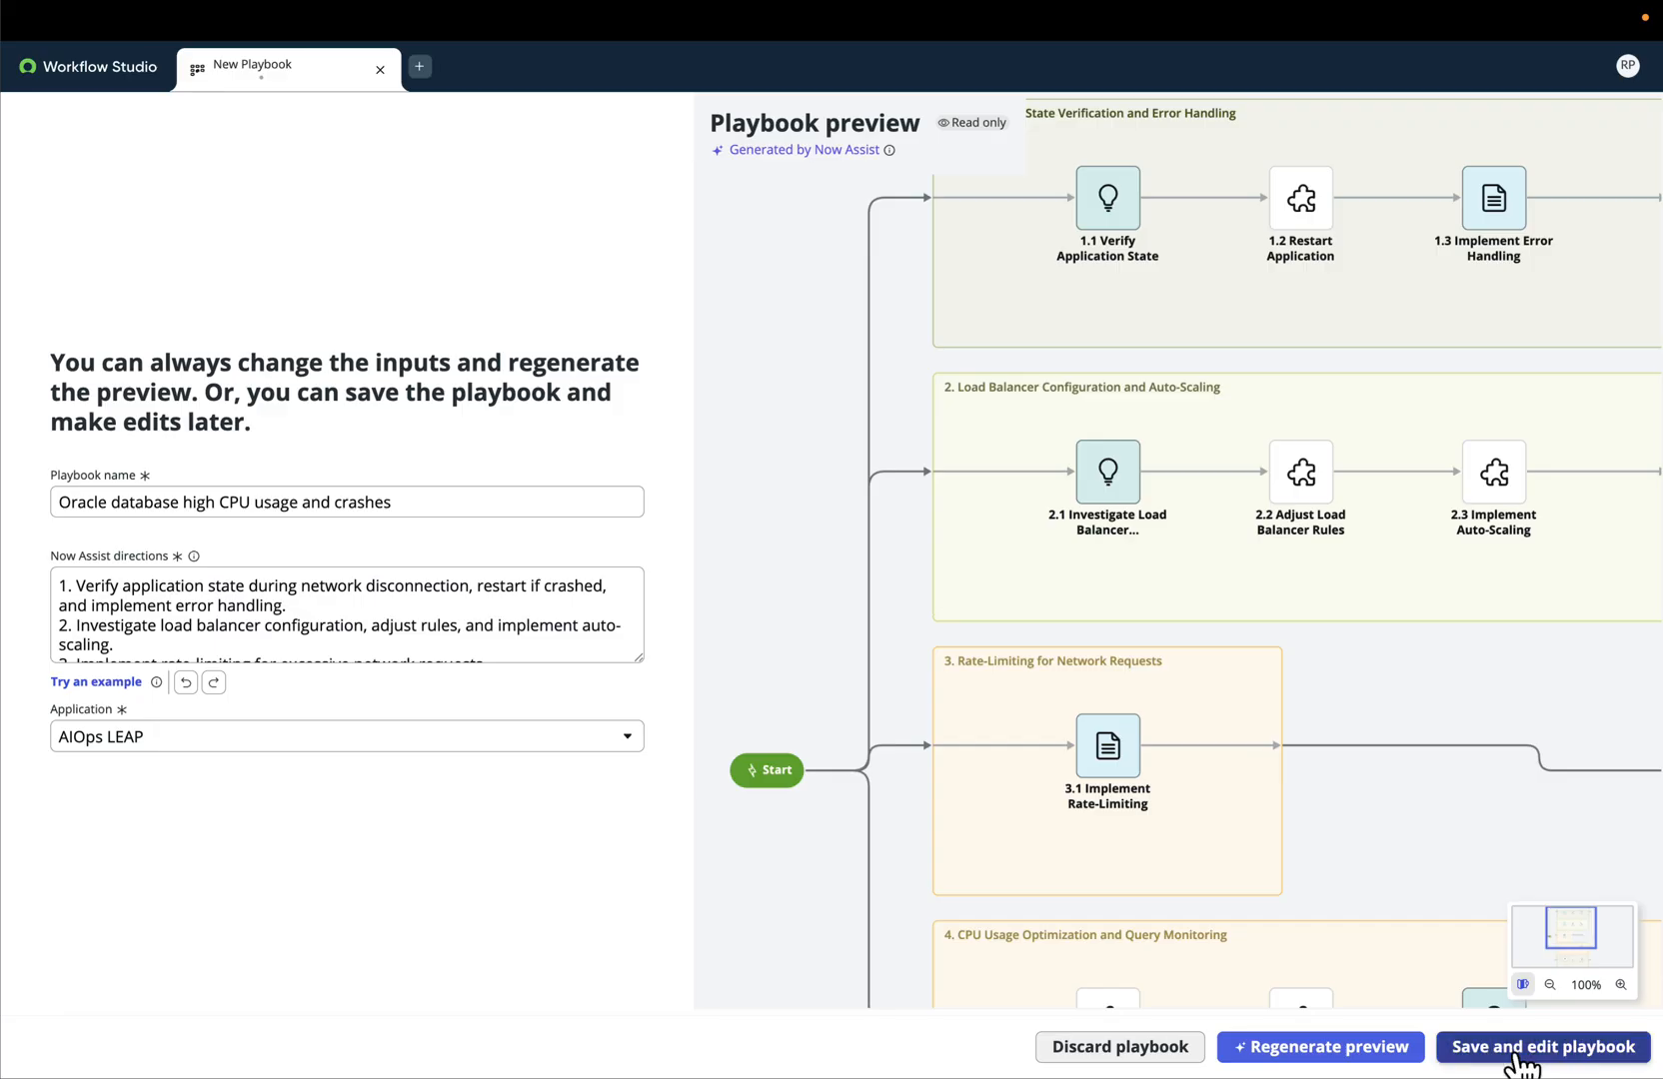
Save the generated Oracle playbook as a draft and view it as a board
click(1542, 1045)
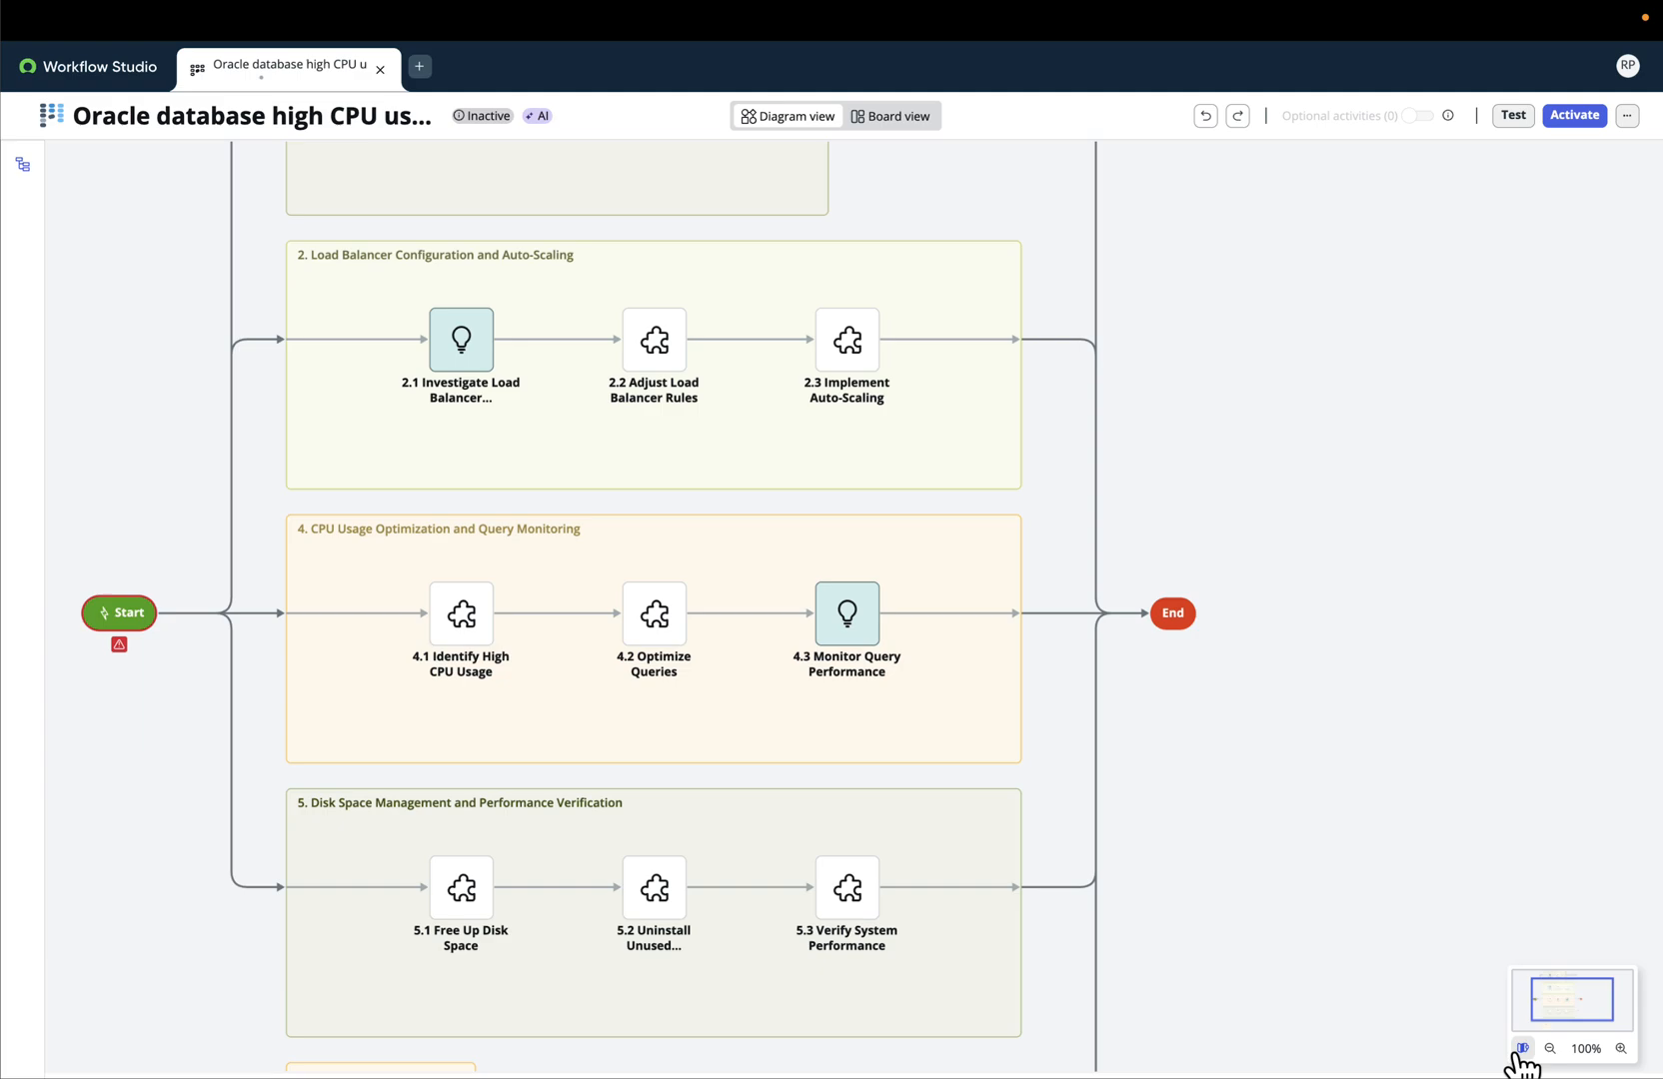
mouse_move(1491, 969)
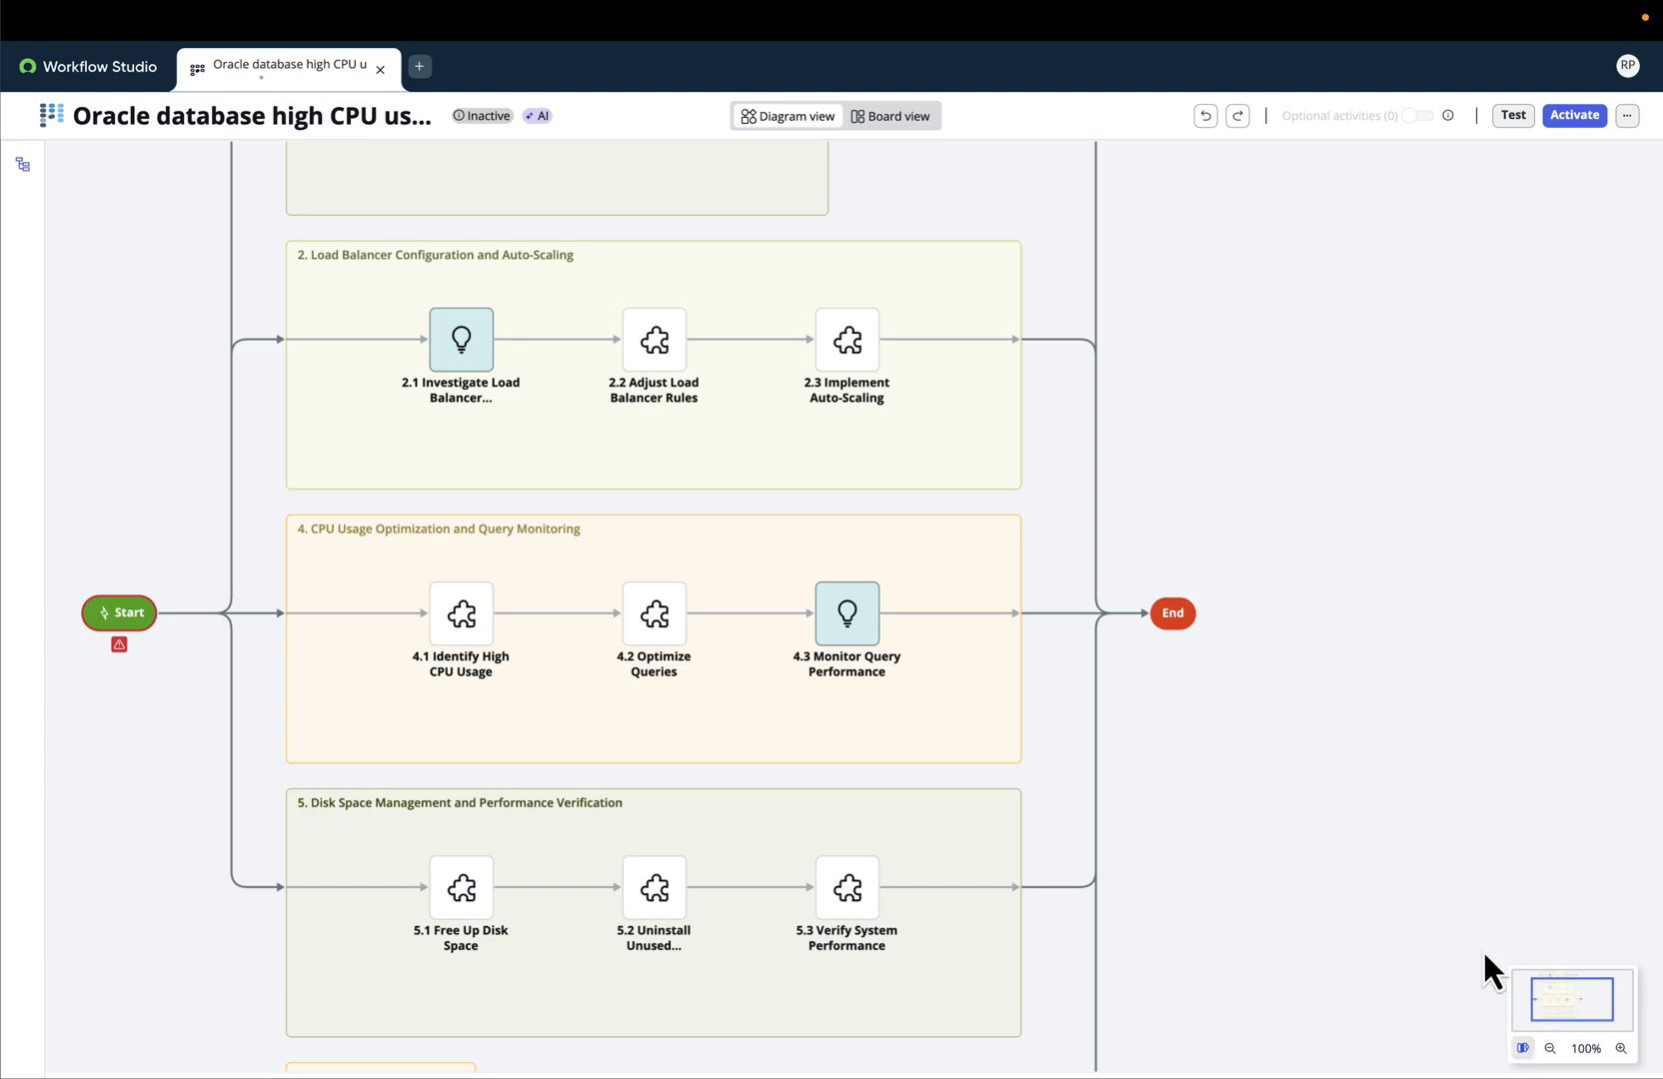
mouse_move(230, 444)
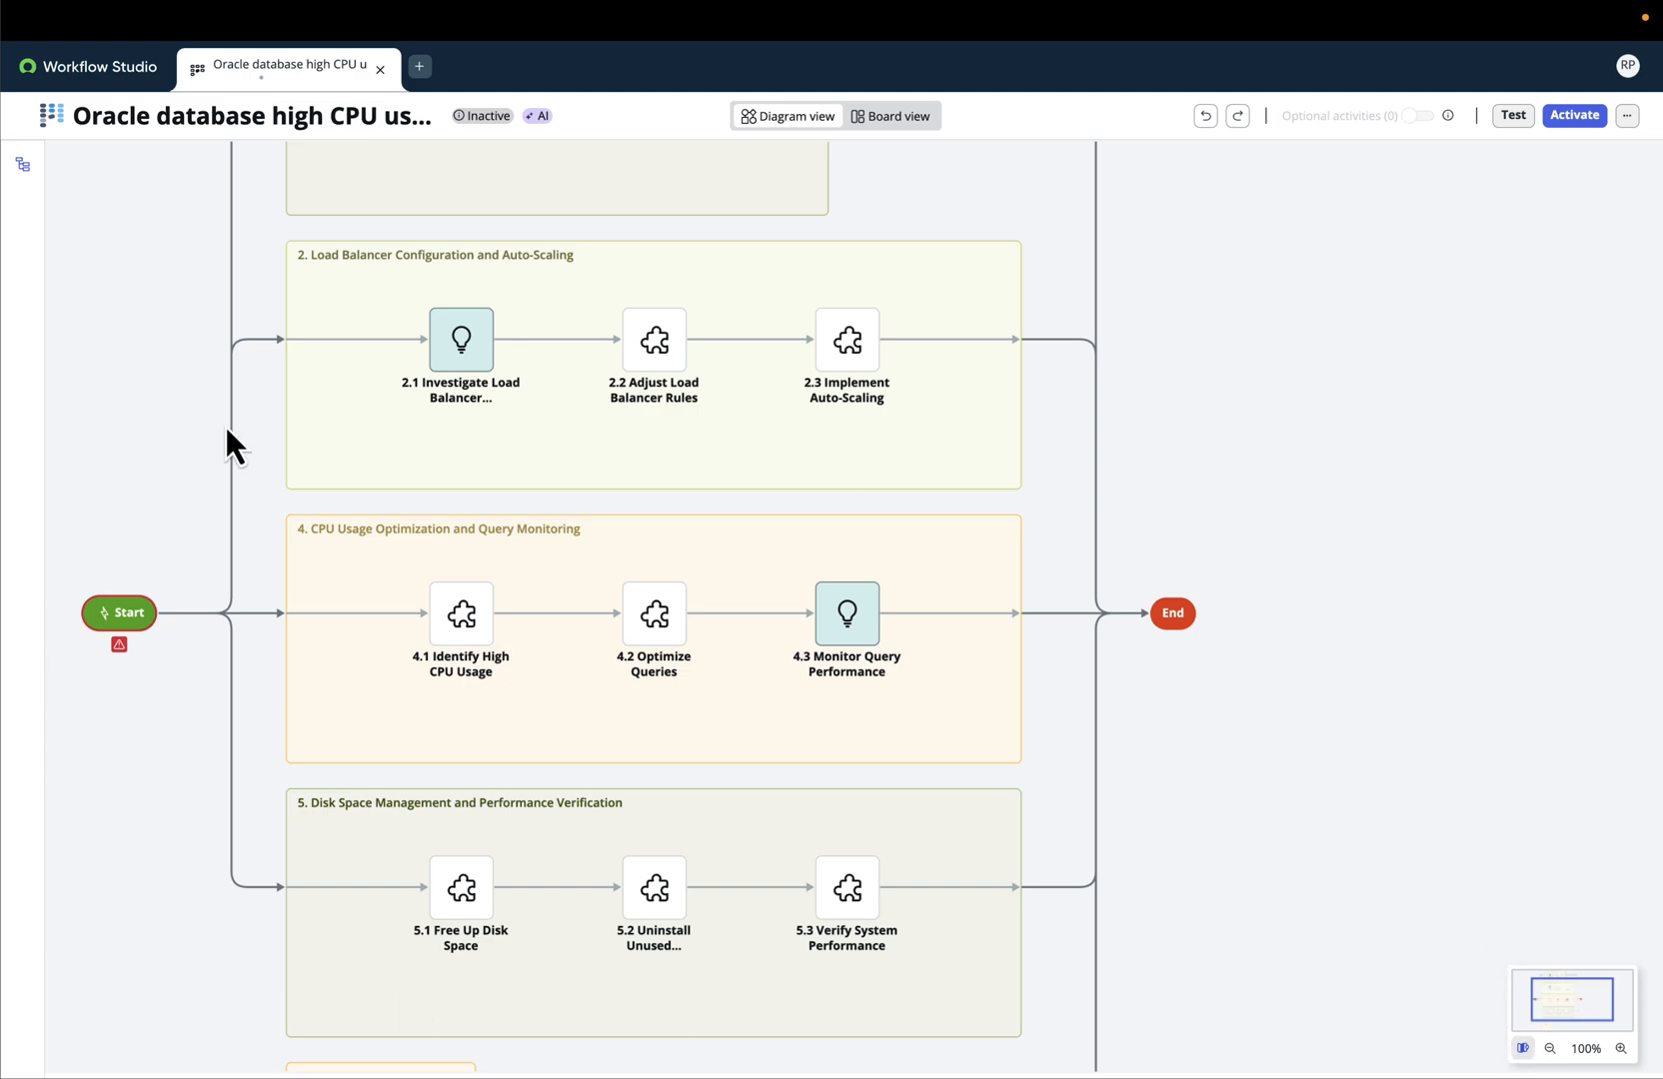
mouse_move(950, 499)
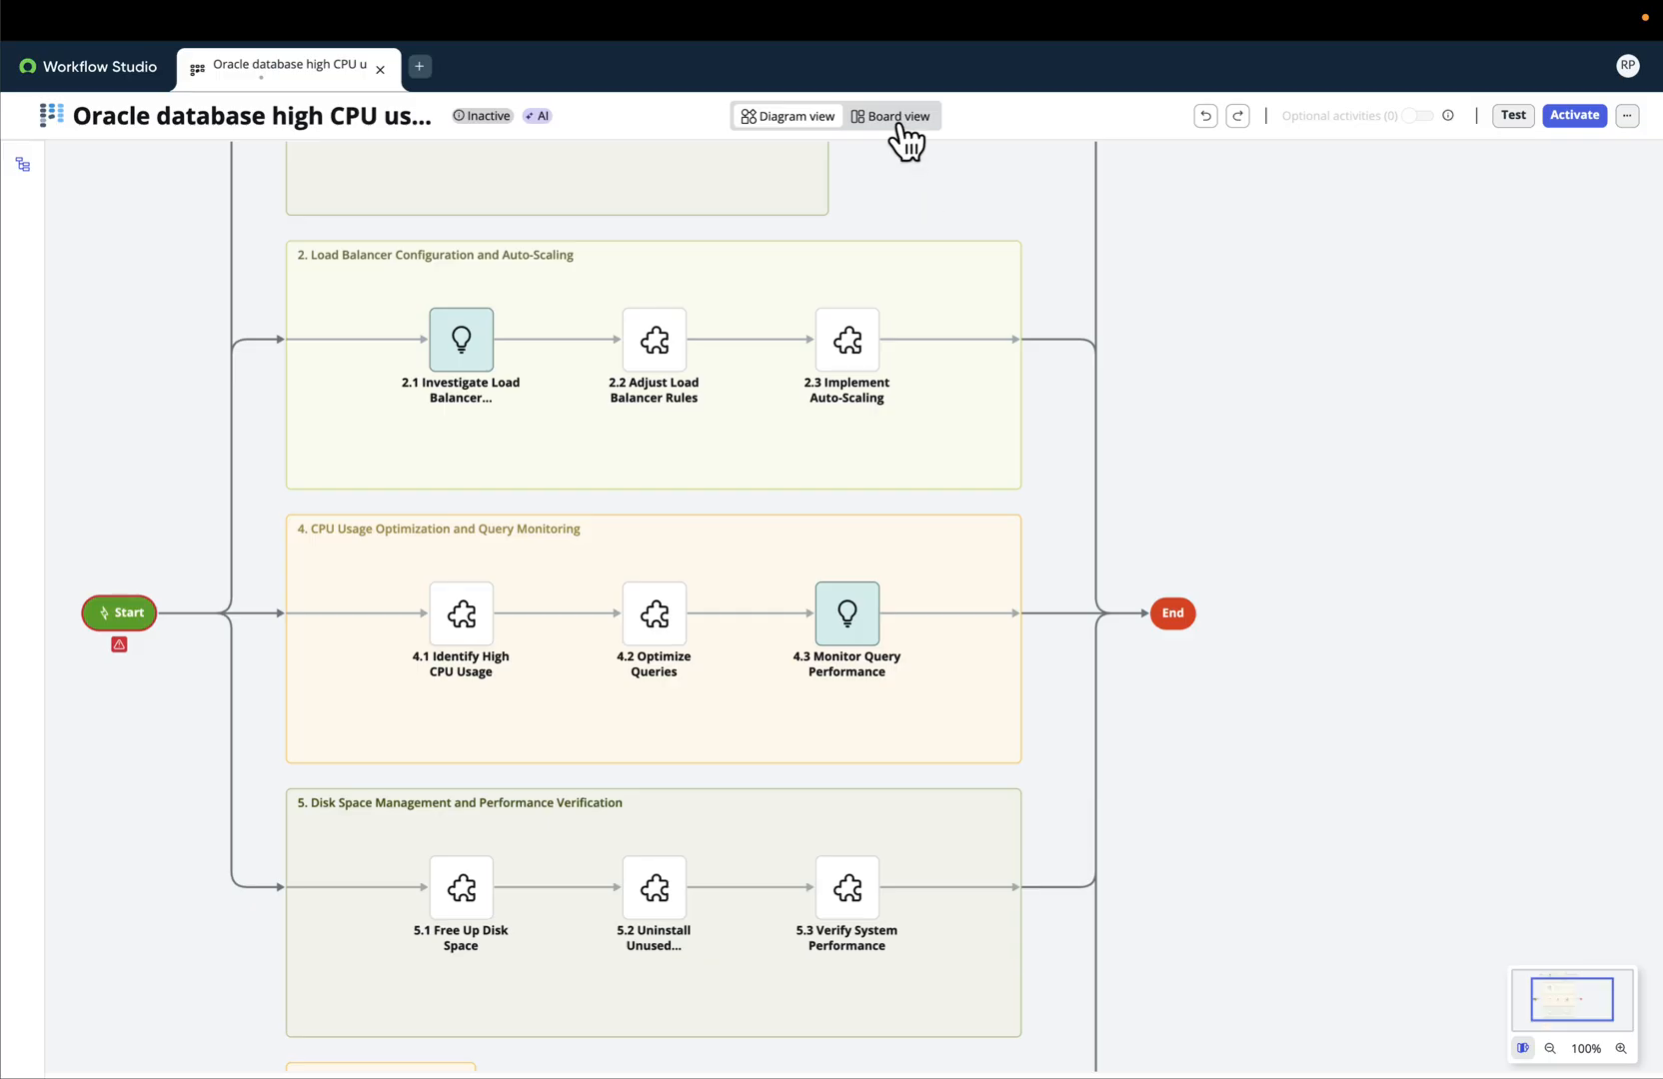
click(892, 116)
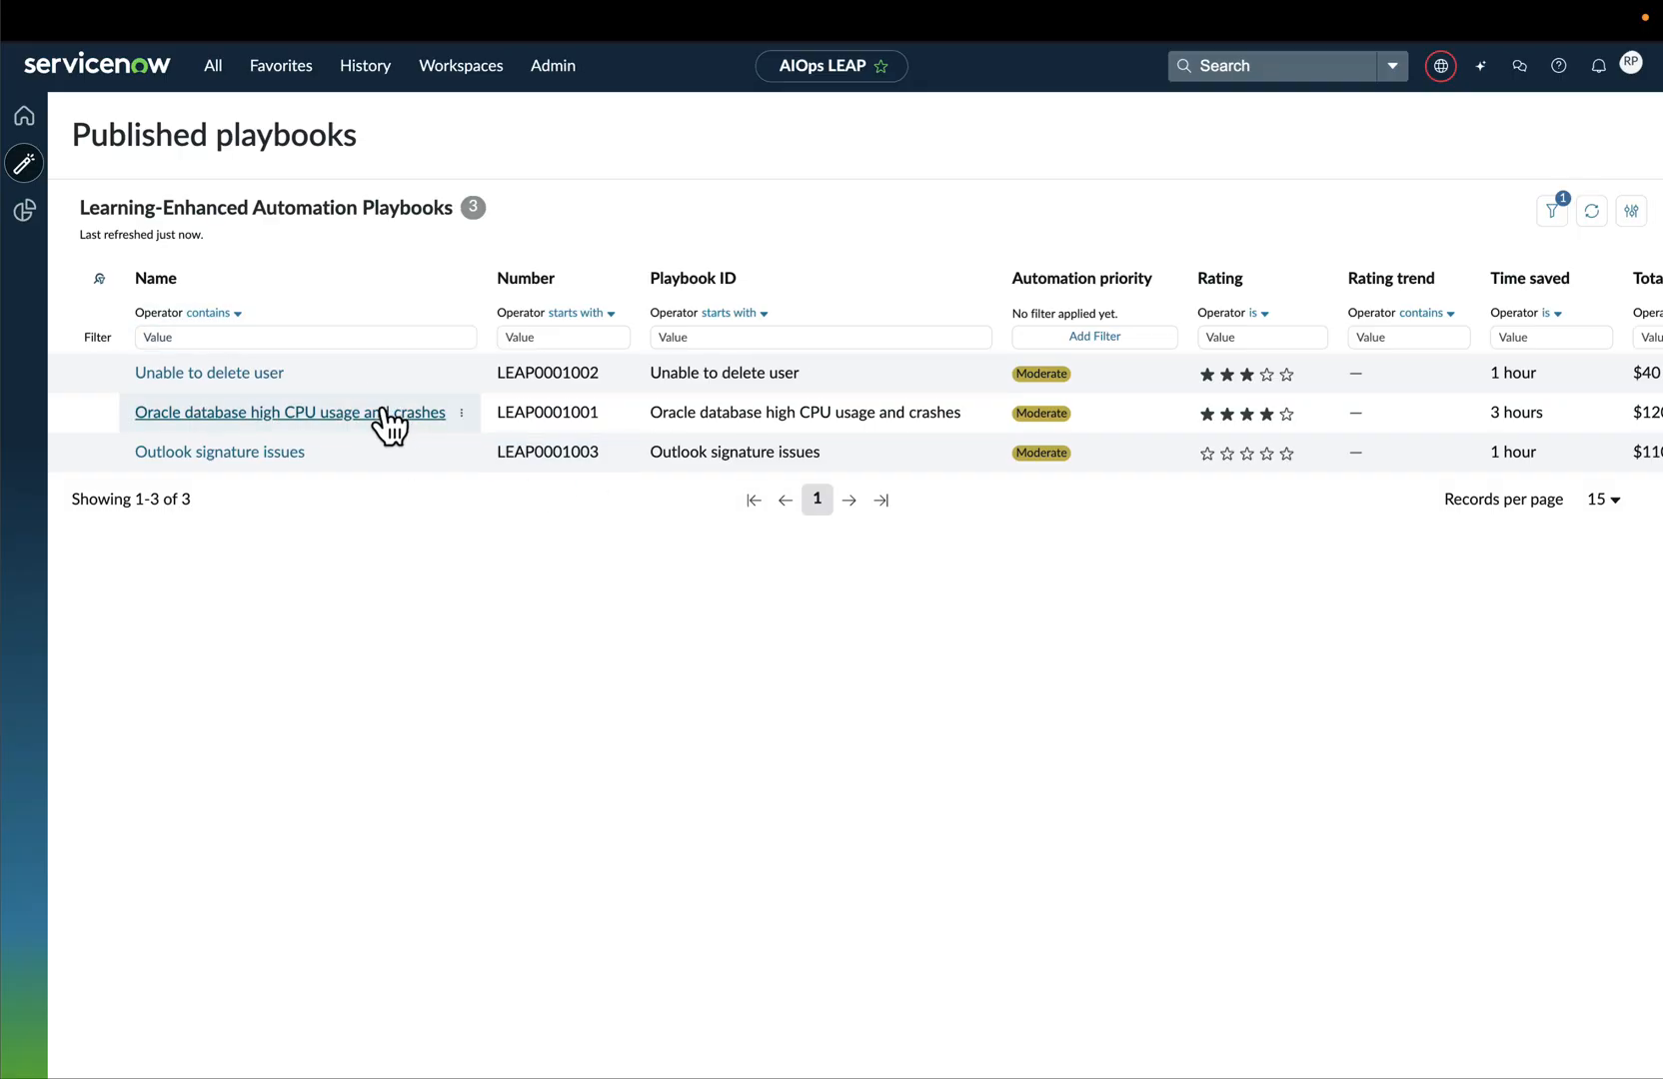
Open published playbook LEAP0001001, showing $120 savings and 3 hours saved
click(260, 413)
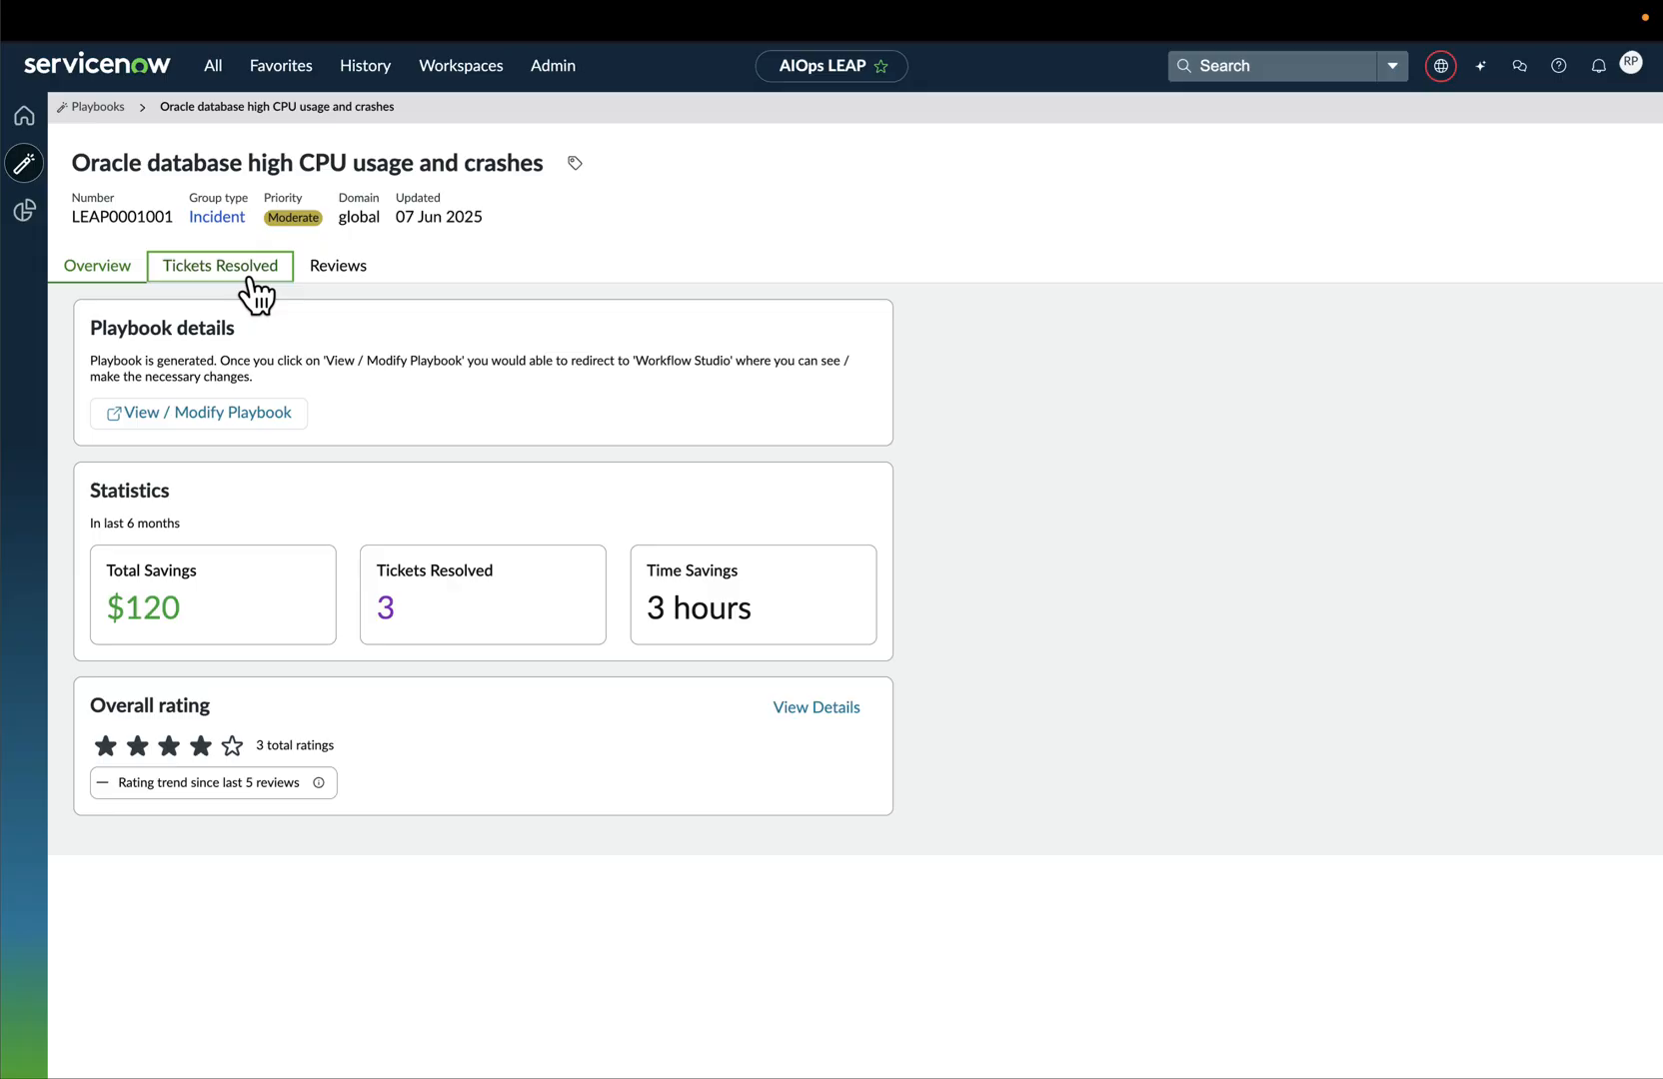
View the playbook's three resolved incidents and its three star-rated reviews
click(220, 265)
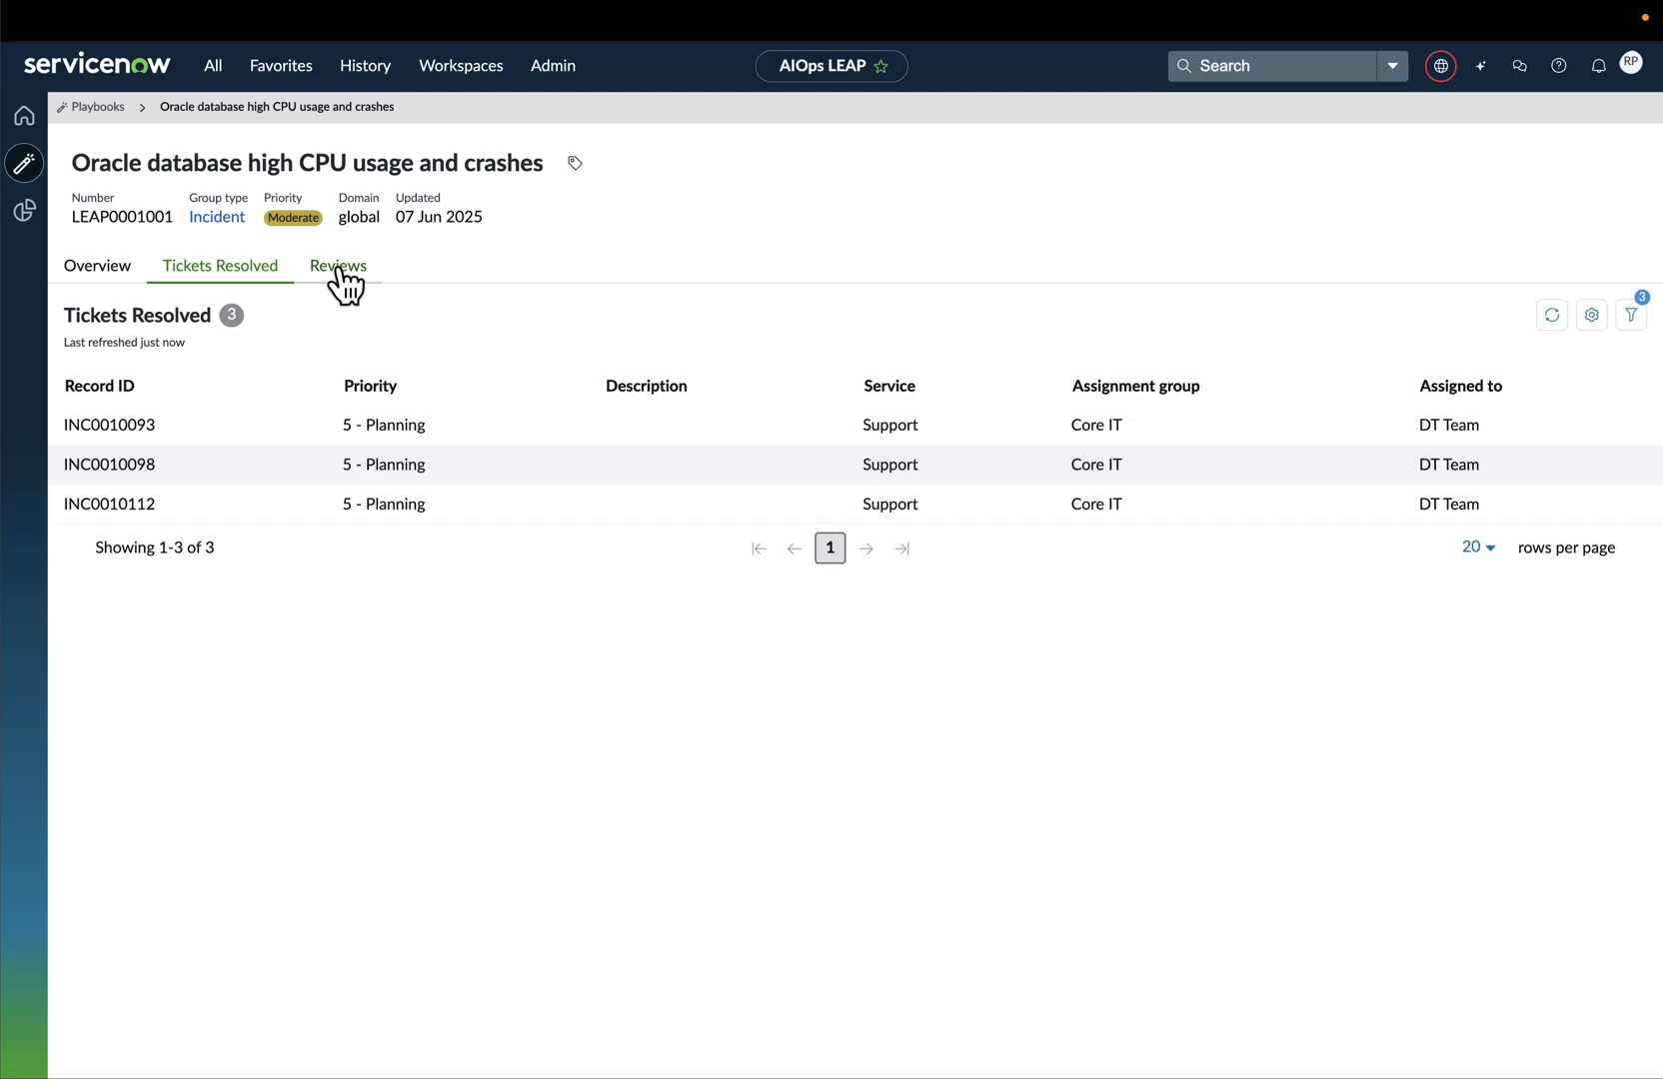
click(338, 266)
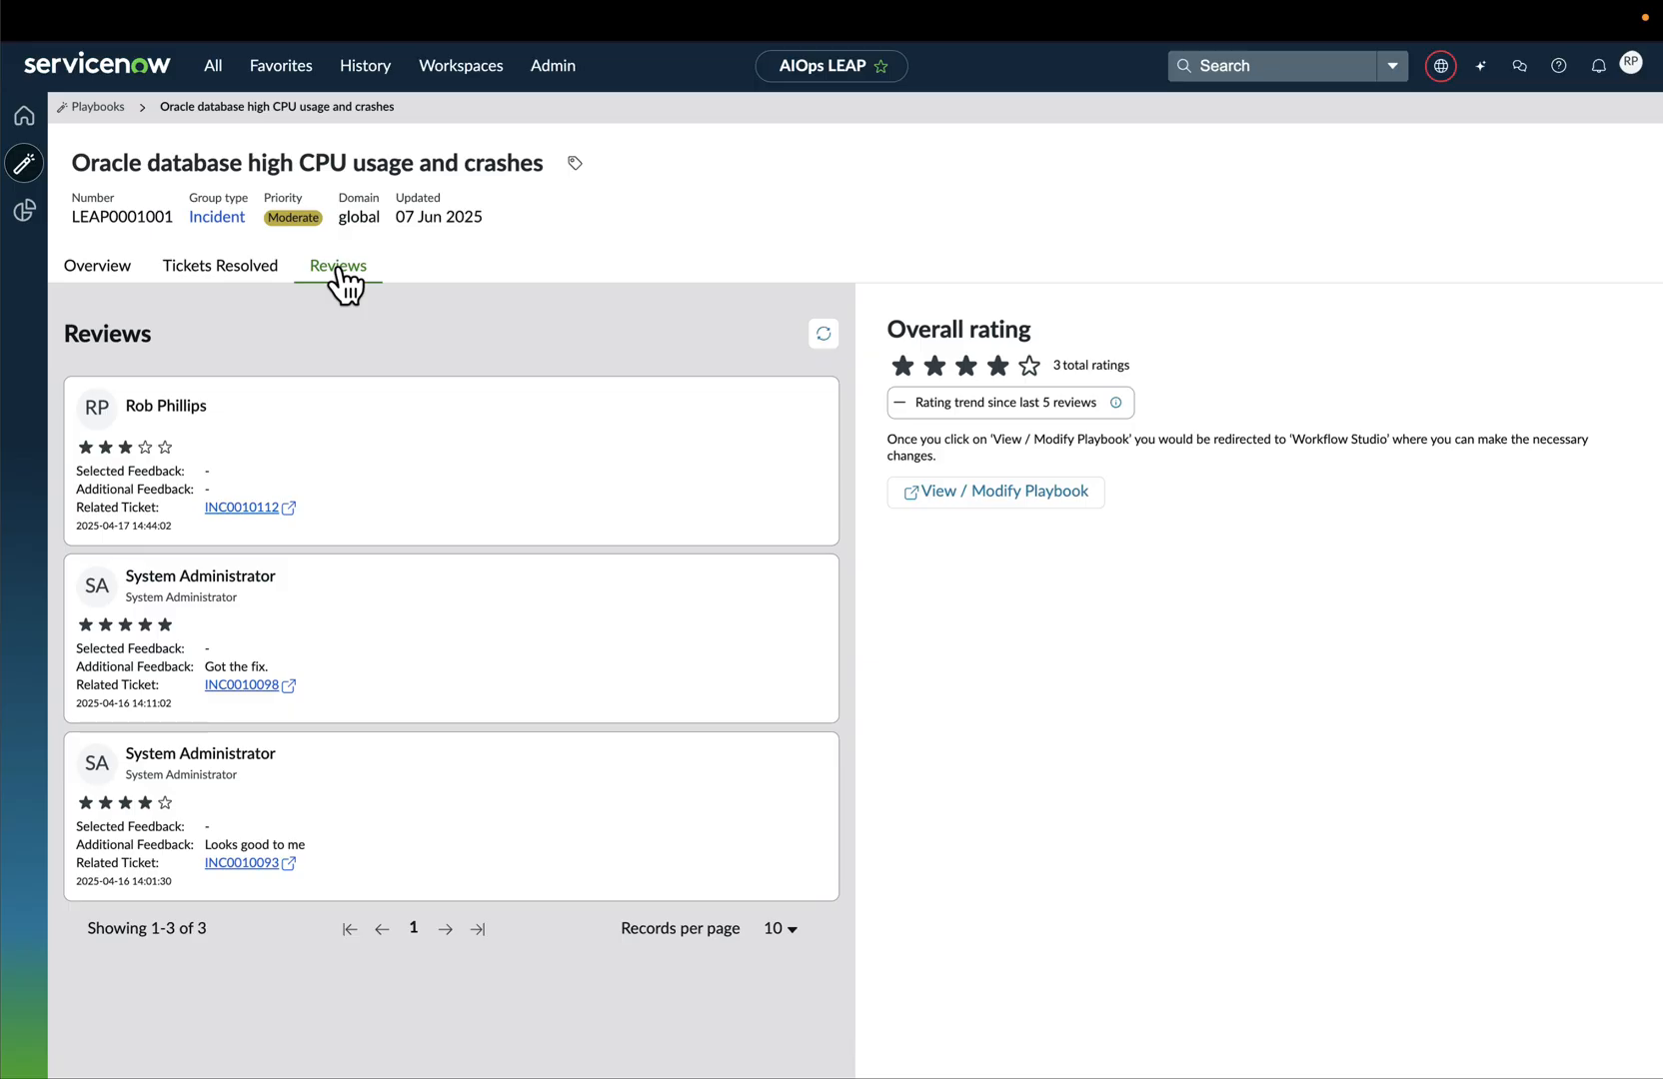
mouse_move(630, 266)
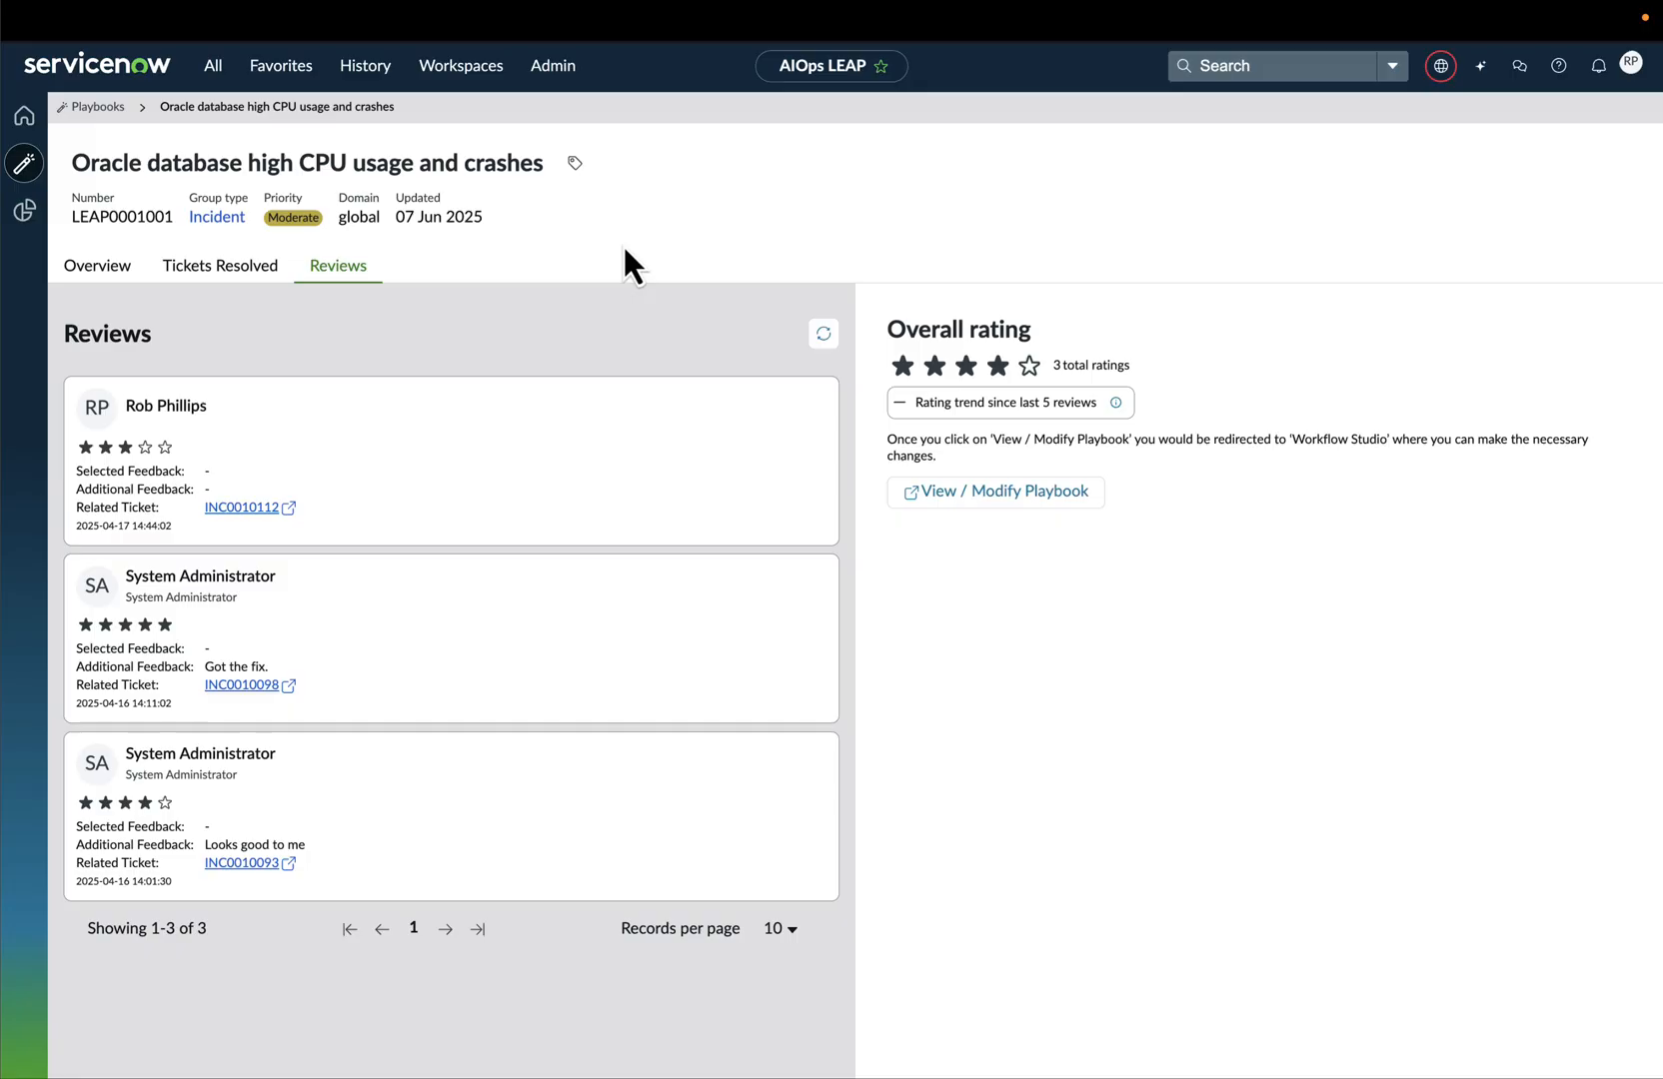
mouse_move(594, 258)
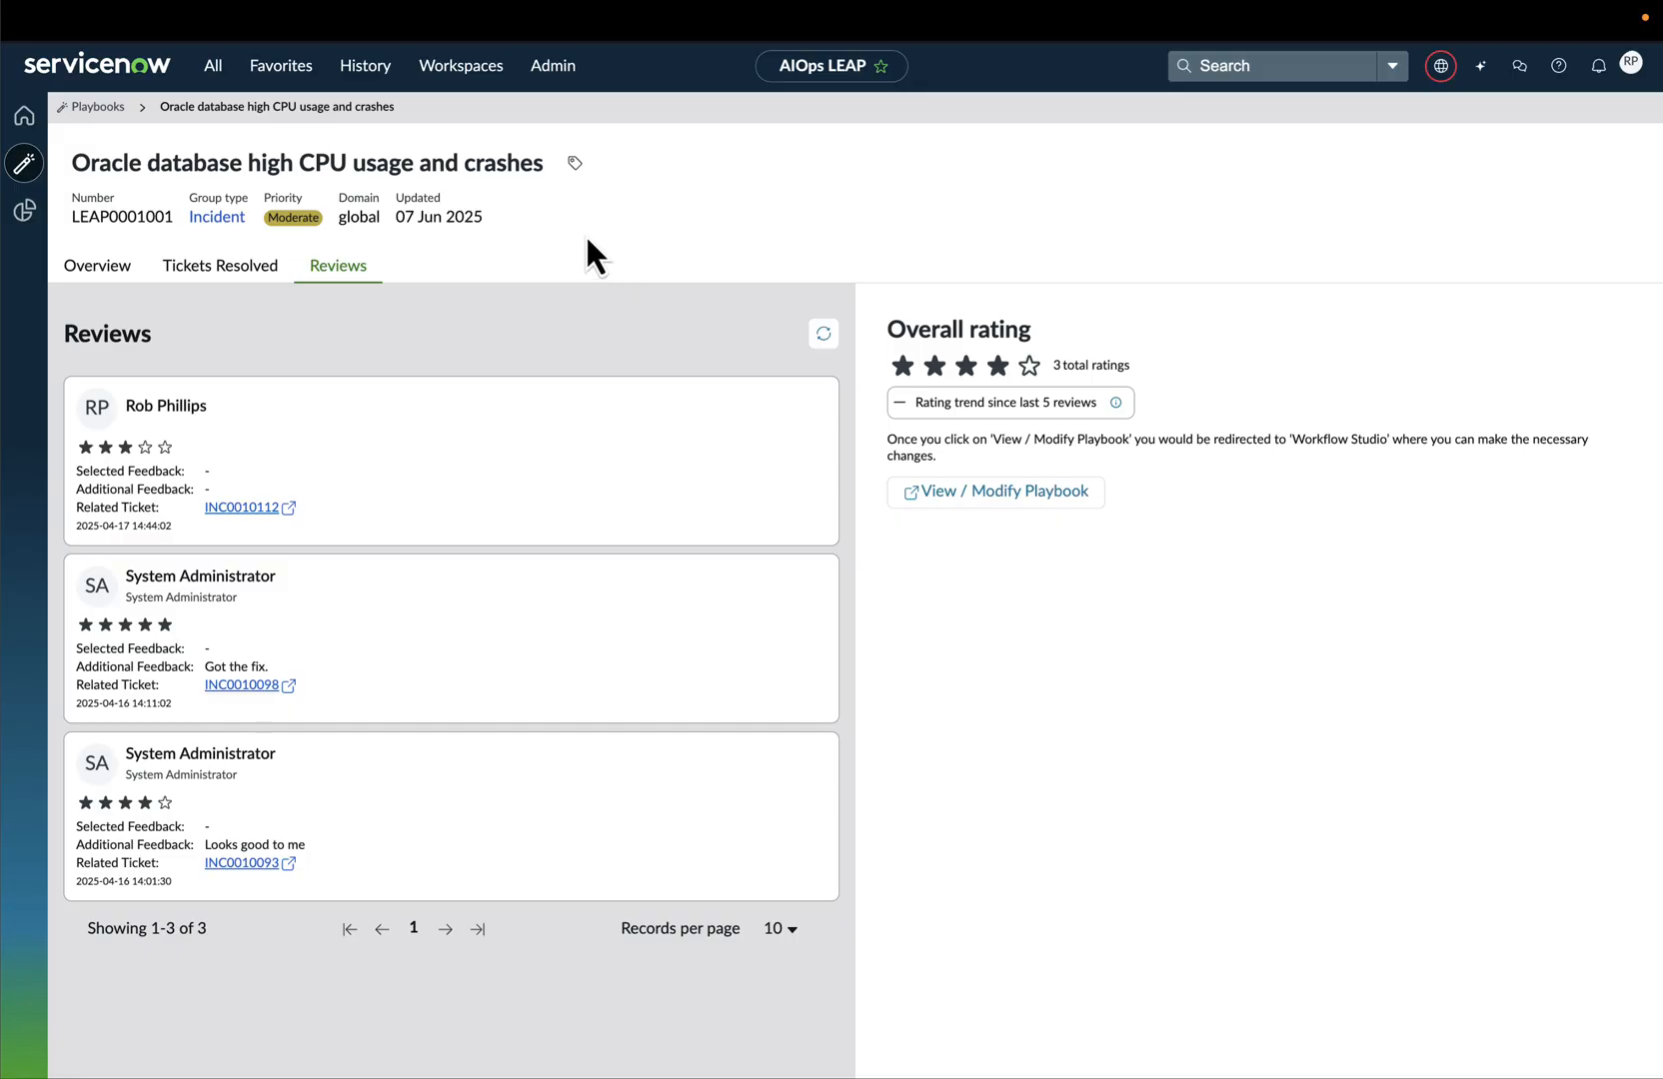
click(460, 66)
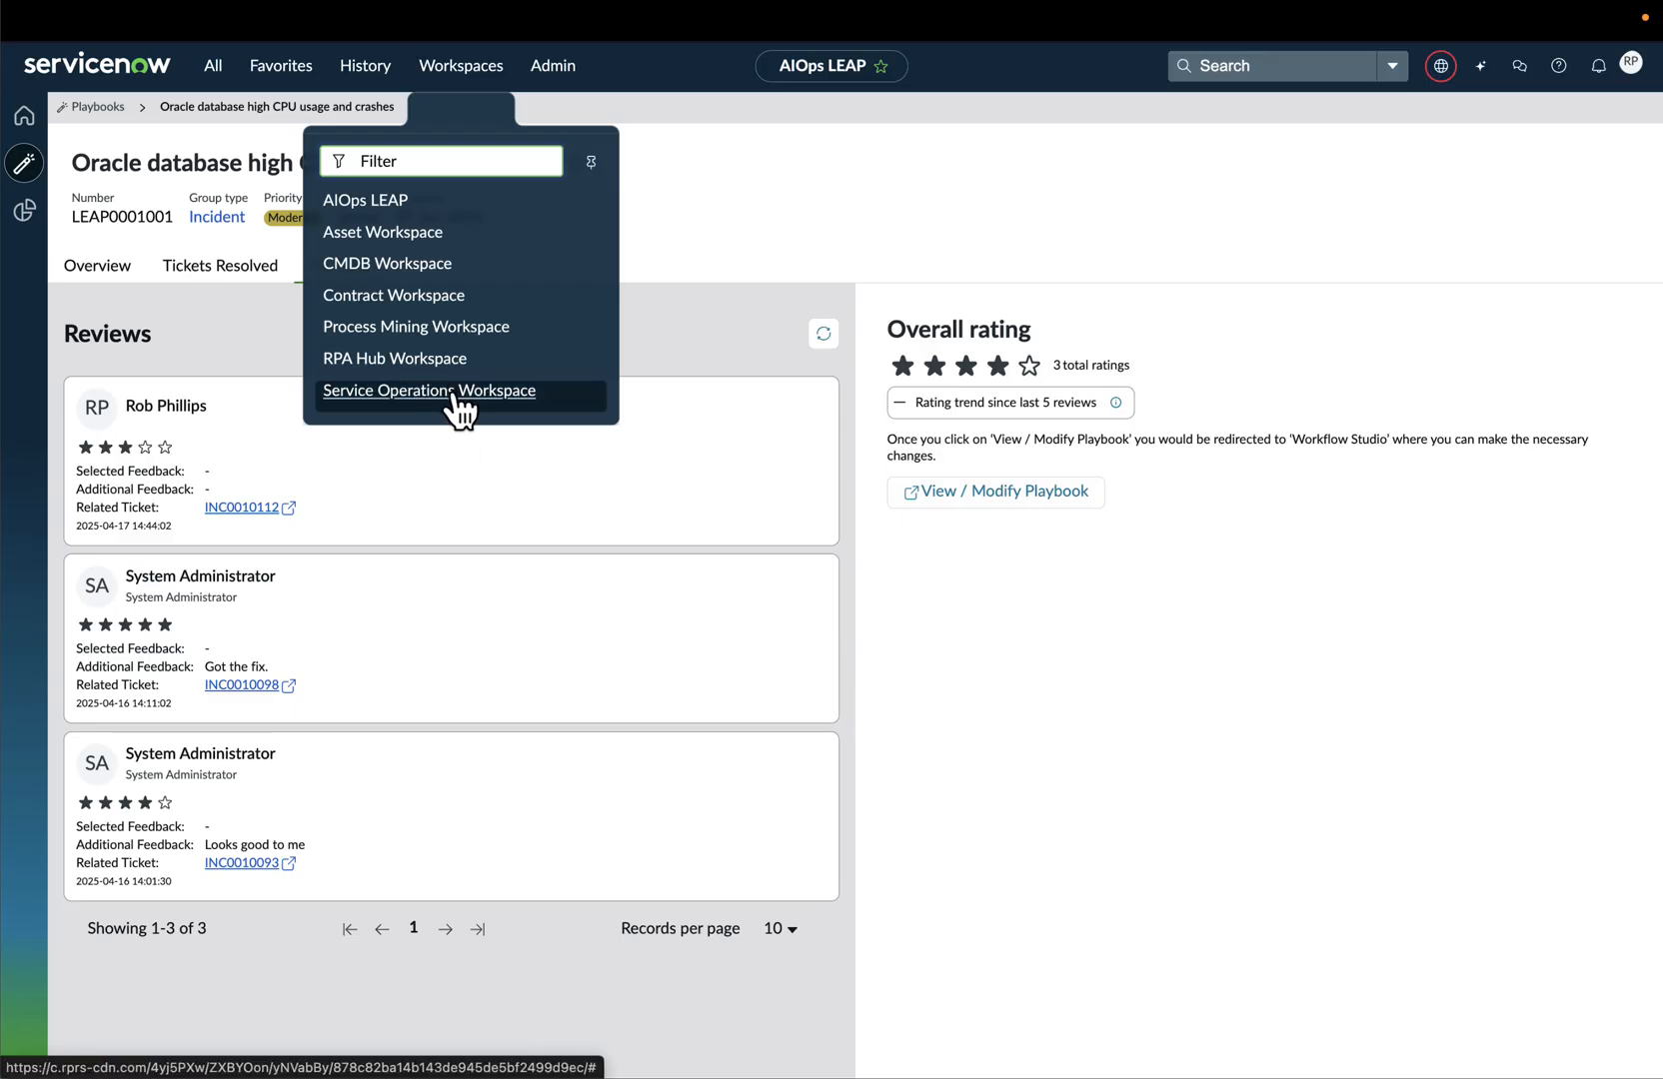
Start incident 'Oracle database high CPU usage and crashes' in Service Operations Workspace and choose a caller
click(429, 390)
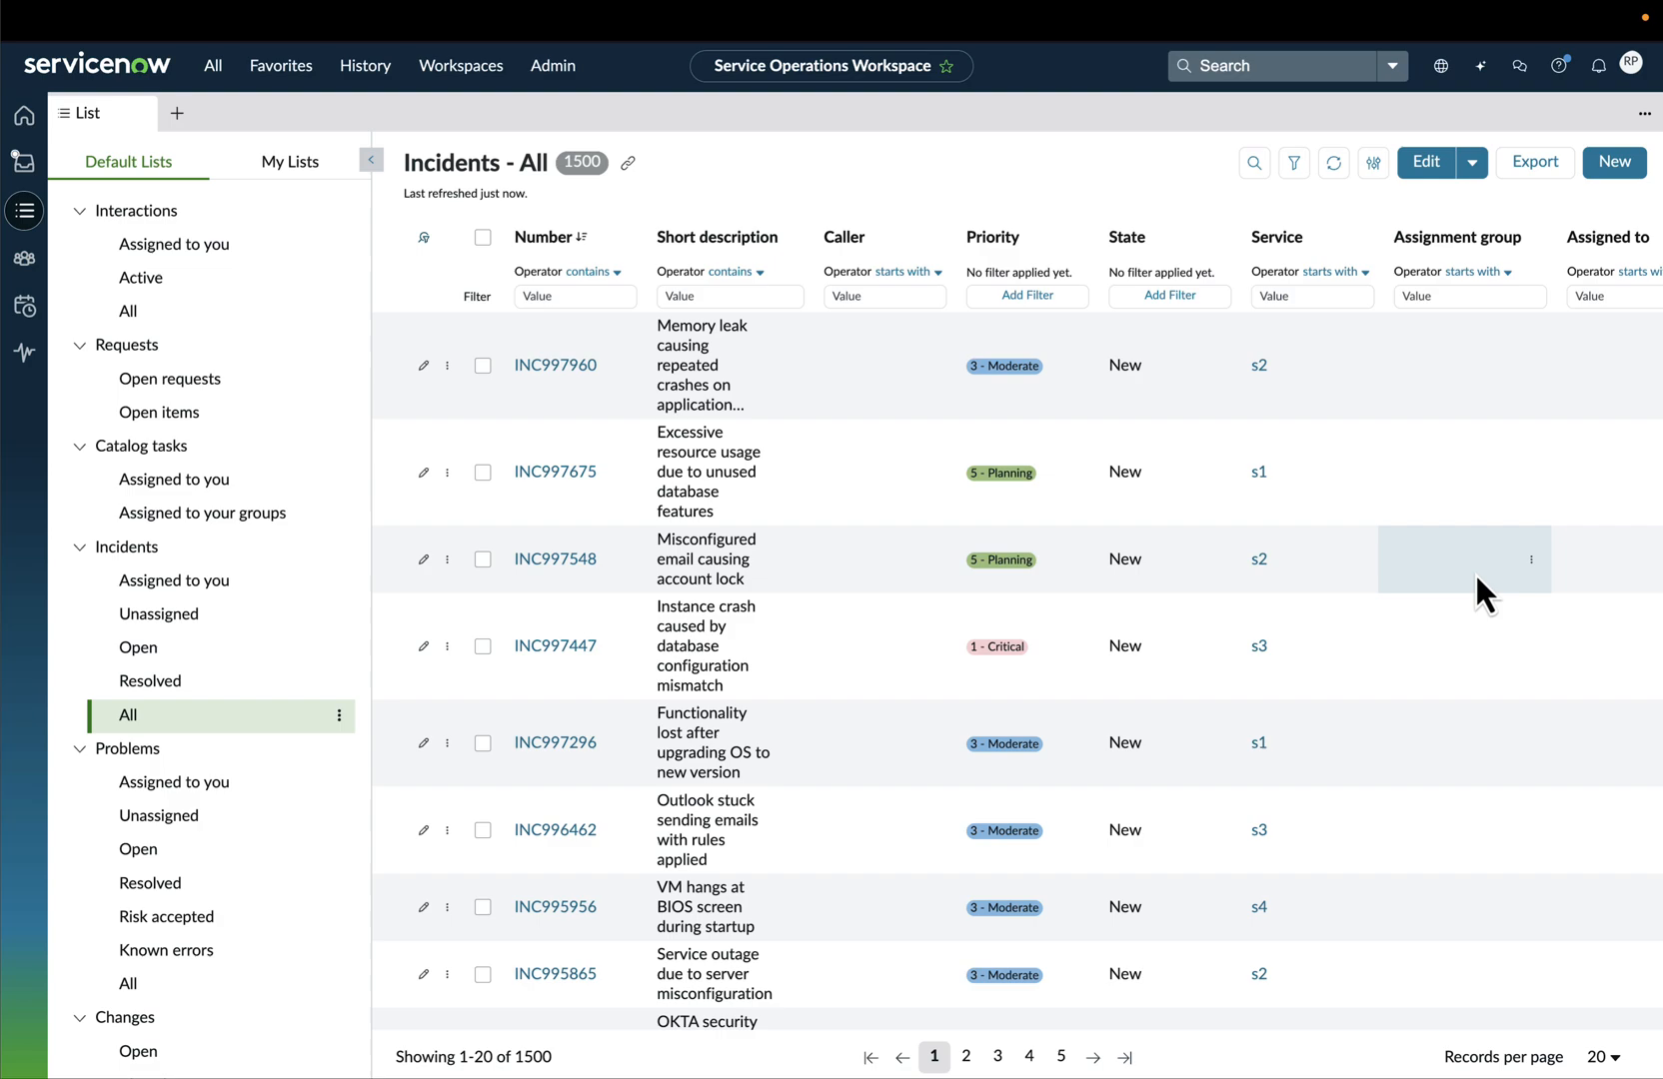
mouse_move(1612, 162)
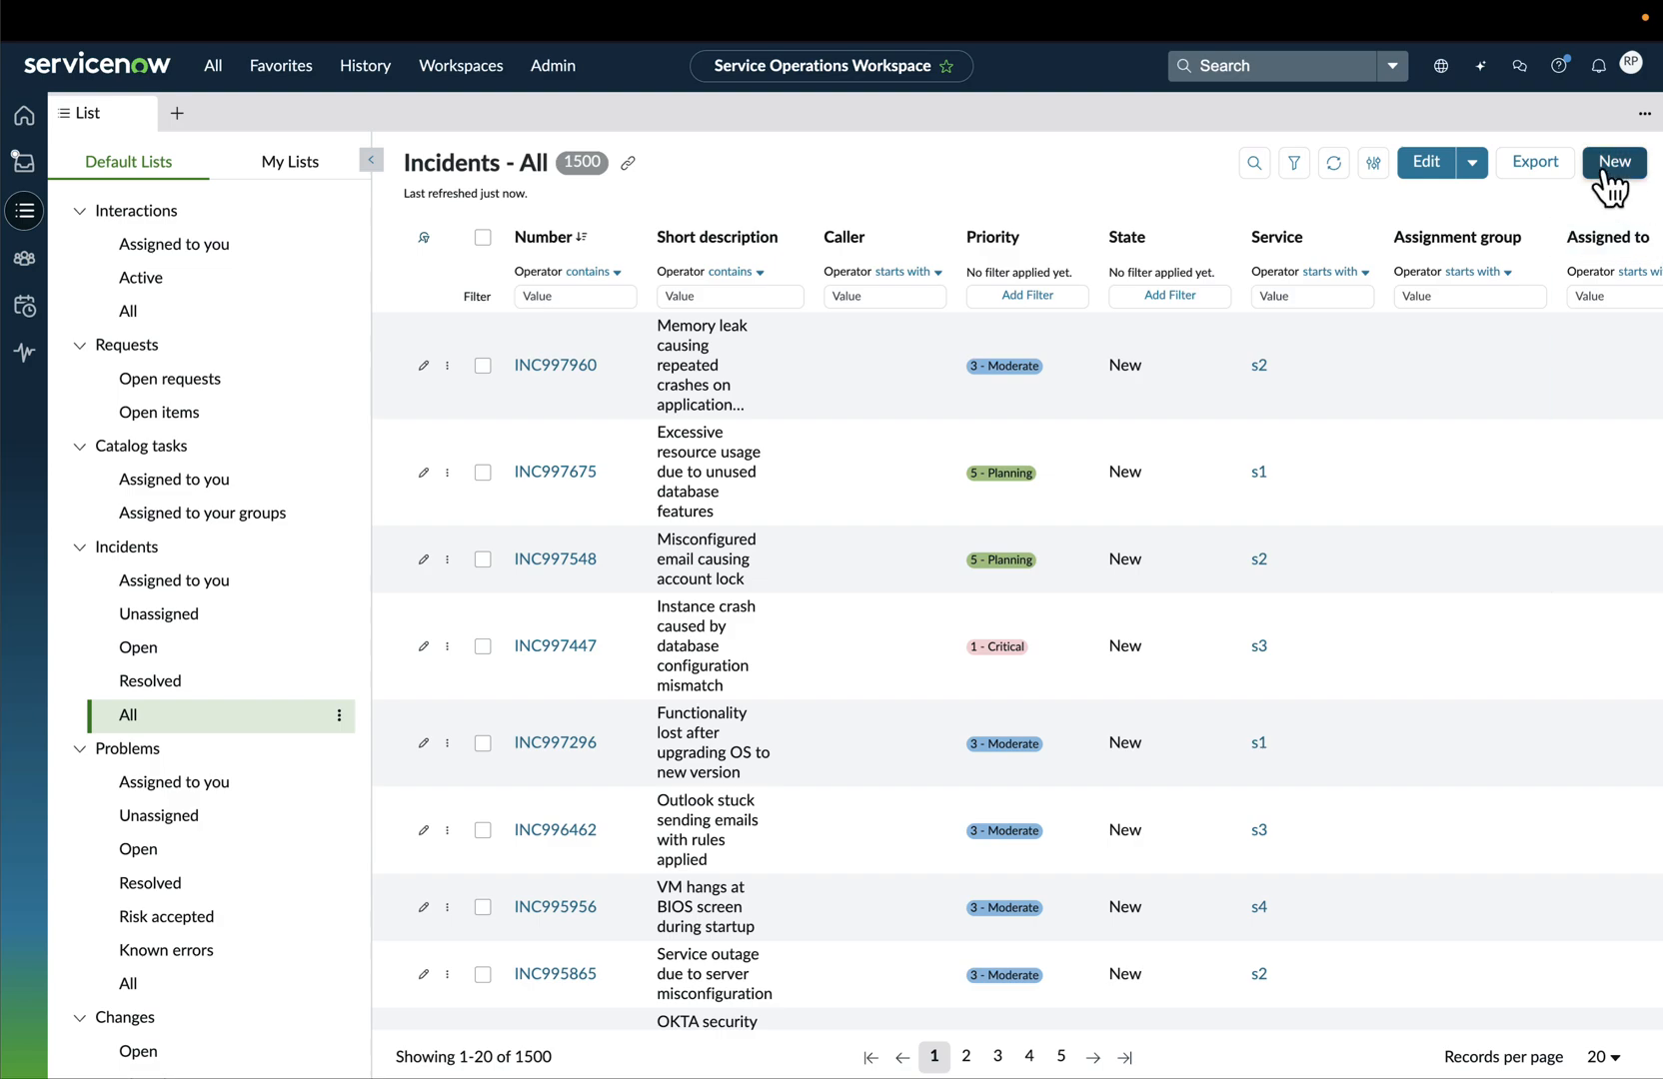
click(1617, 162)
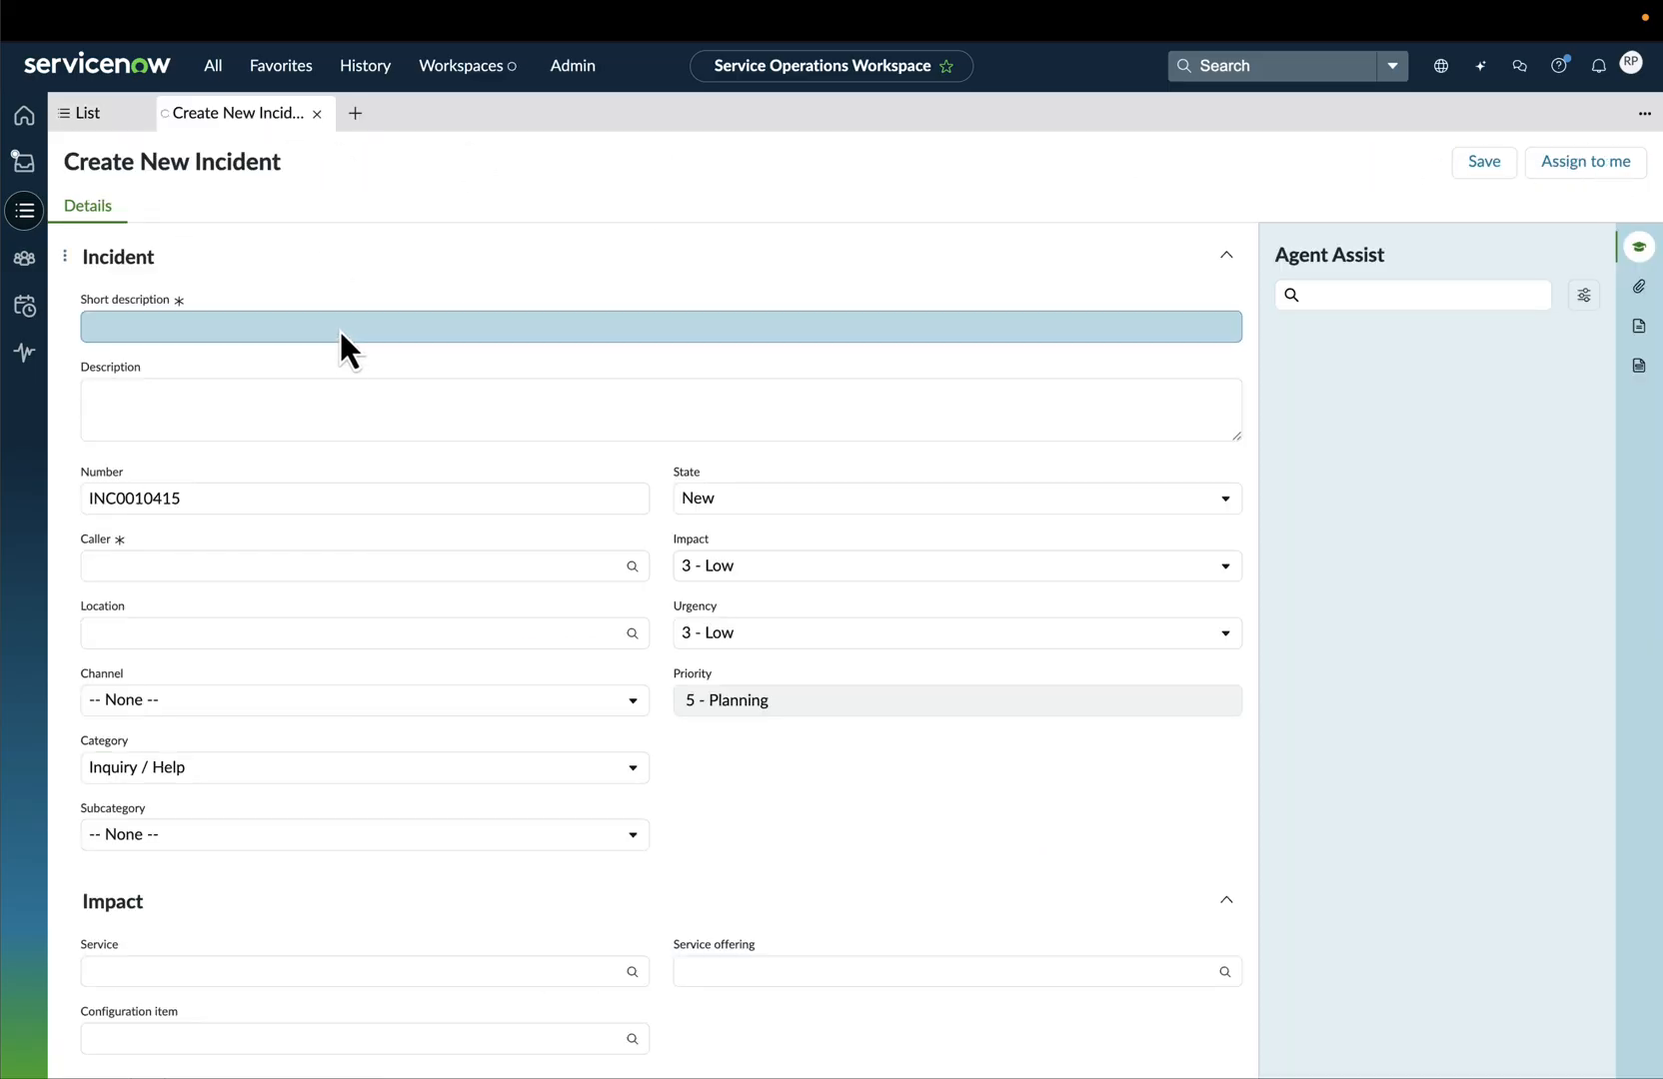
text(Oracle database high)
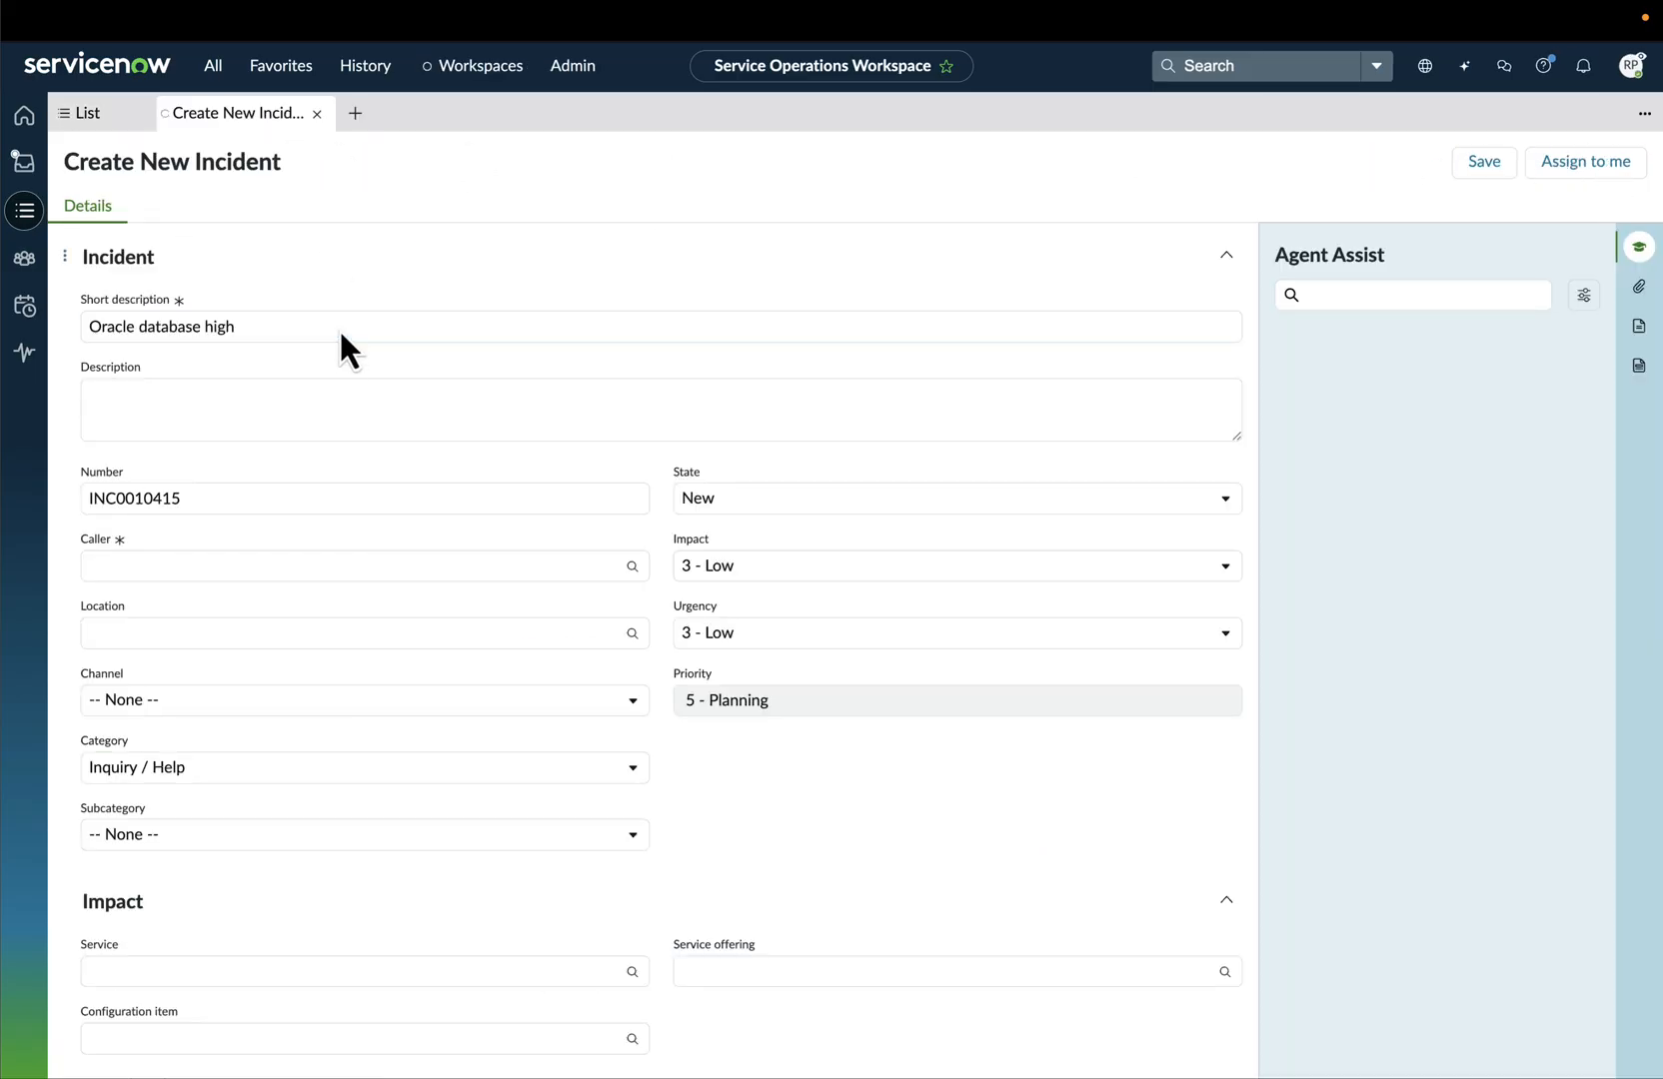
text(CPU usage and crashes)
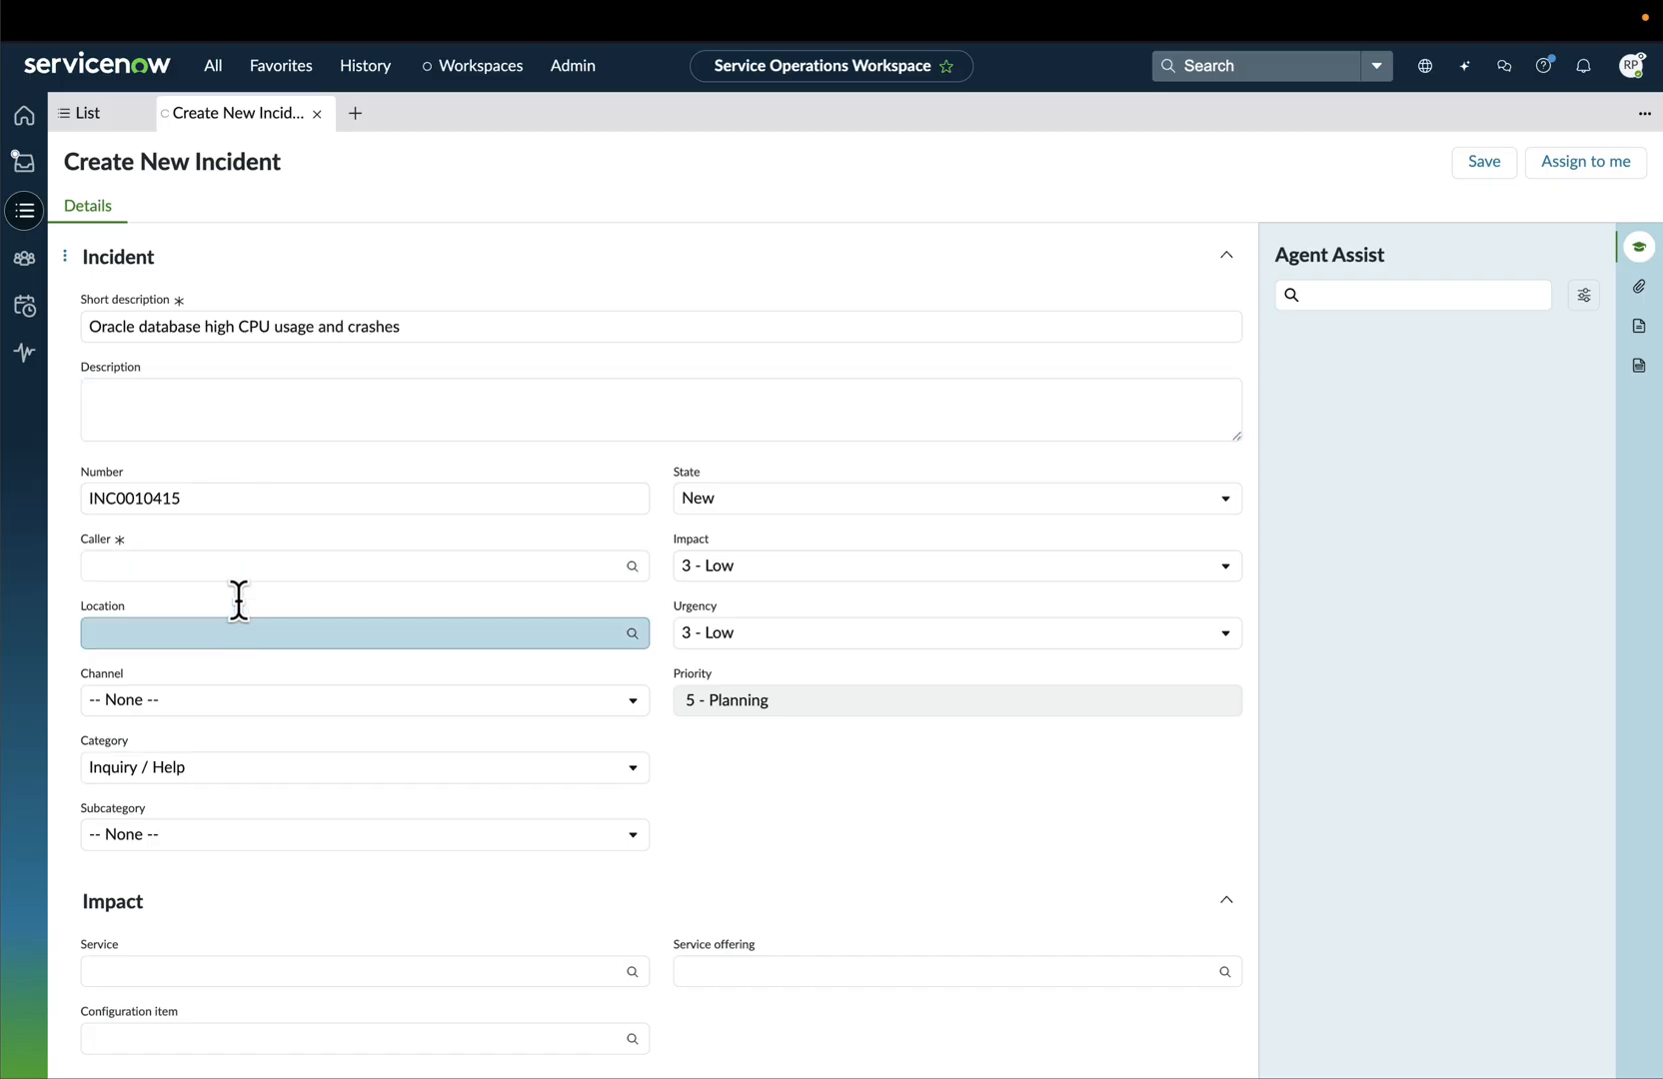
click(364, 566)
text(Abel Tuter)
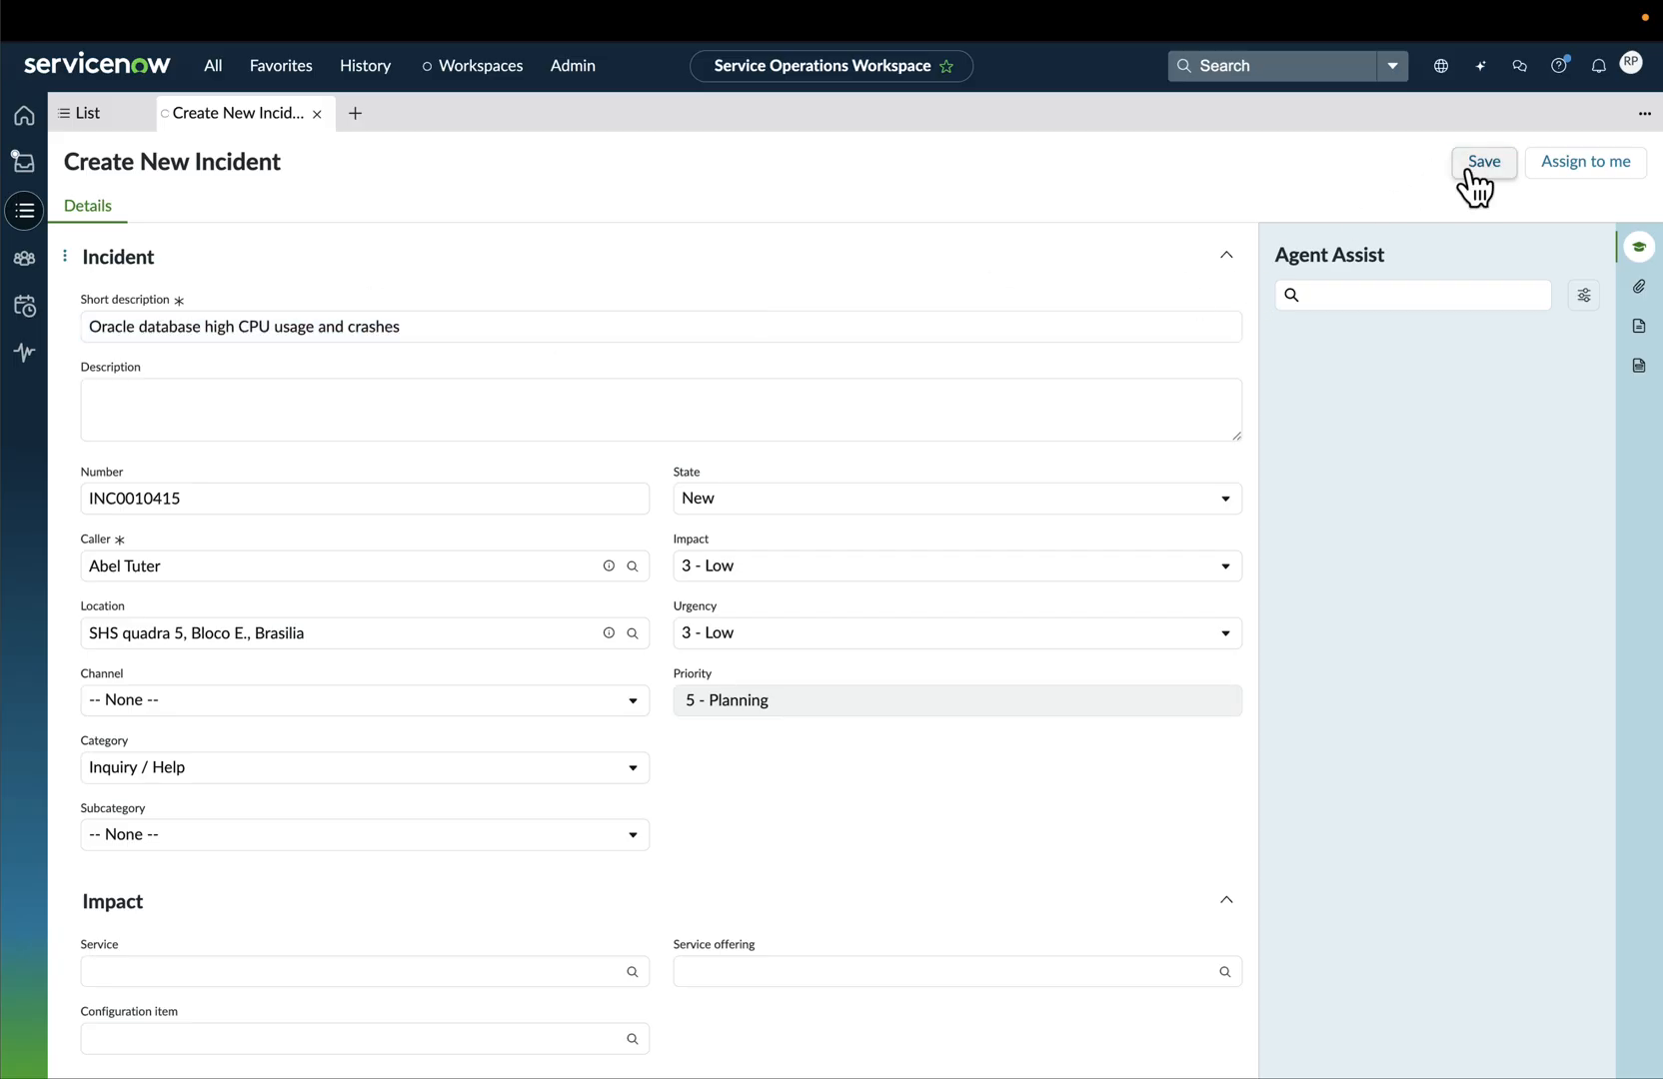
Save INC0010415 and open its suggested 'Unable to delete user' playbook
click(1483, 162)
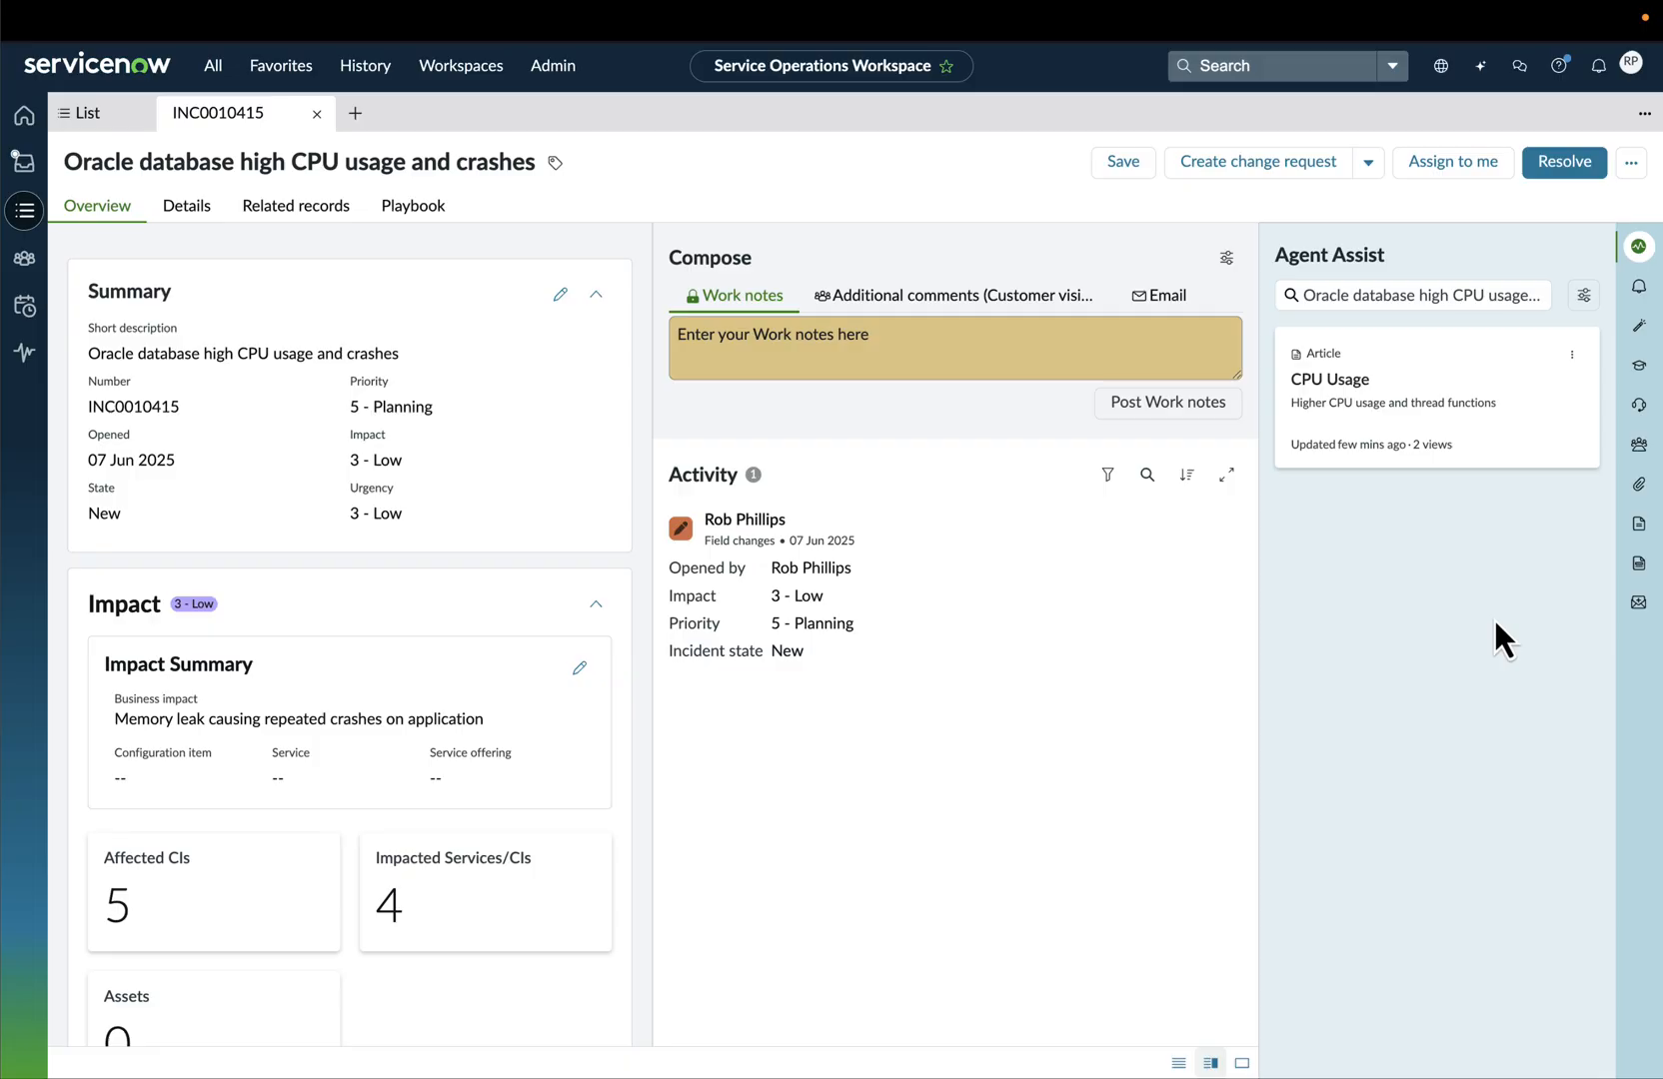
mouse_move(1646, 322)
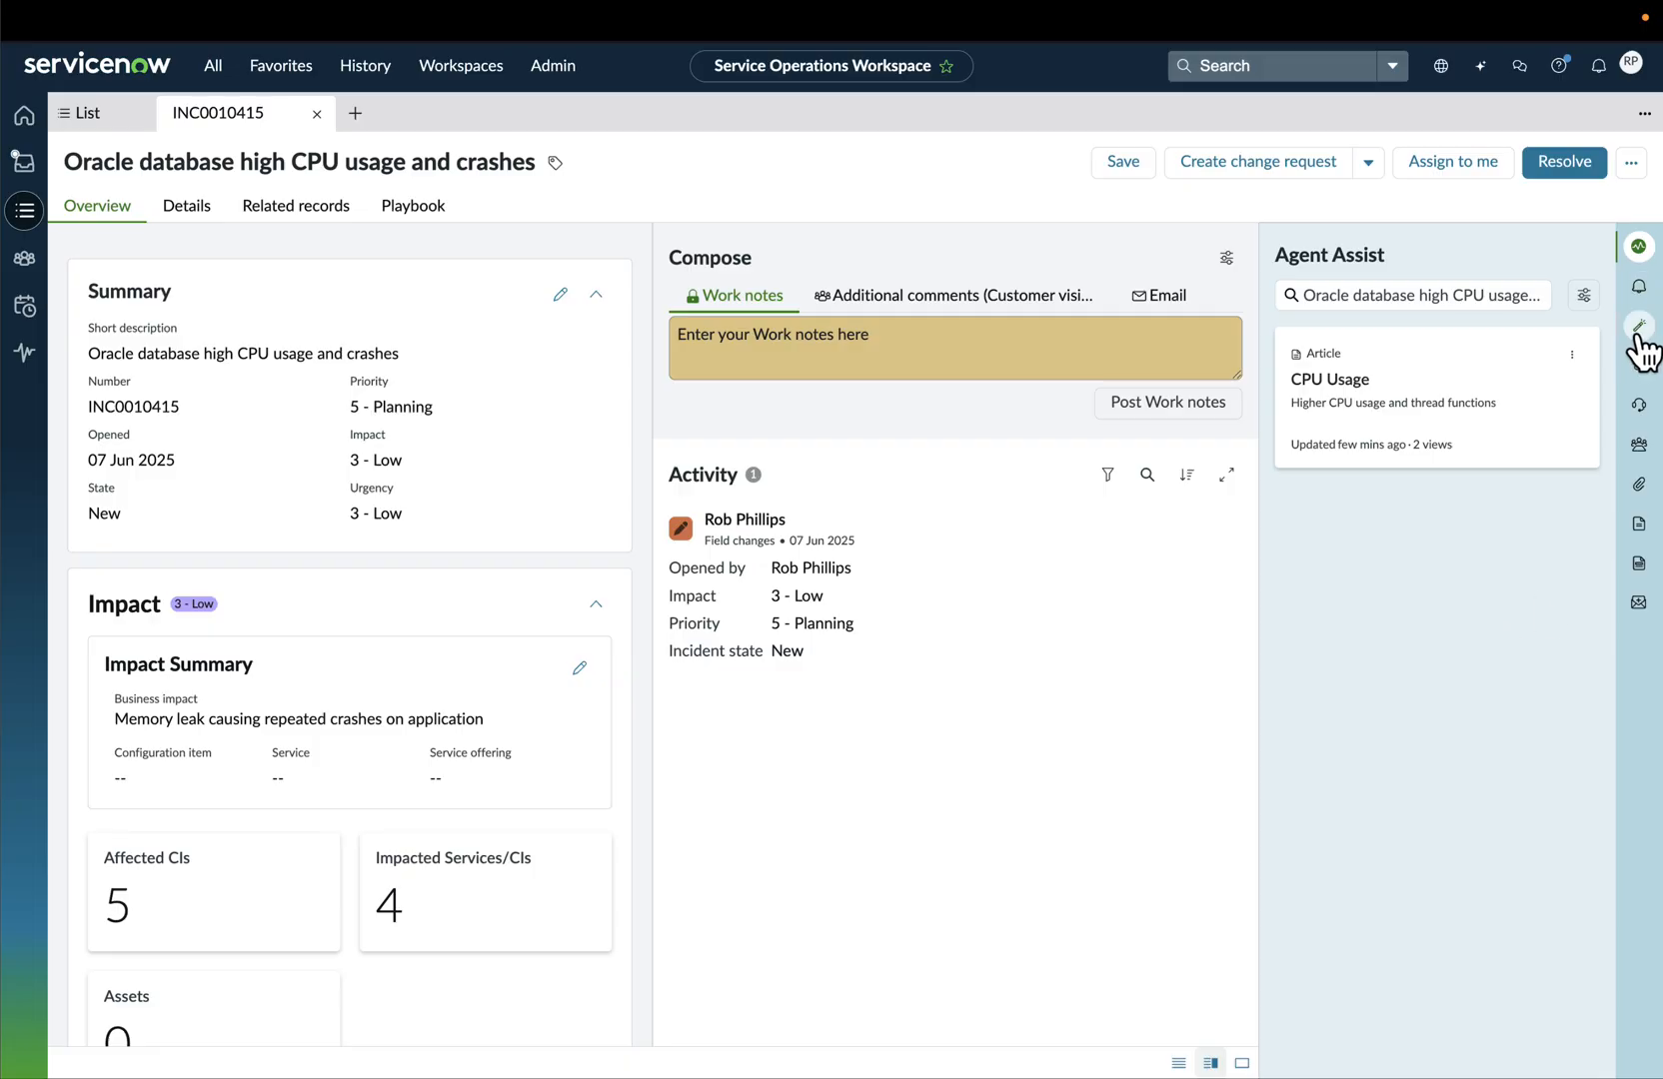
mouse_move(1647, 332)
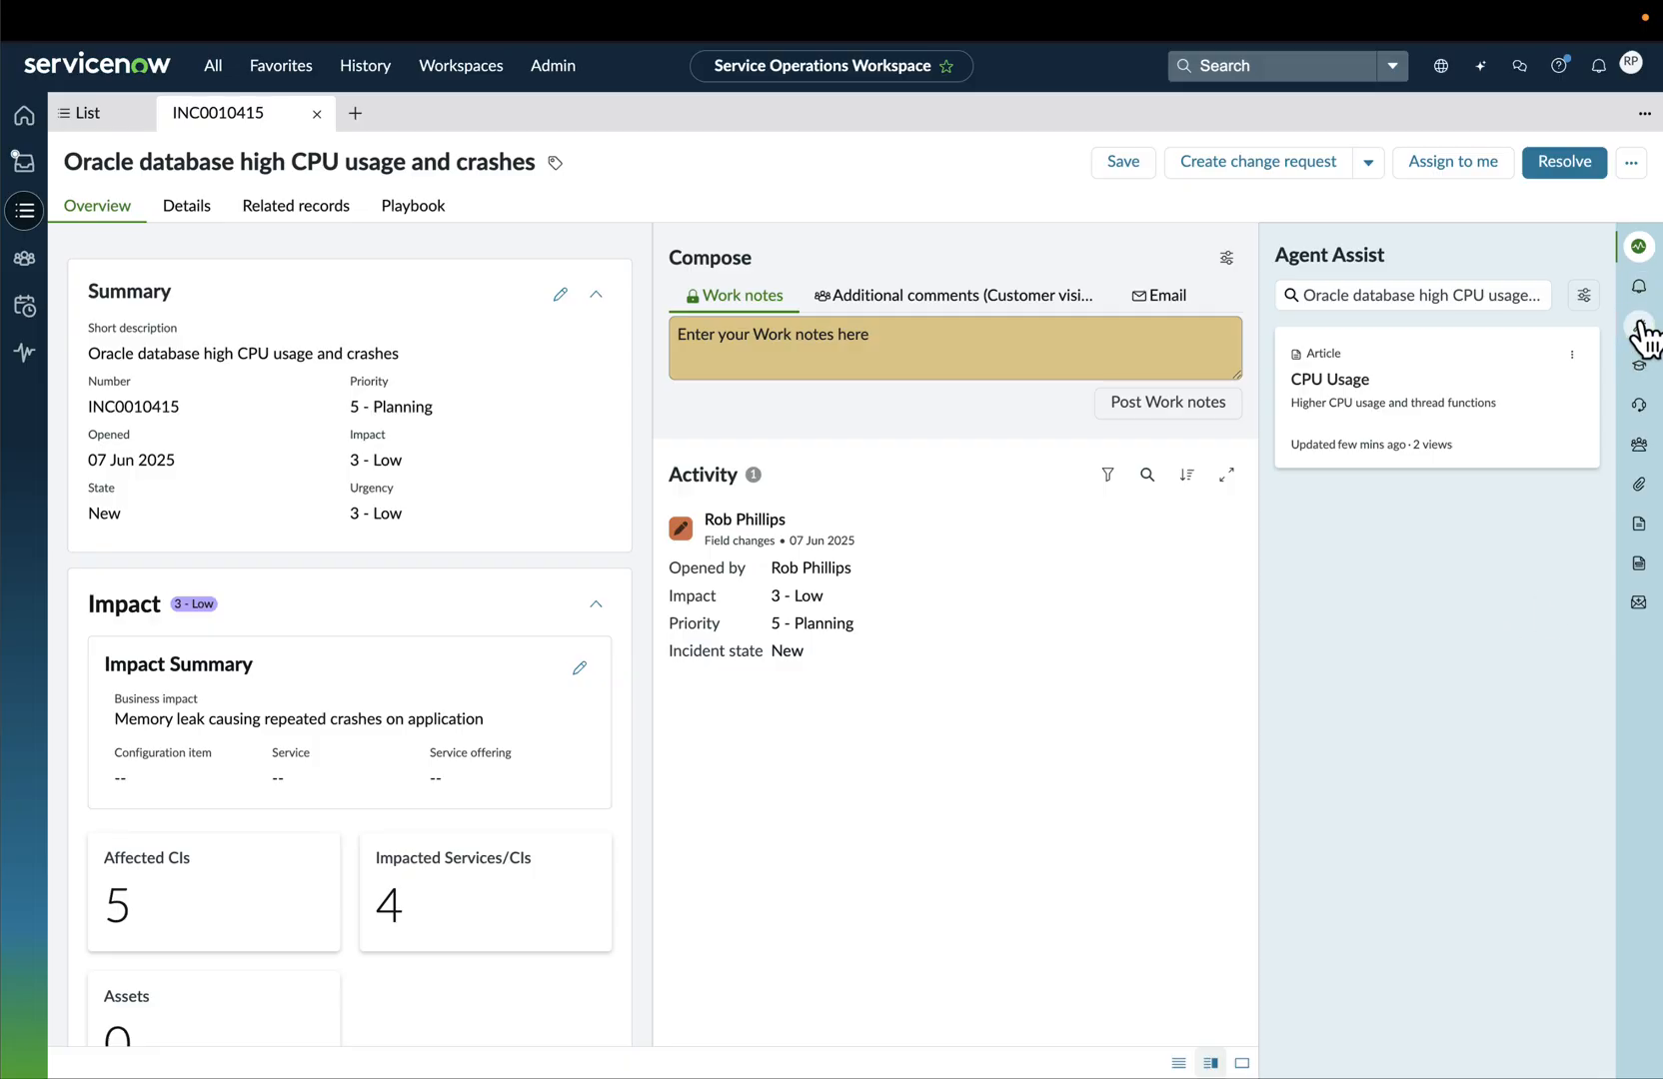
click(1639, 349)
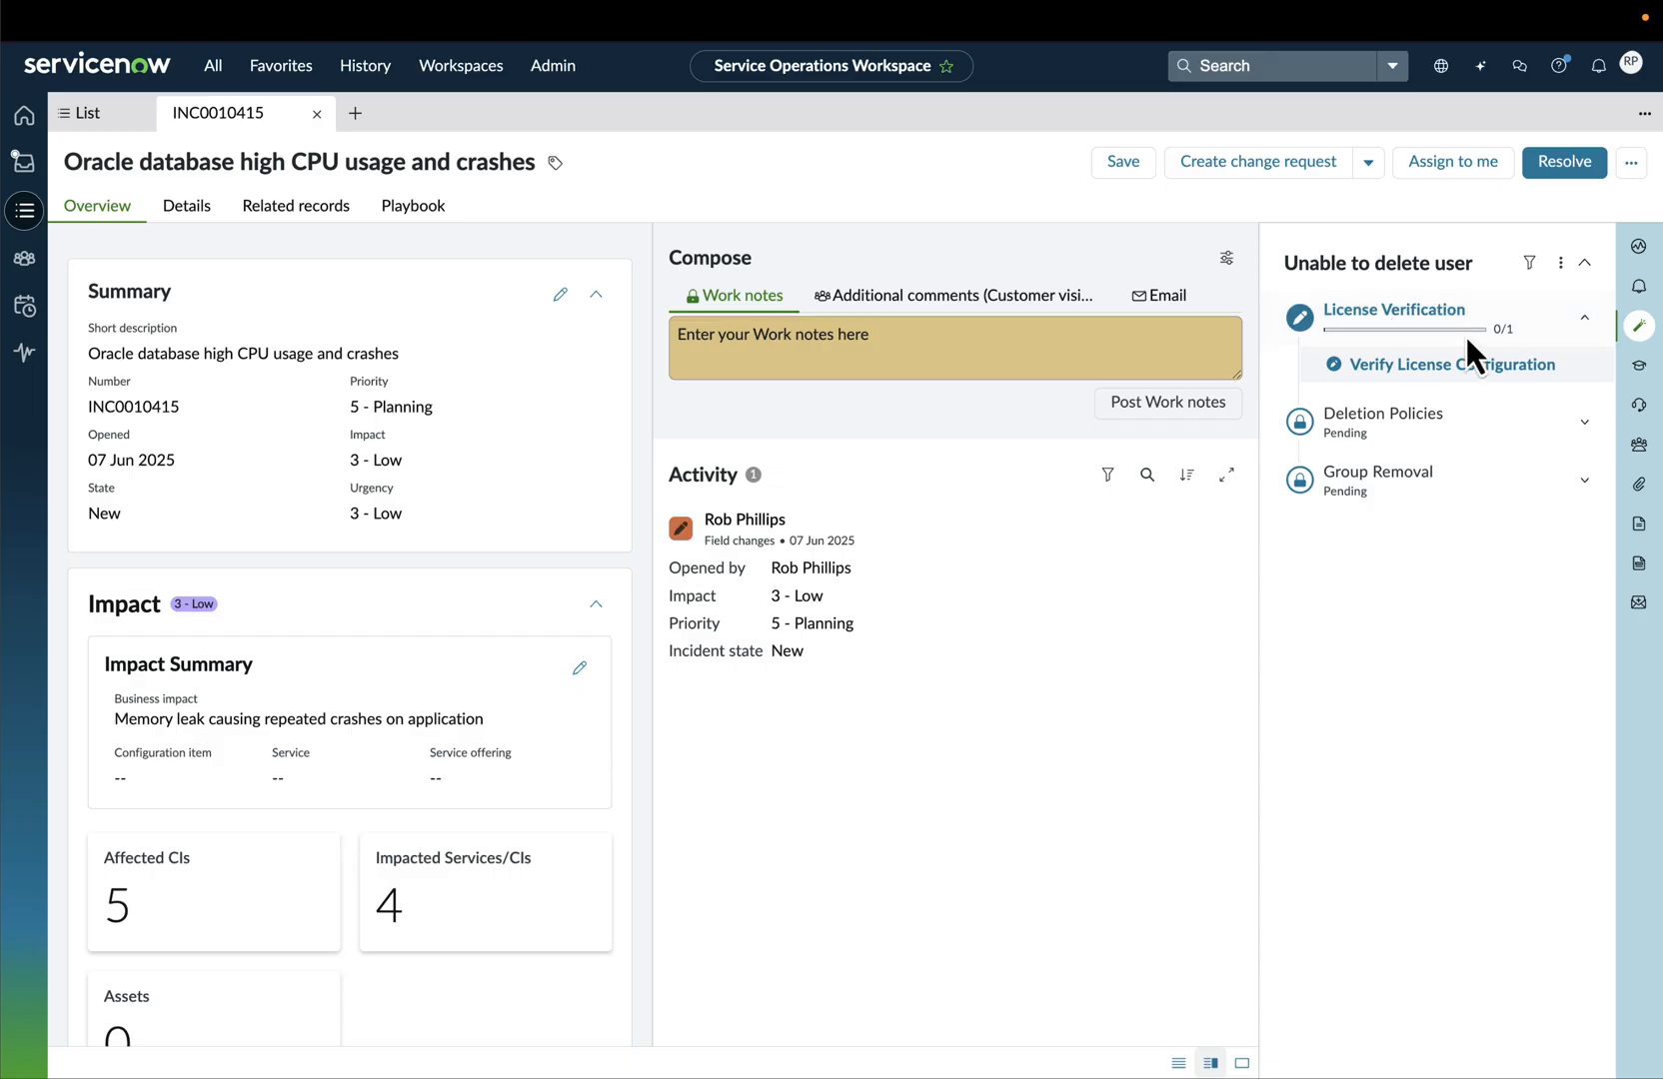
Run all three playbook steps on INC0010415 until the playbook is Complete
click(1442, 364)
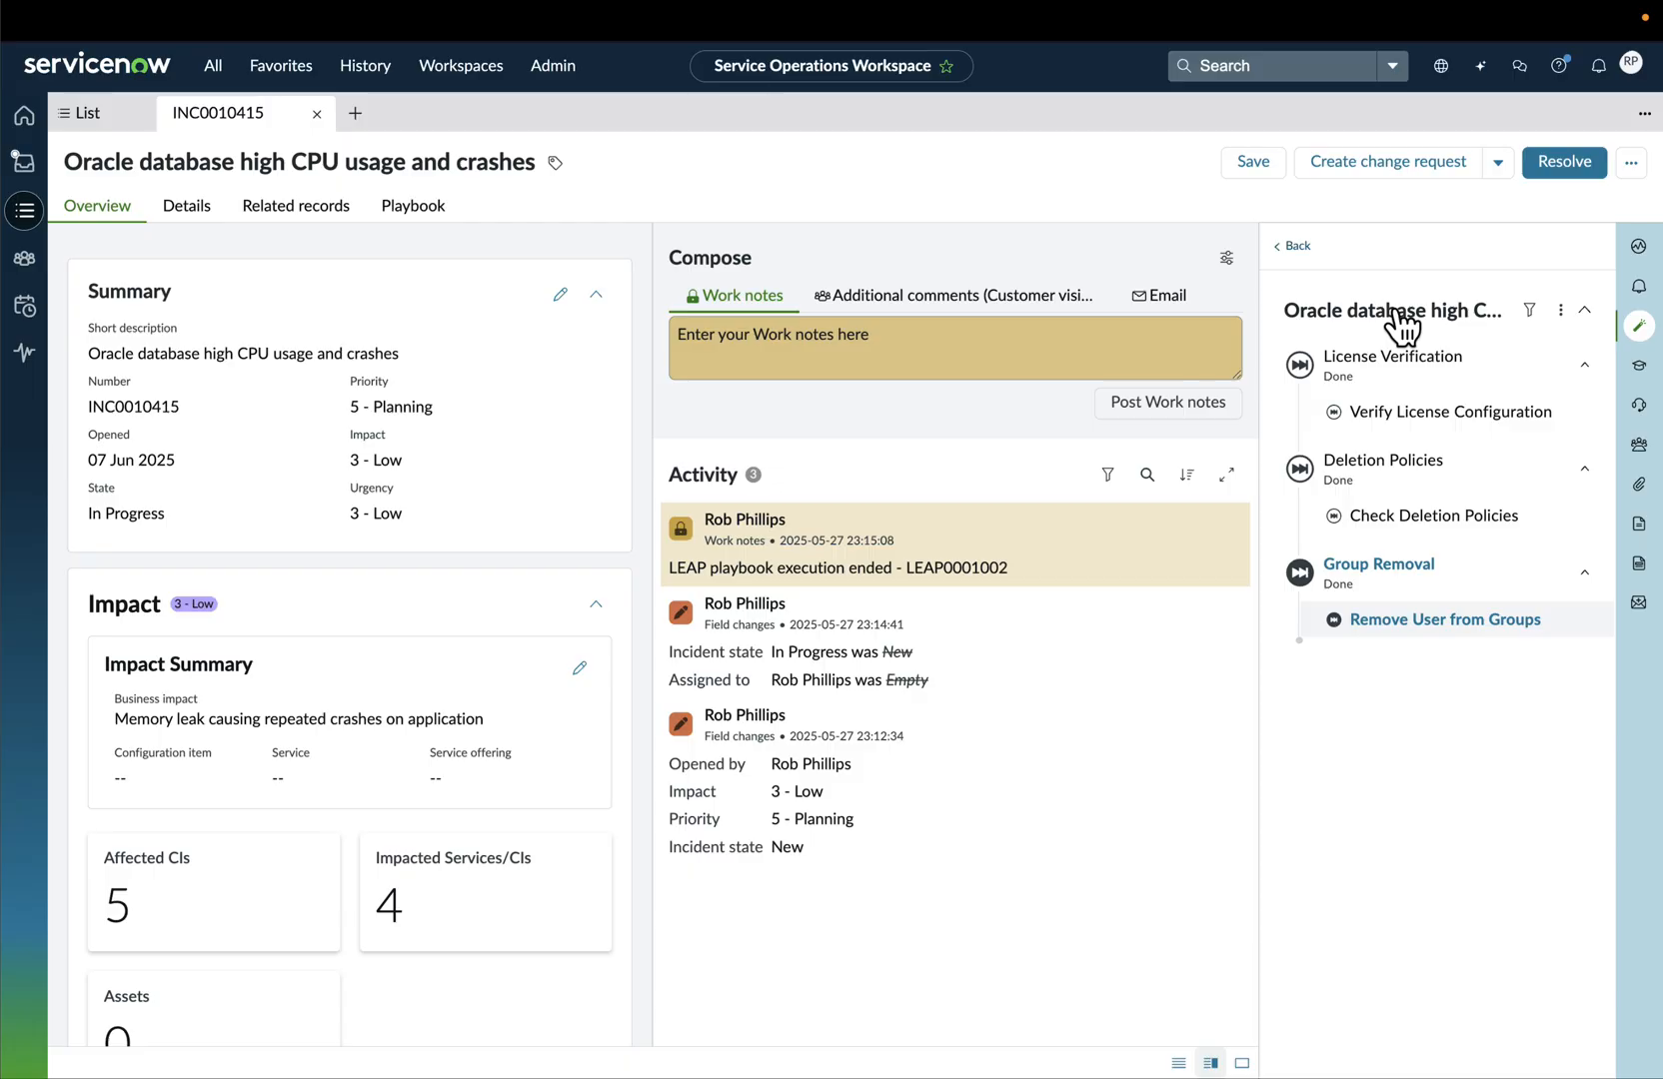
click(1291, 246)
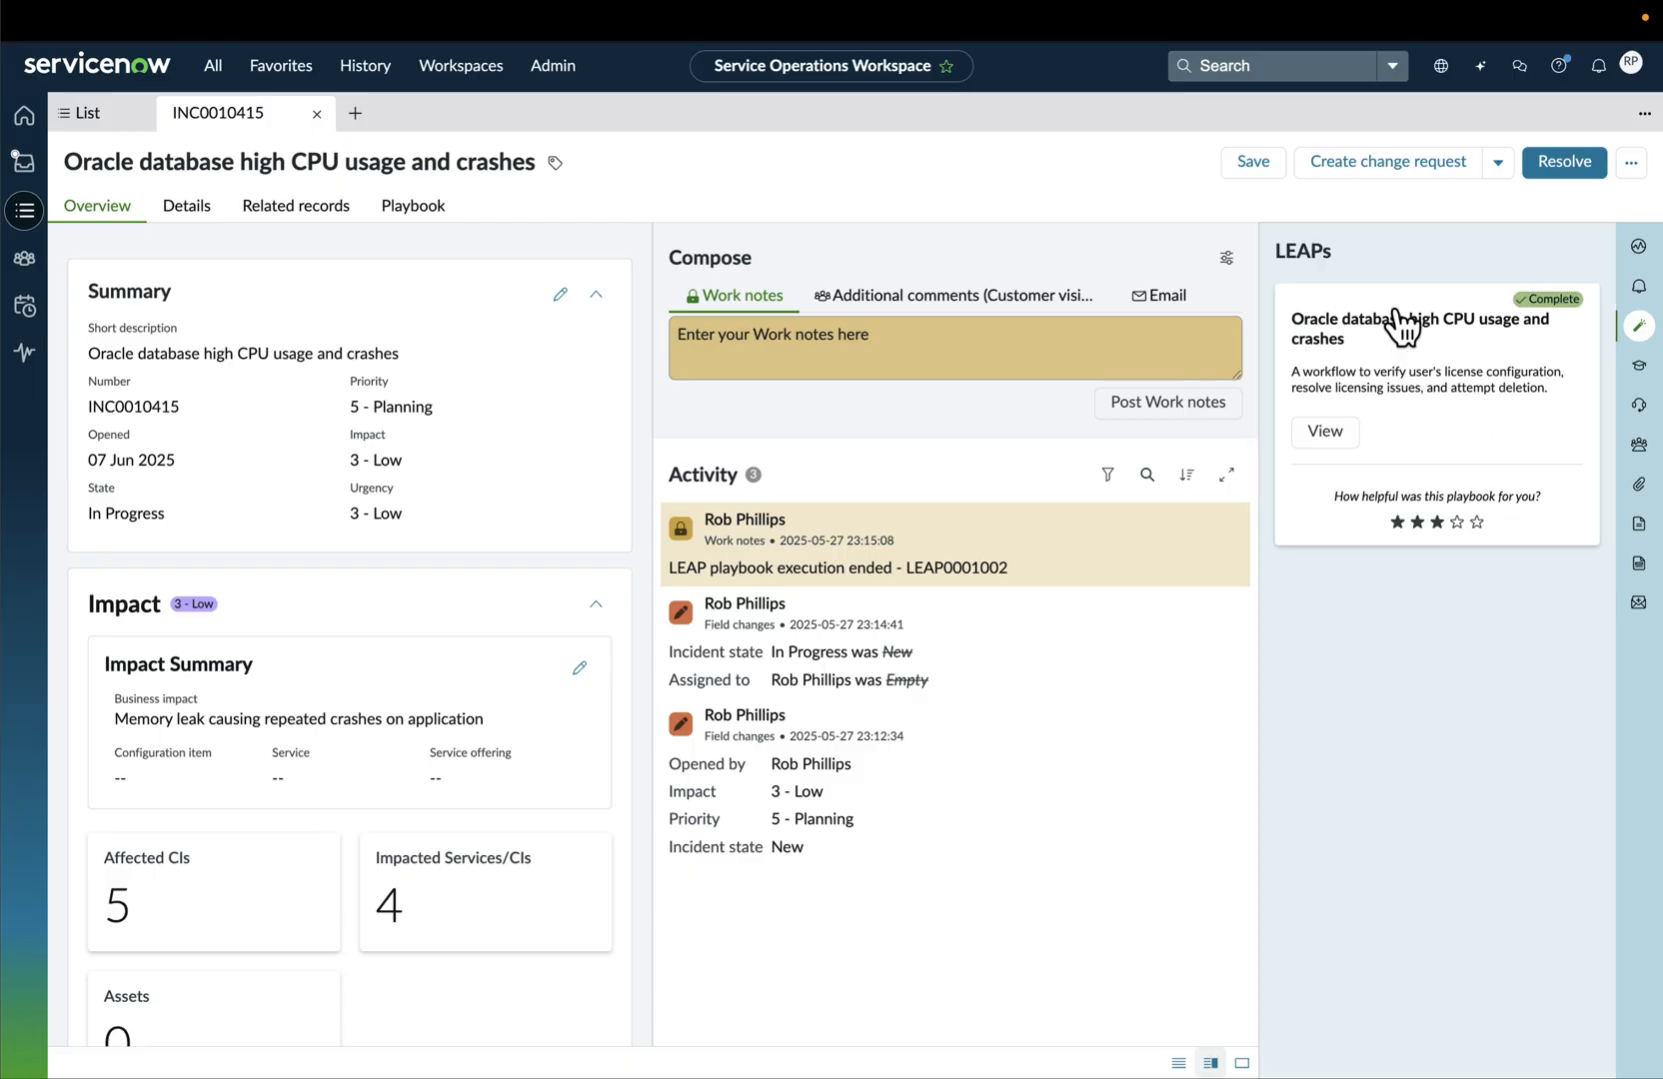
mouse_move(1447, 280)
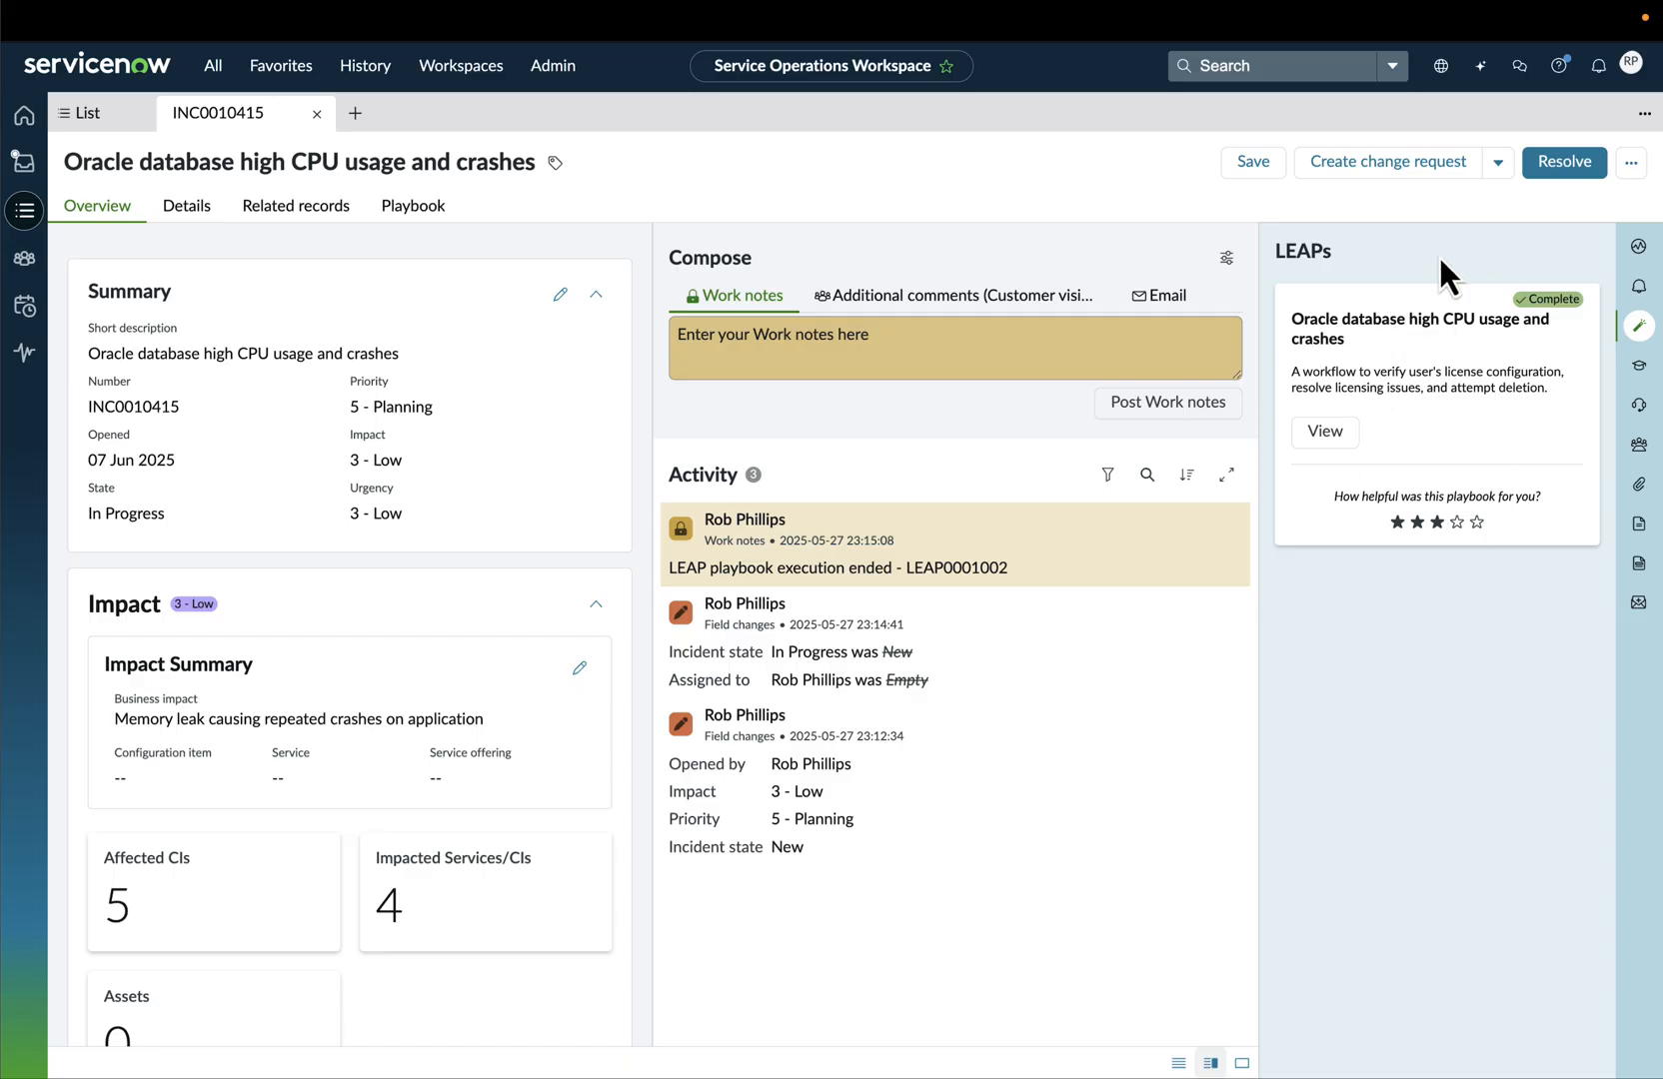
mouse_move(1416, 285)
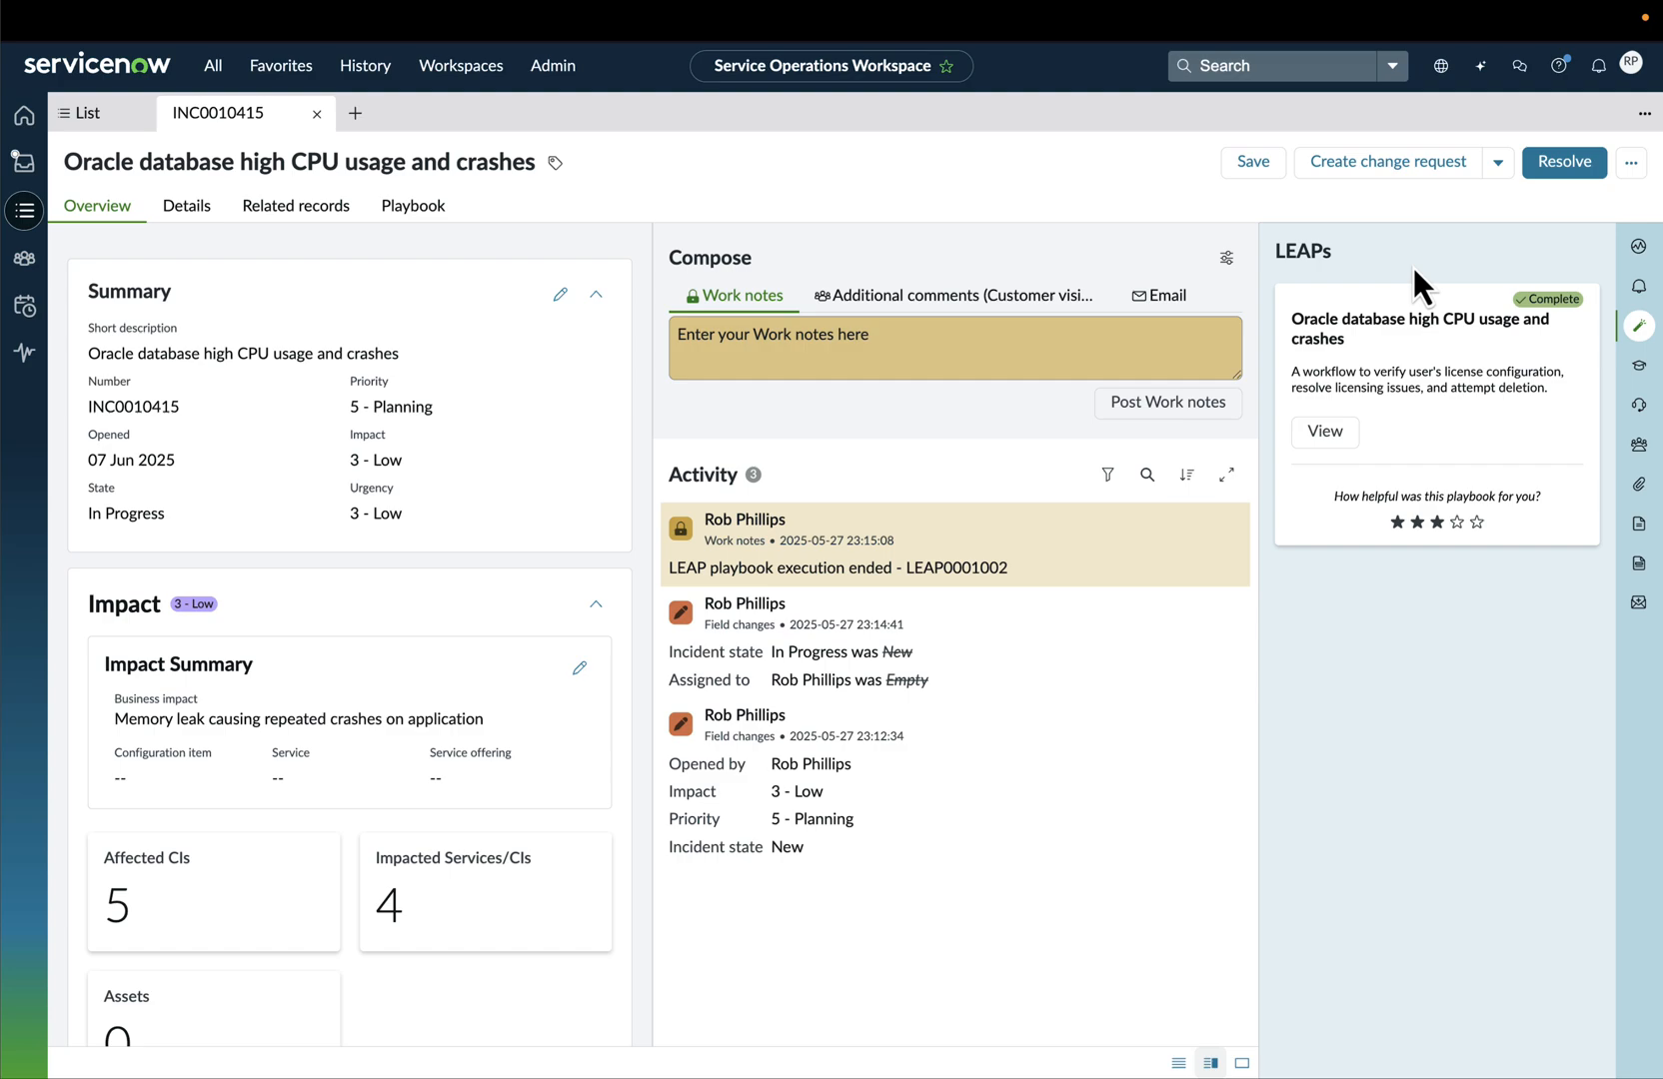
click(460, 66)
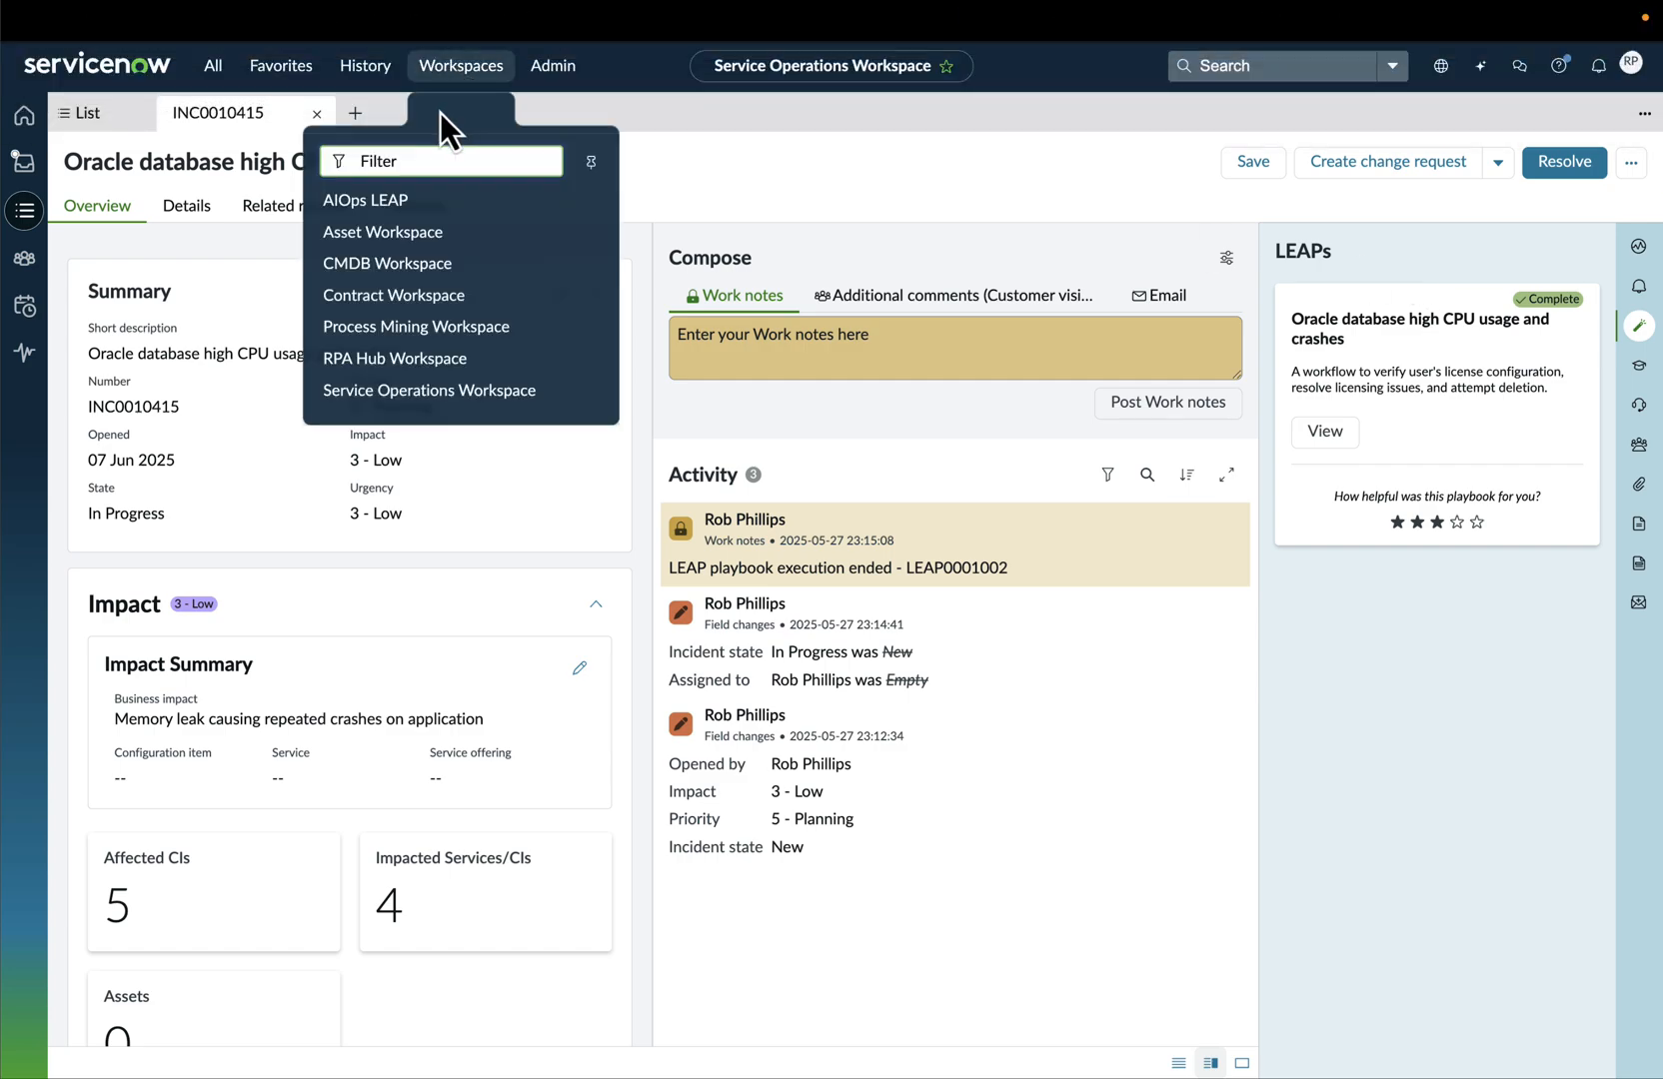
Switch to AIOps LEAP and scroll the value dashboard to the Top 10 Playbooks tables
click(365, 200)
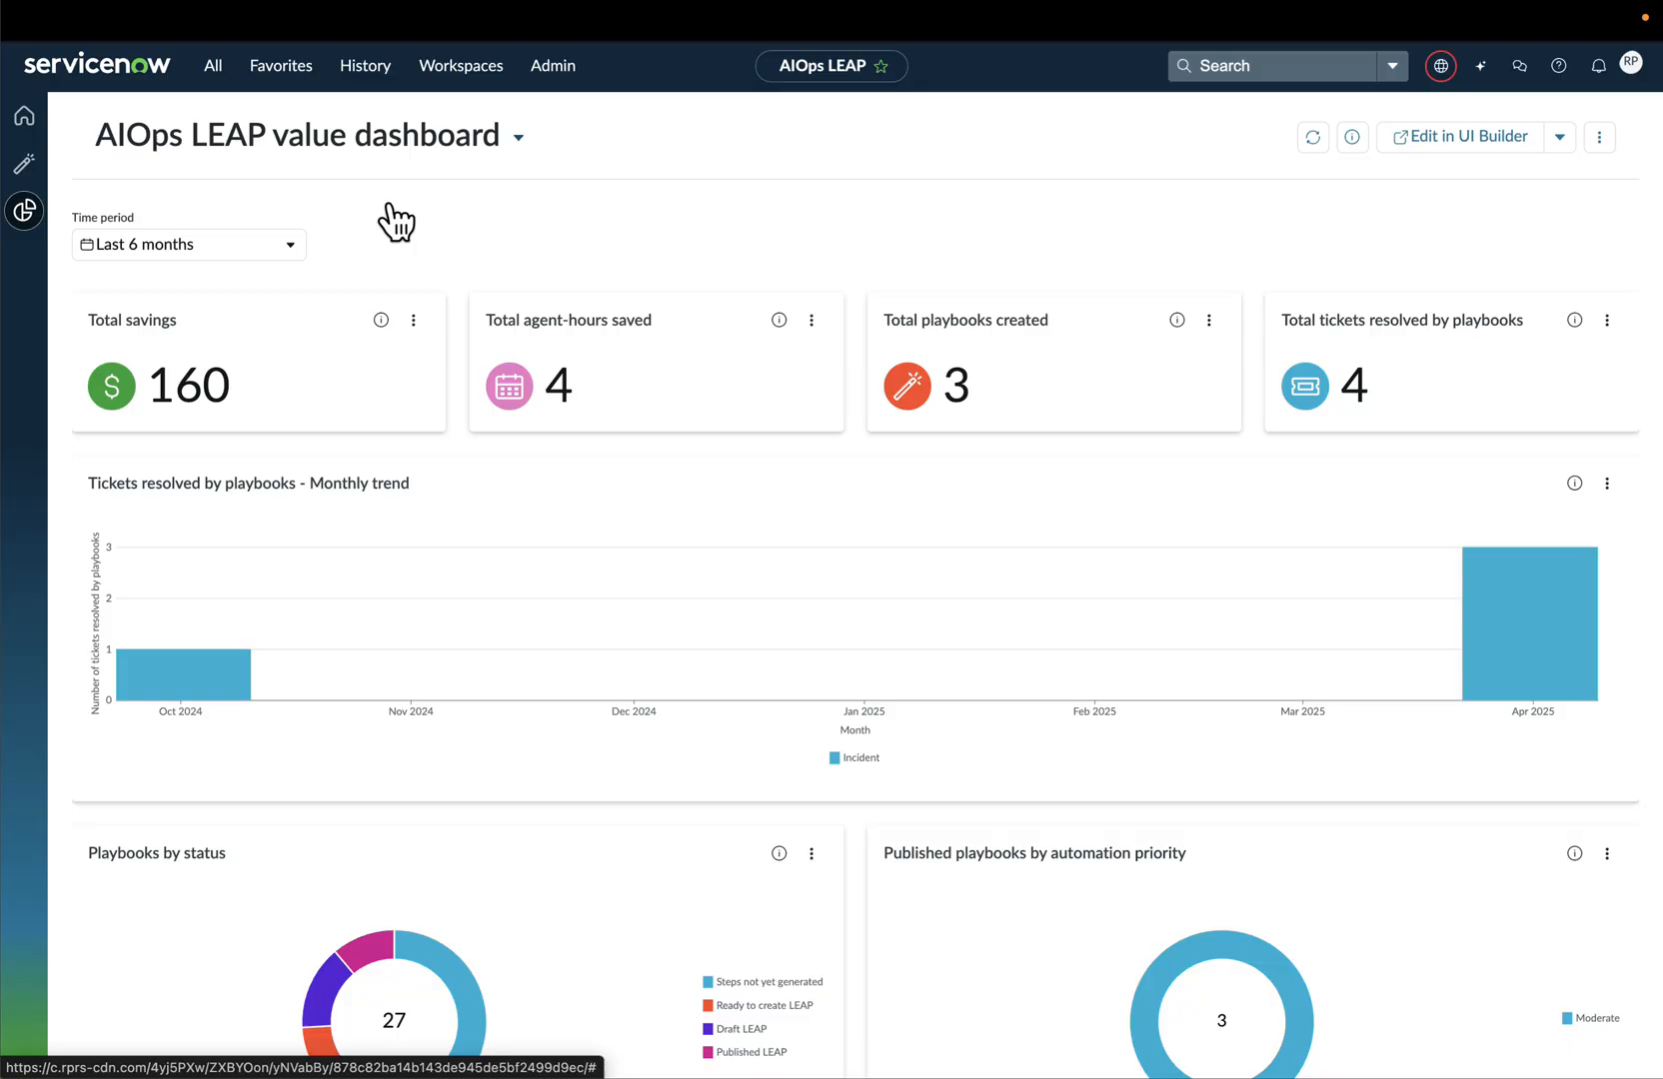
mouse_move(1113, 589)
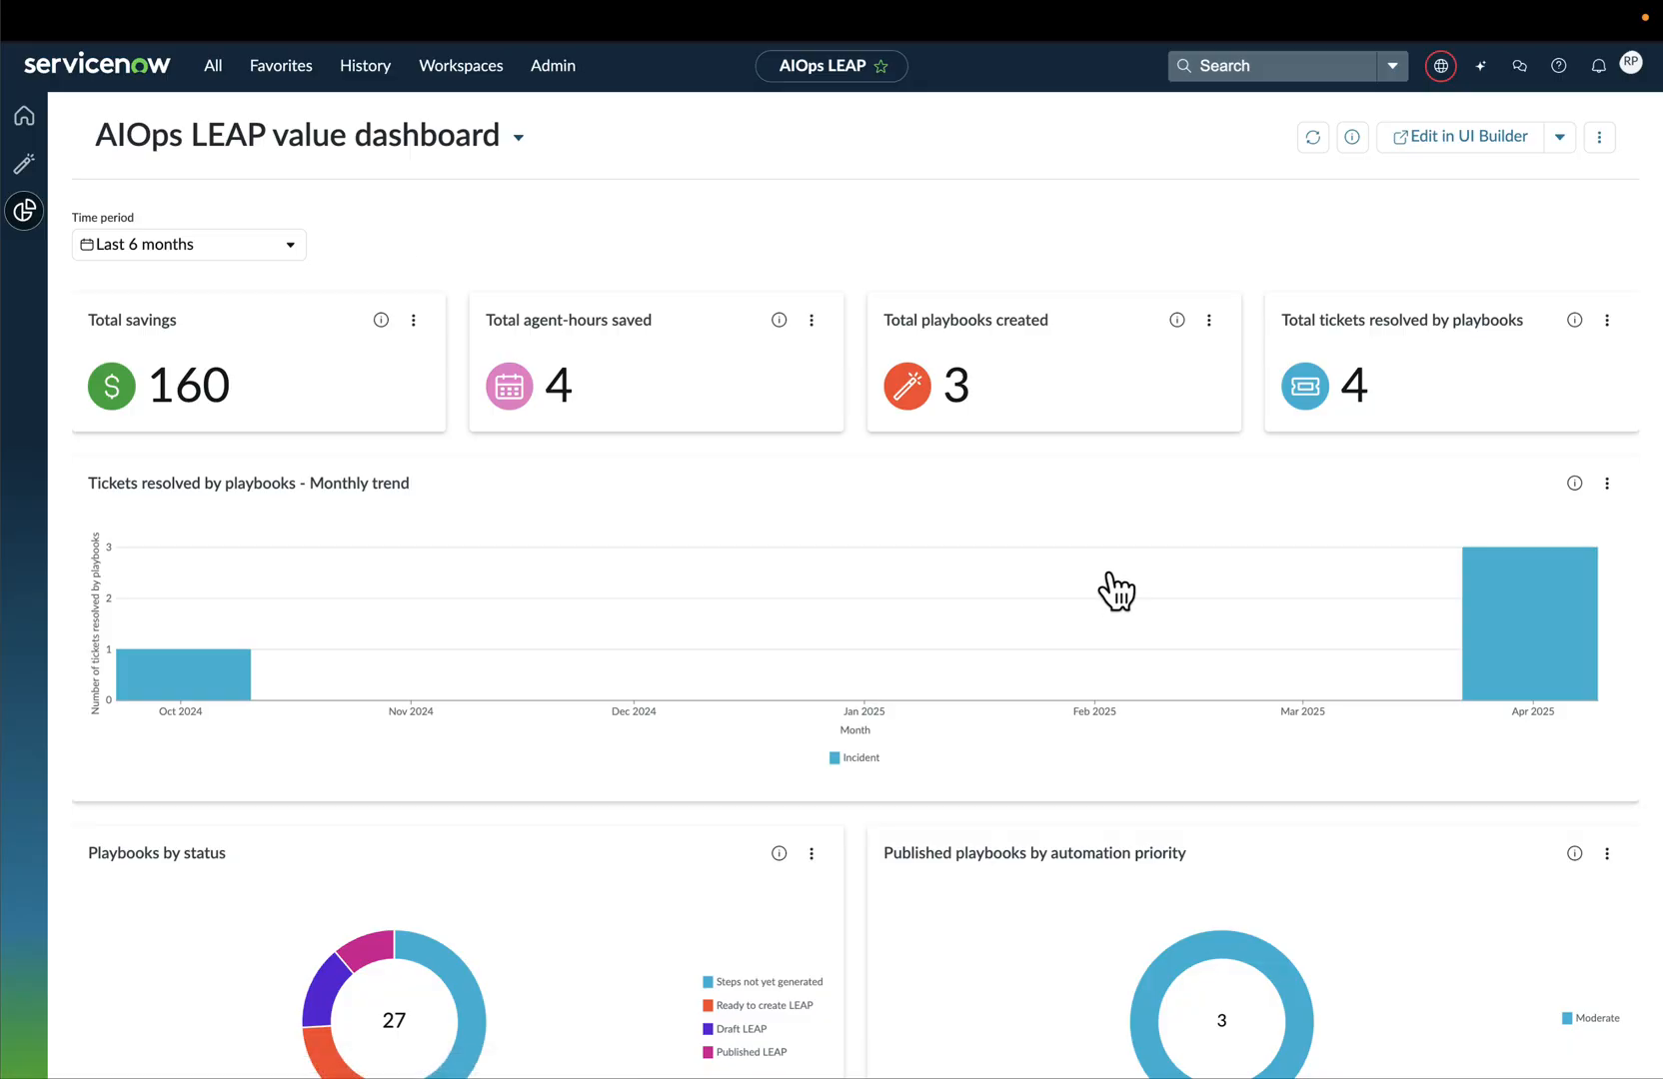
mouse_move(1182, 467)
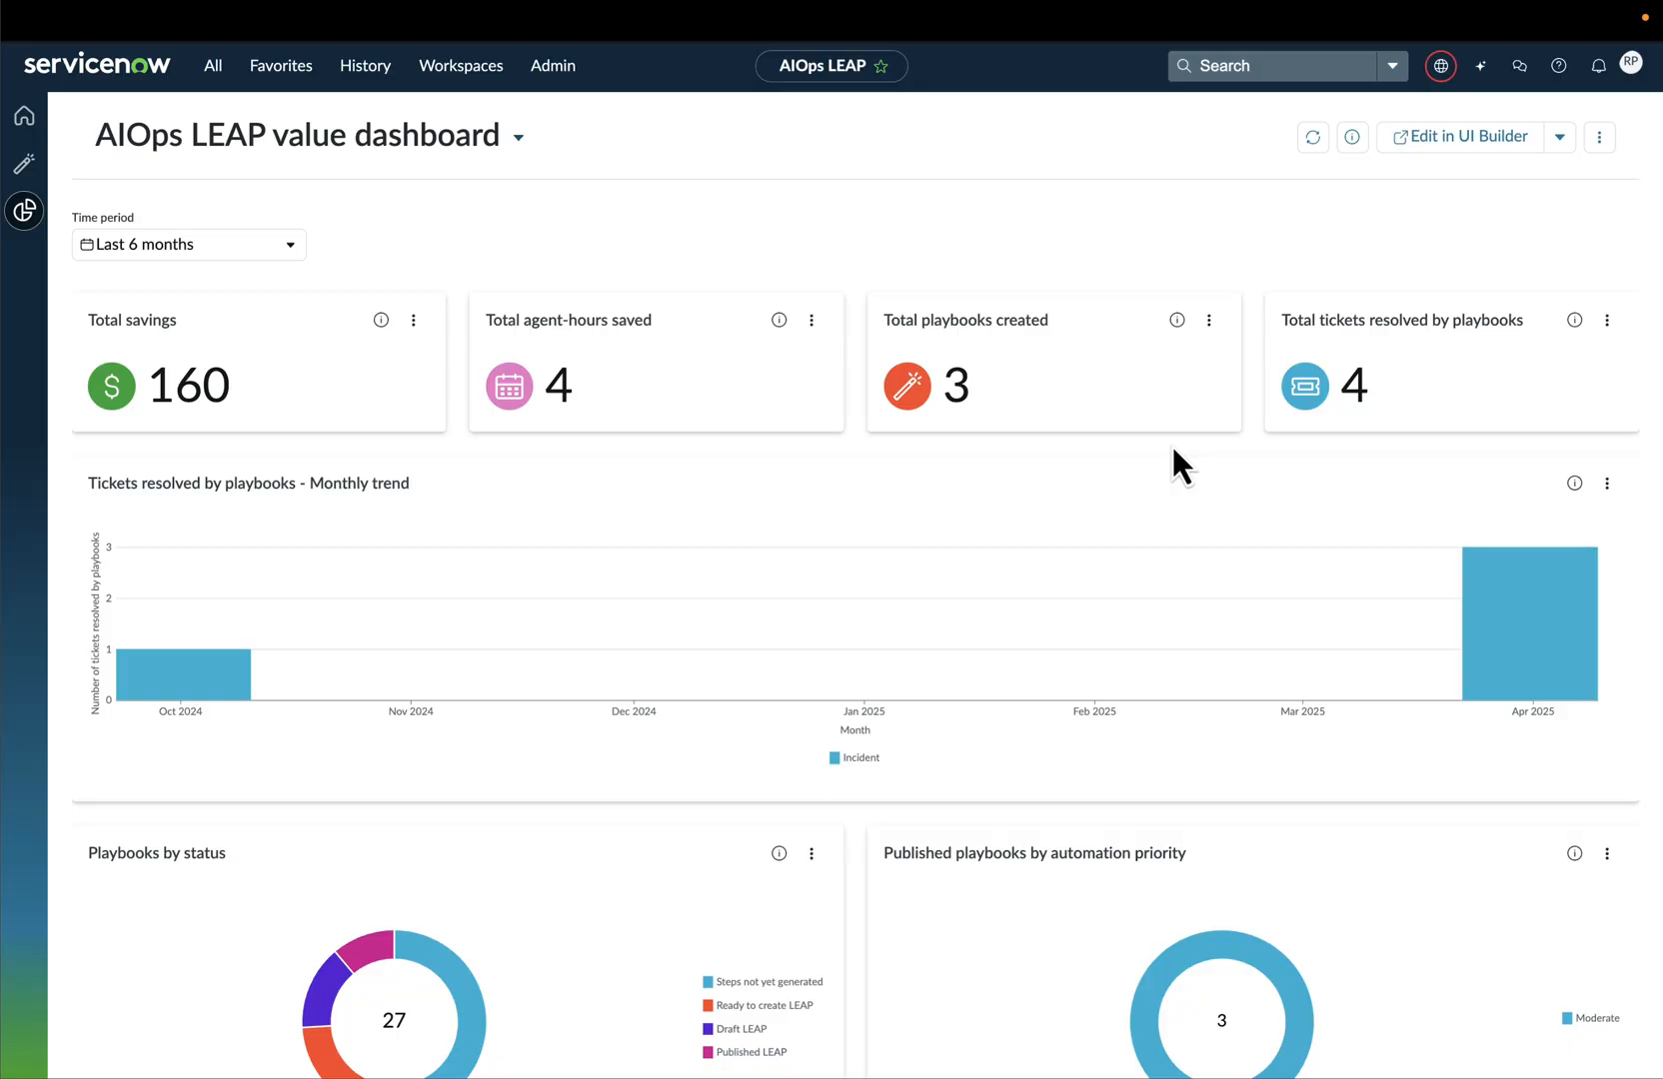
scroll(down, 3)
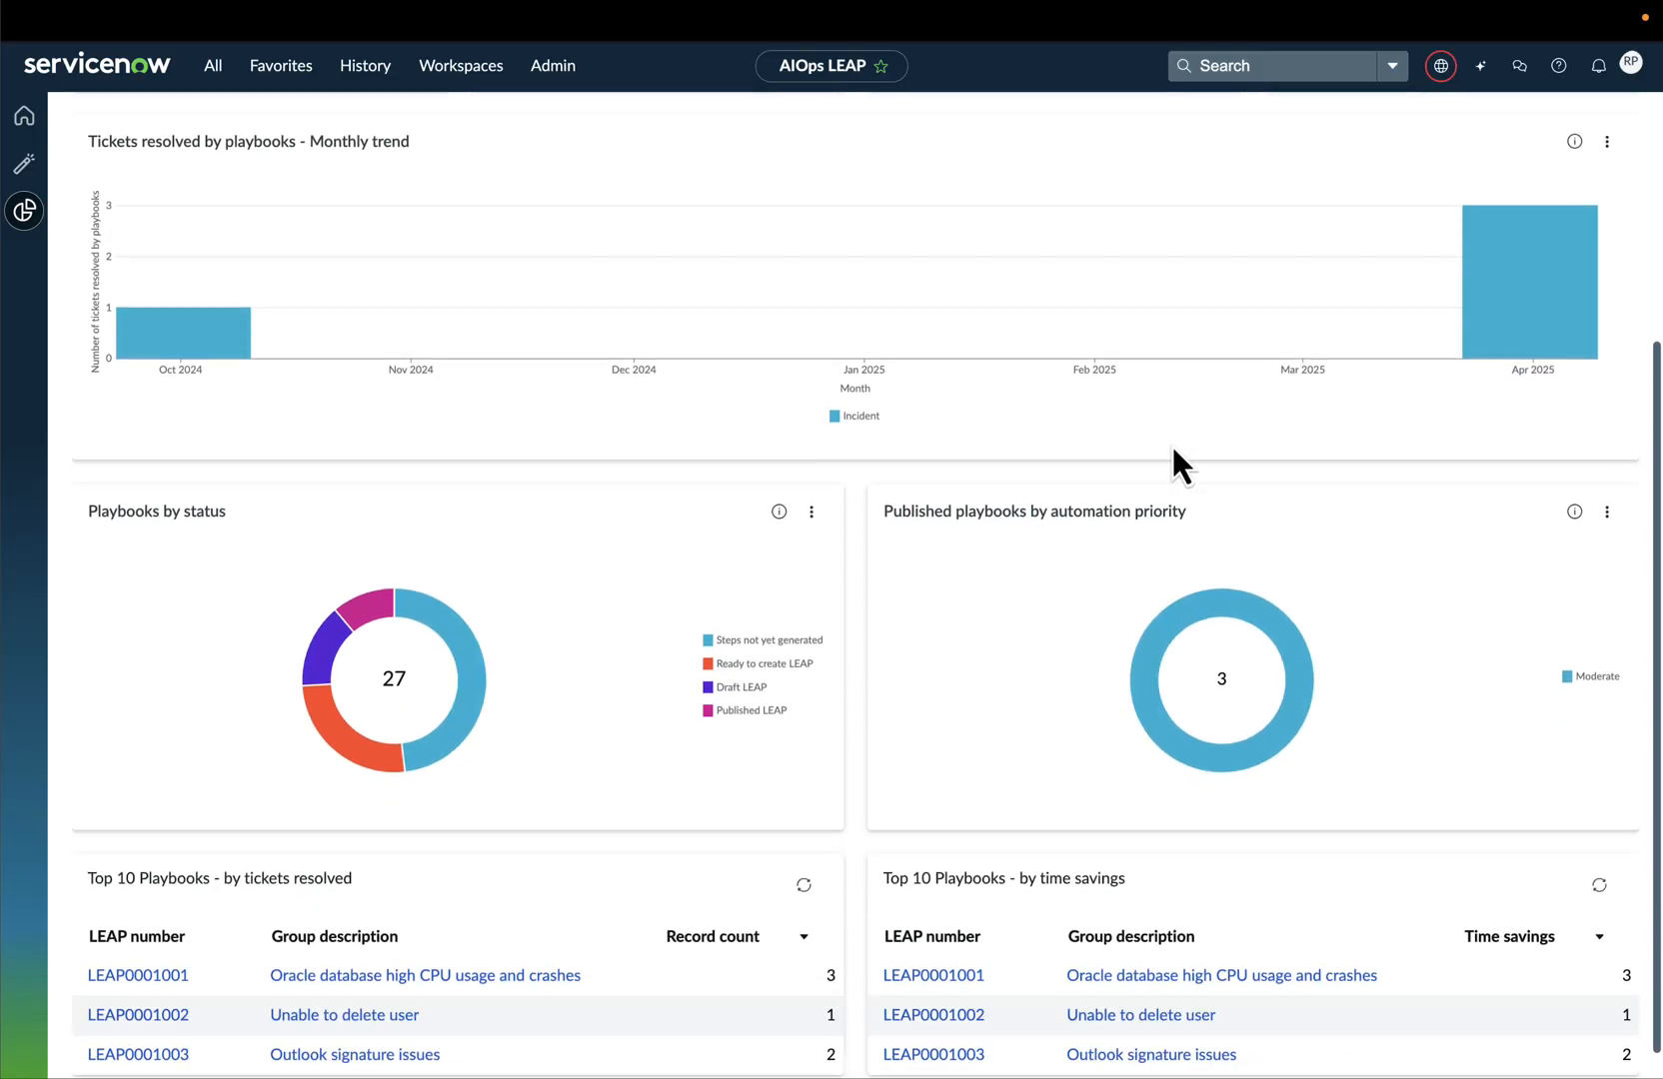
scroll(down, 3)
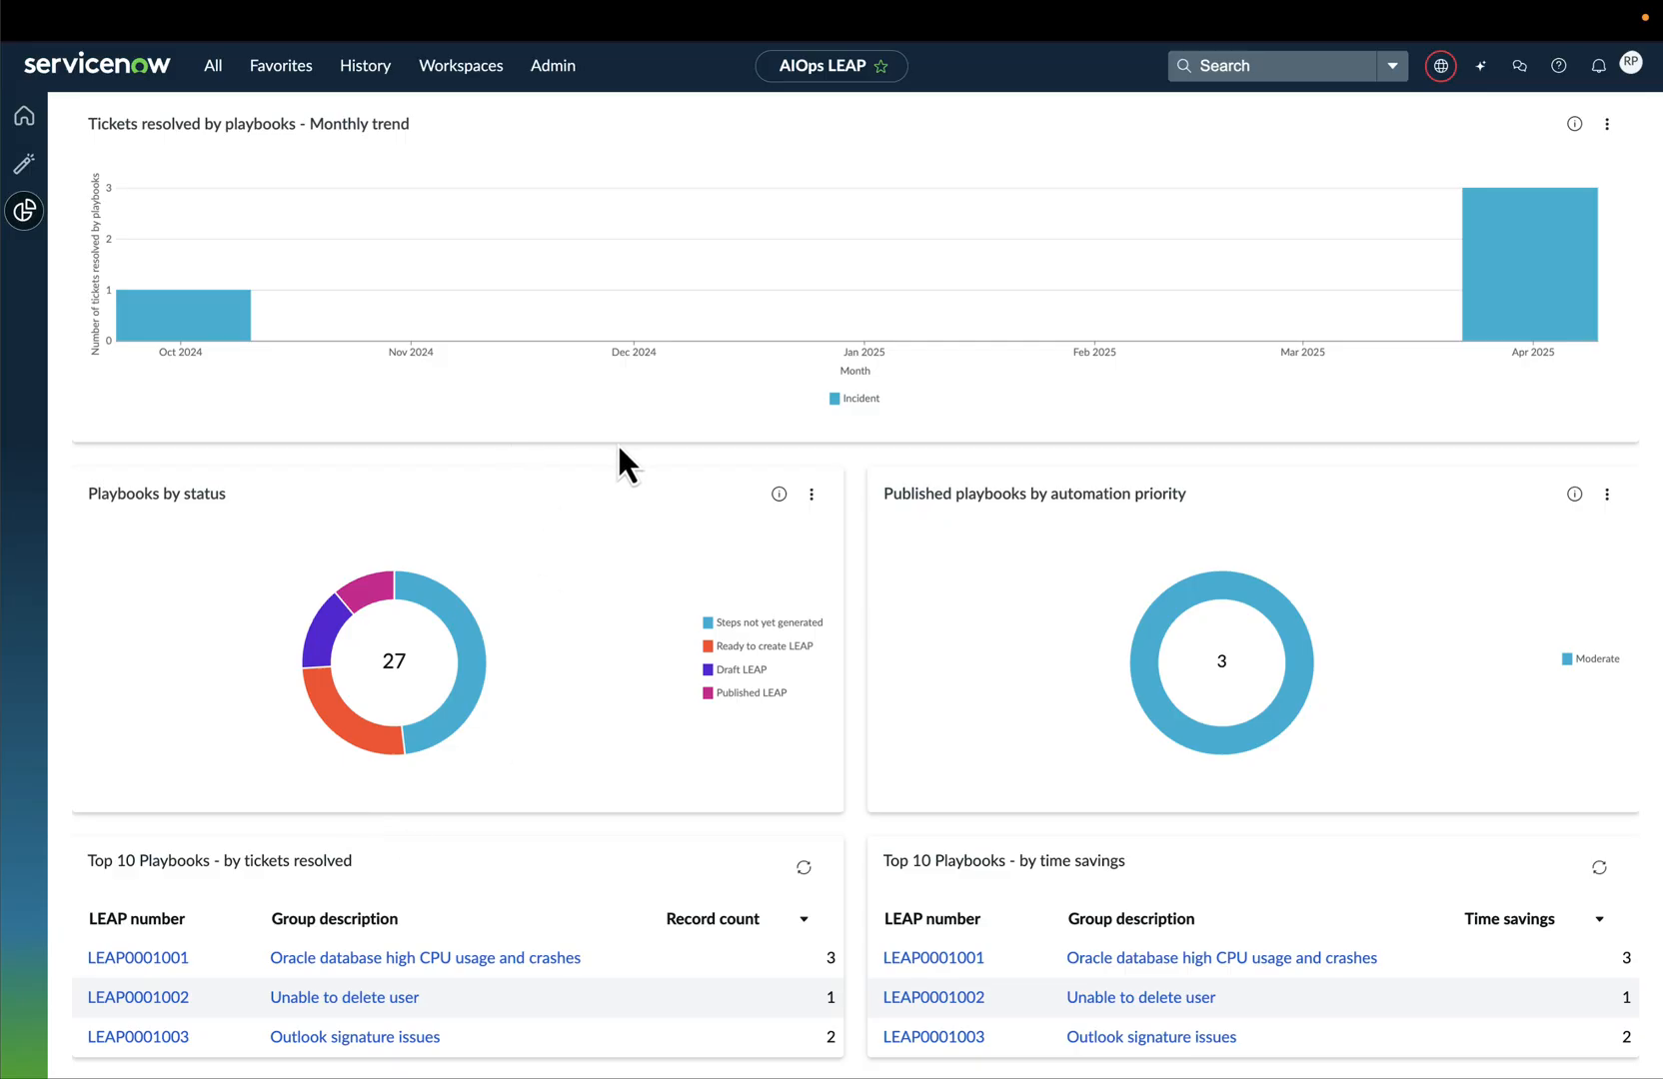
scroll(down, 3)
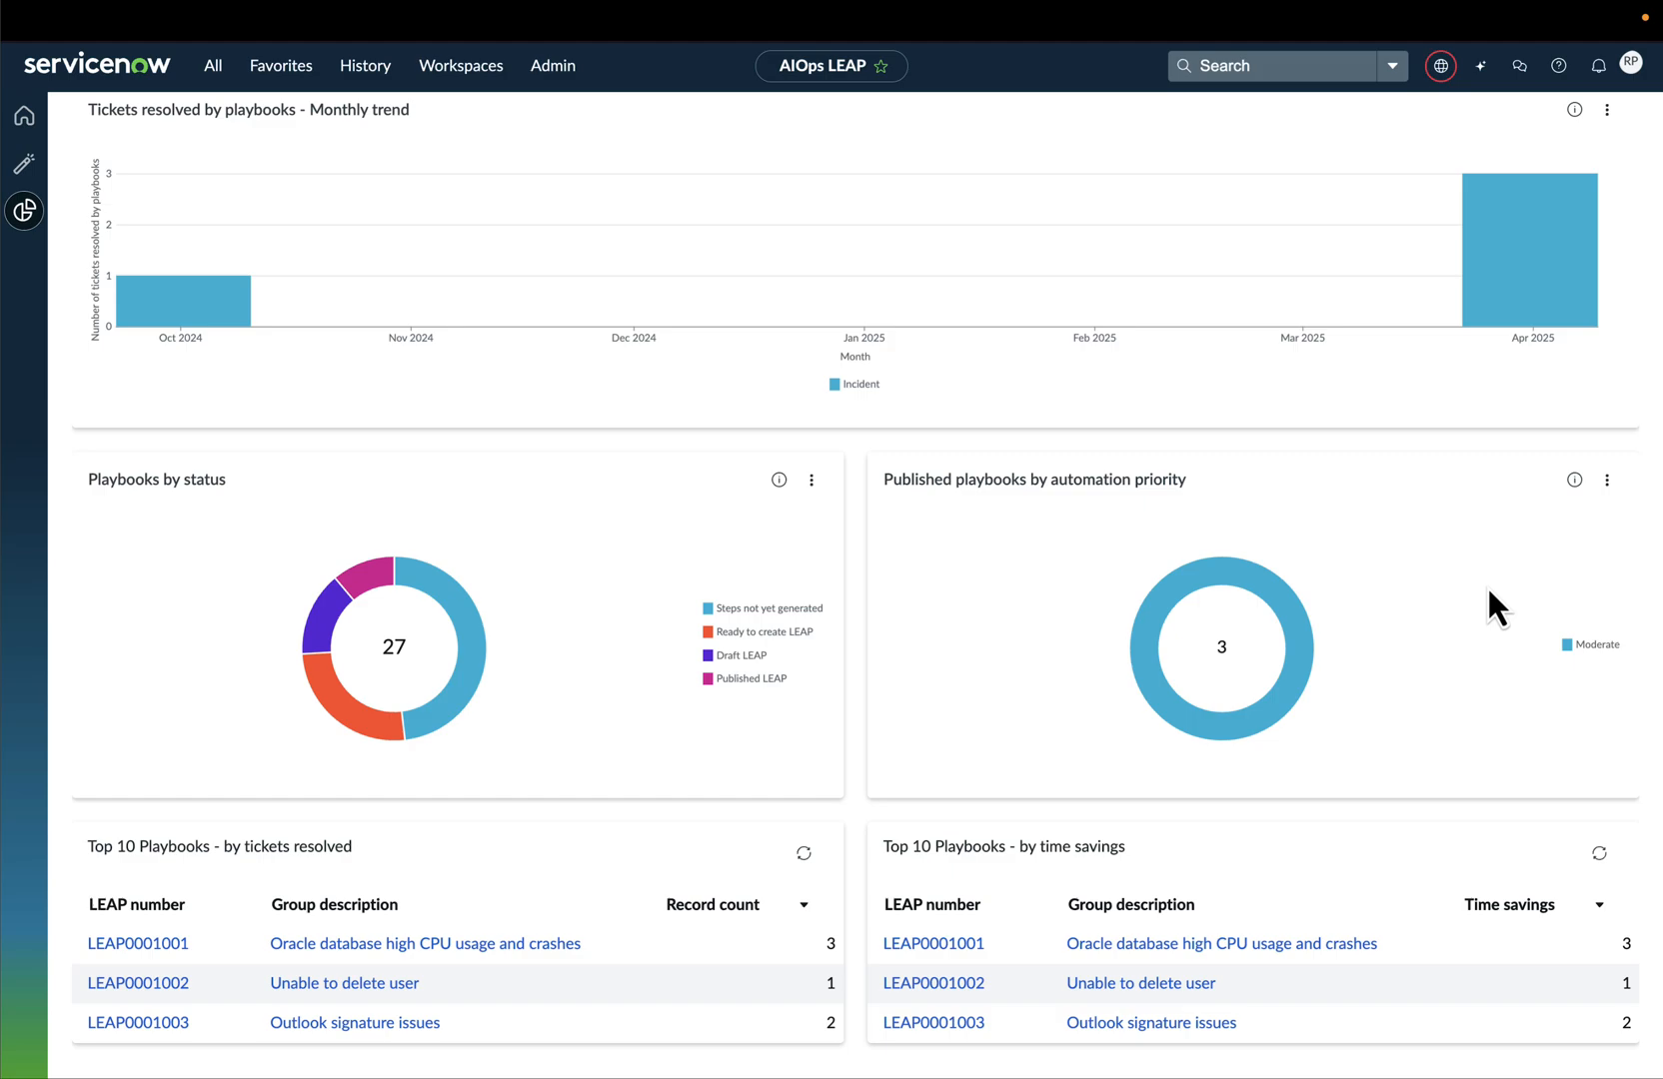
mouse_move(1184, 874)
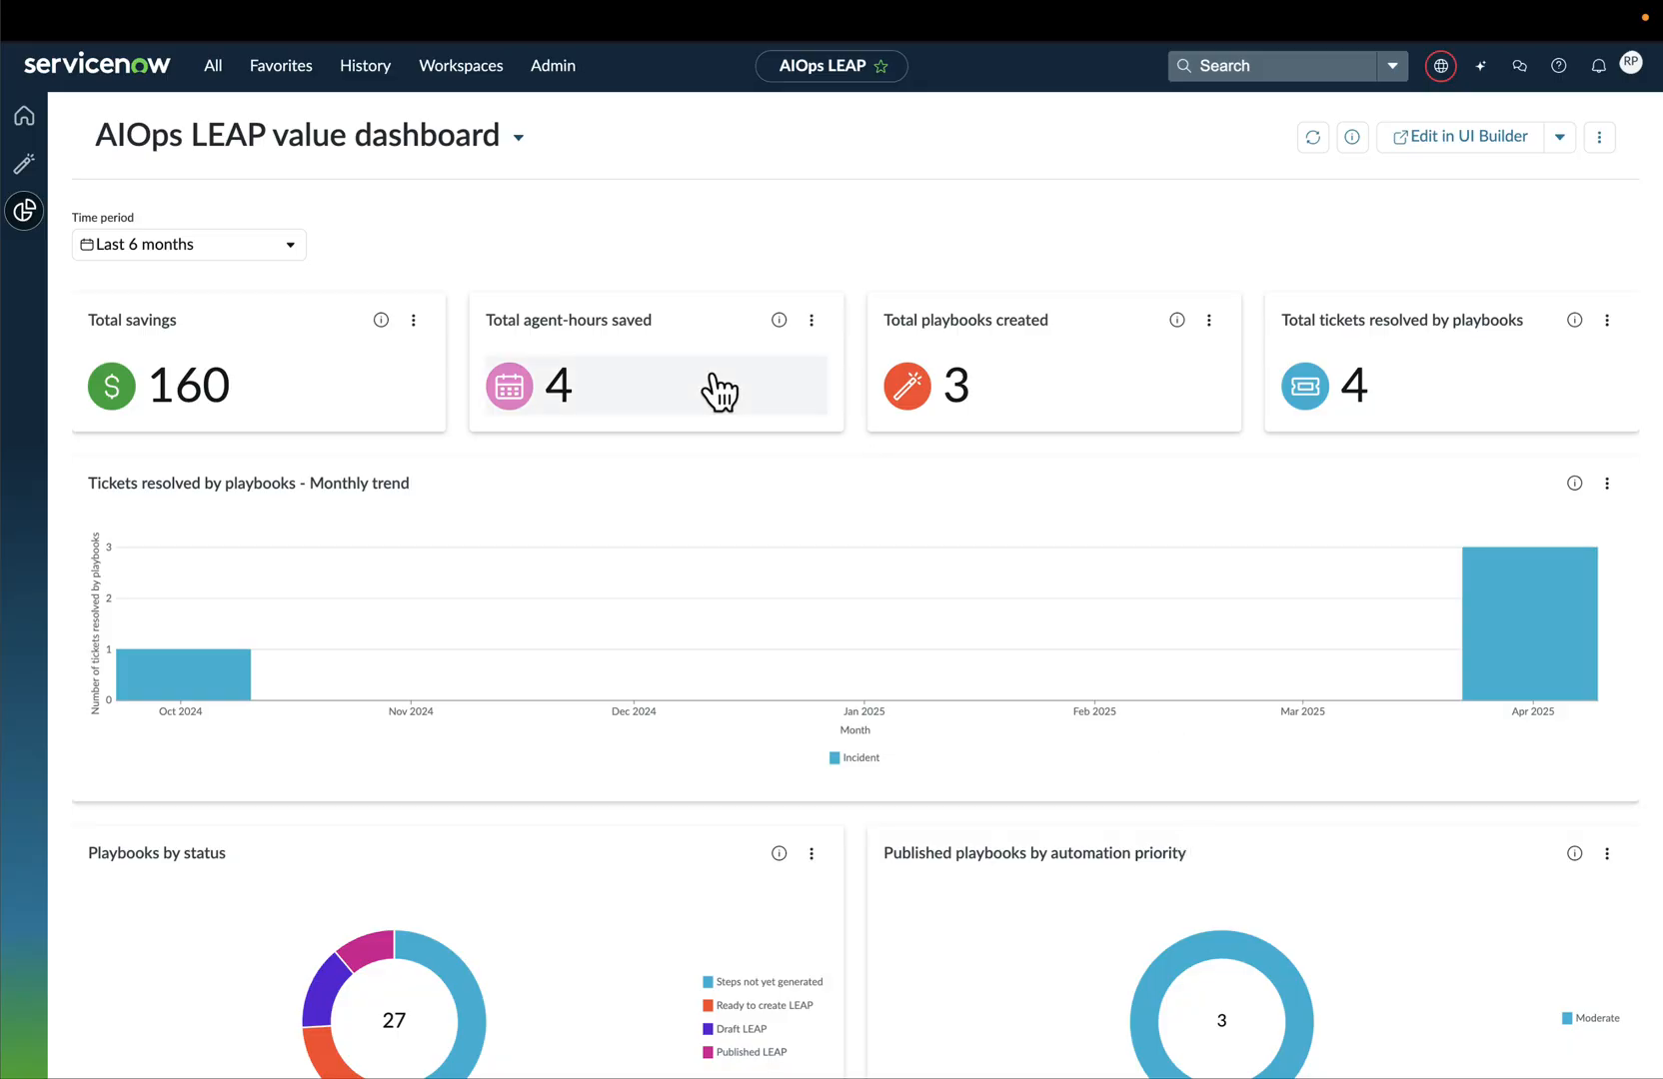
mouse_move(1512, 301)
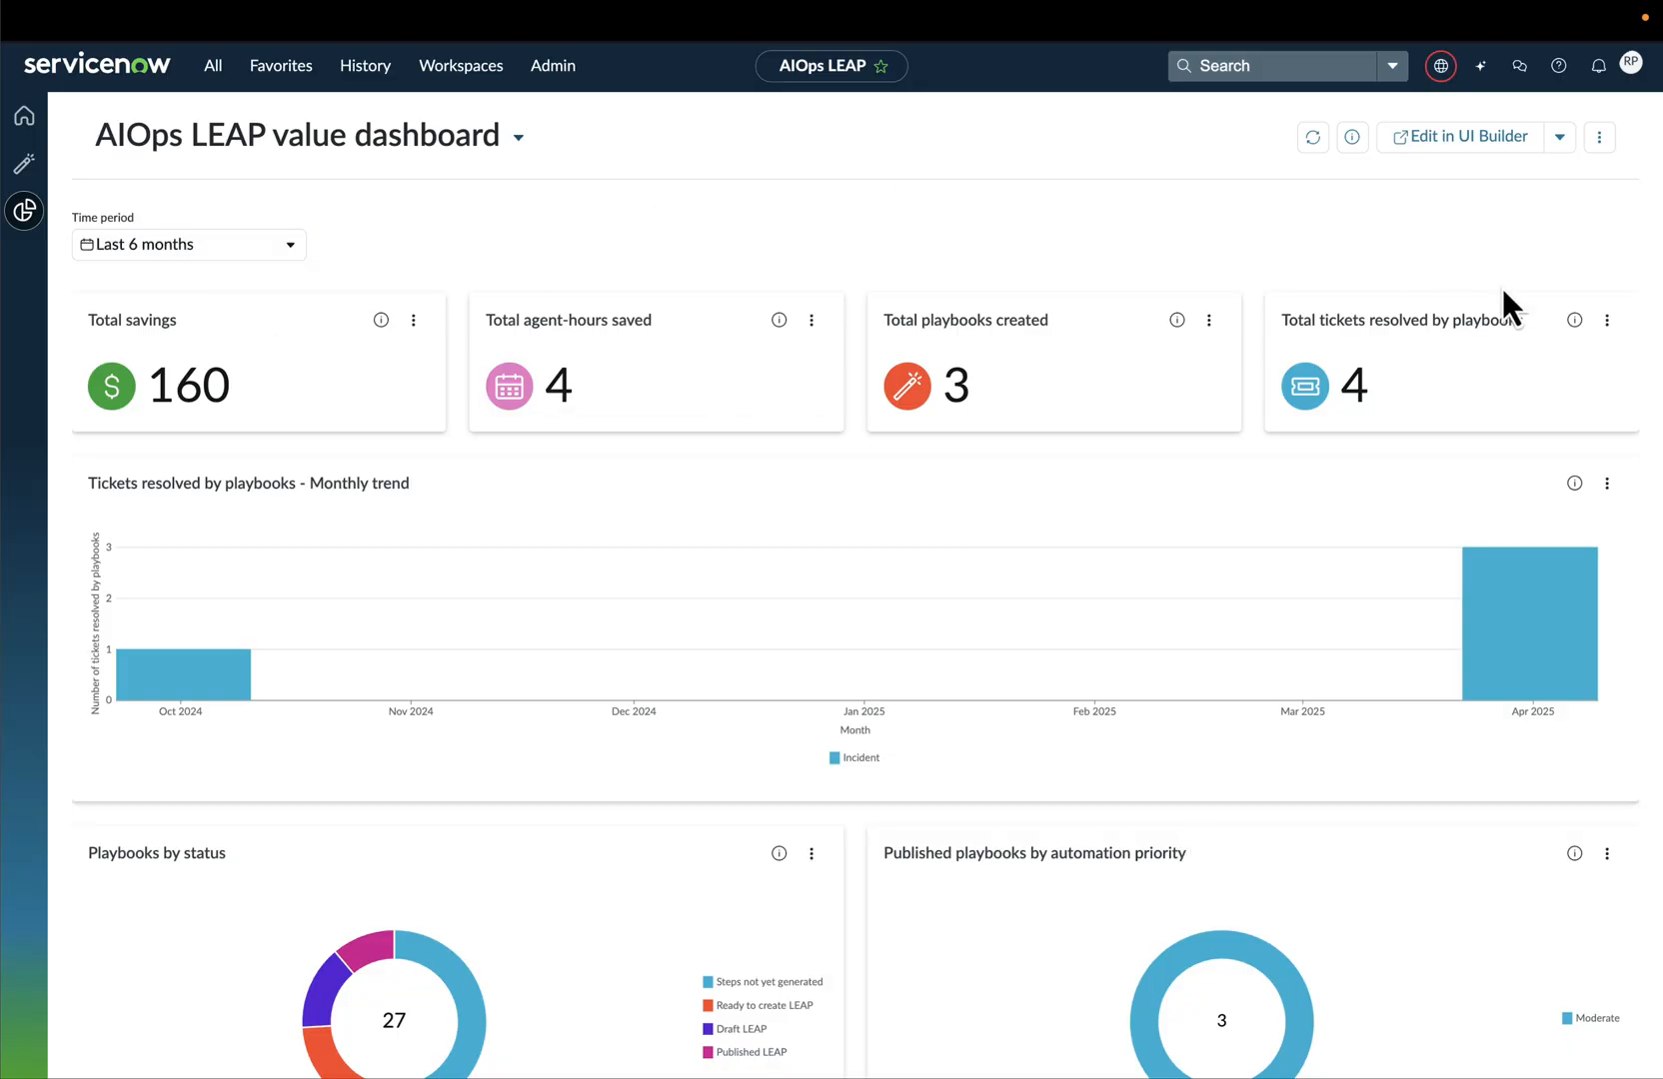
Open the AIOps LEAP value dashboard for editing in UI Builder
click(1459, 137)
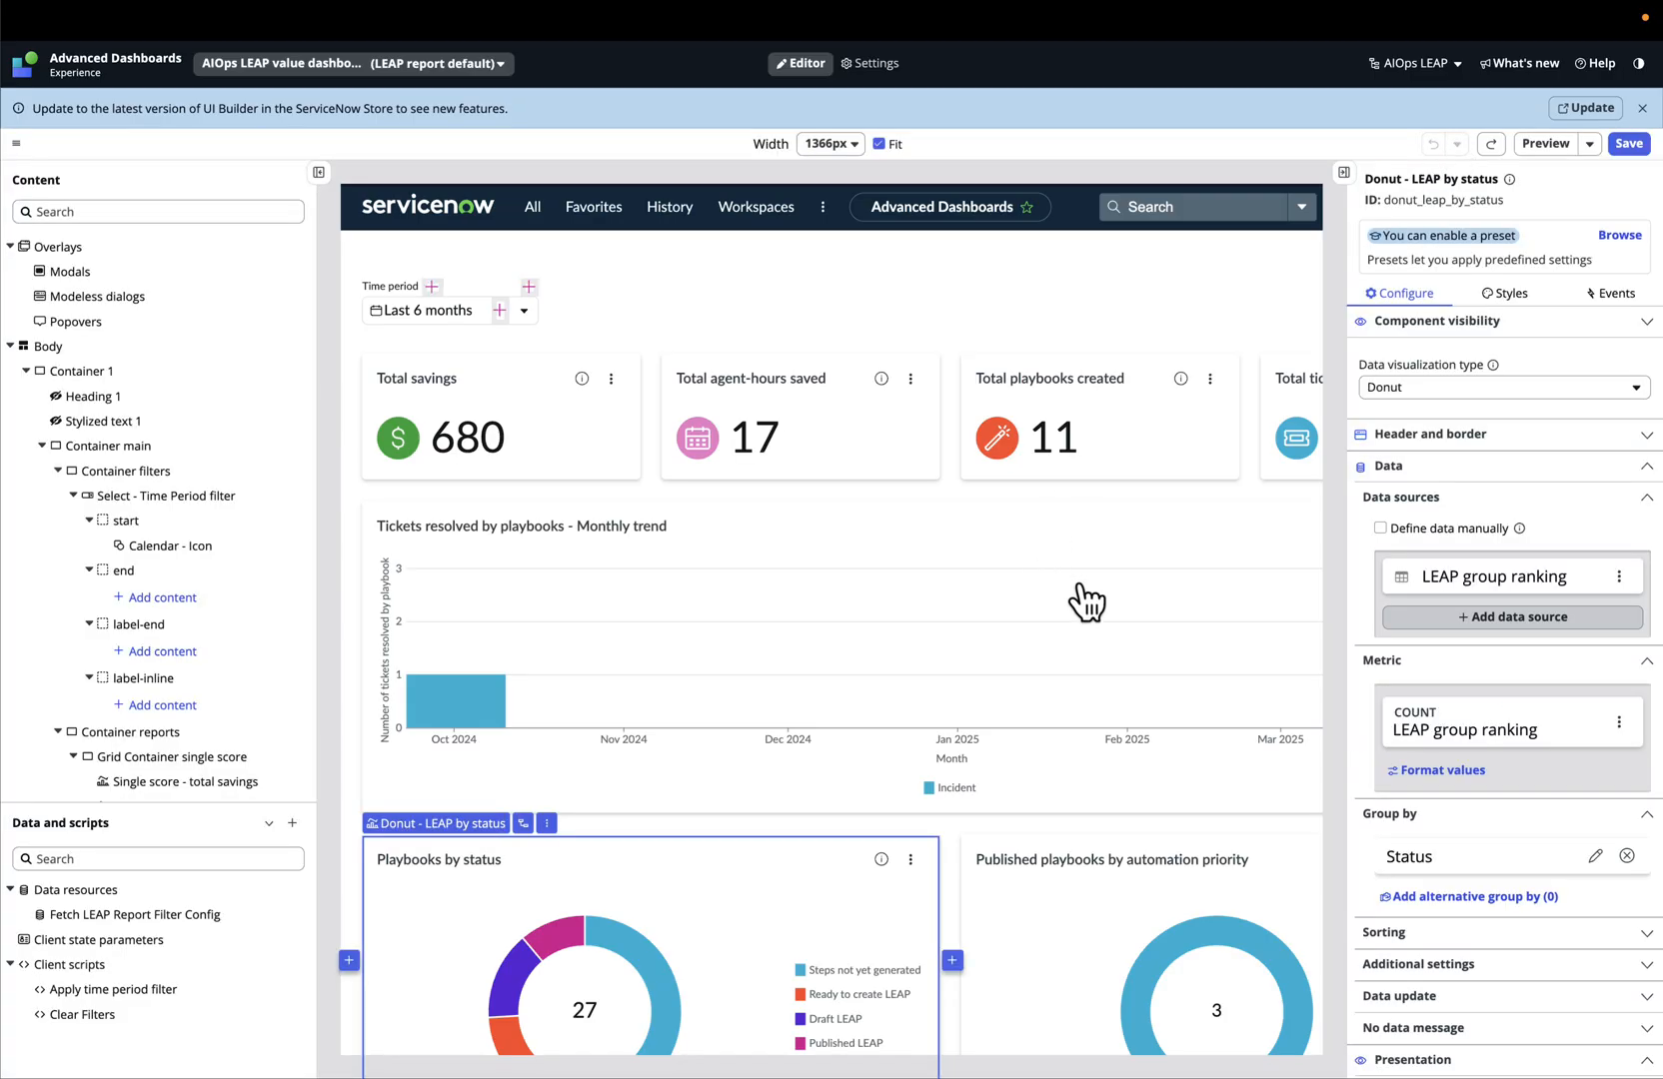
mouse_move(1164, 621)
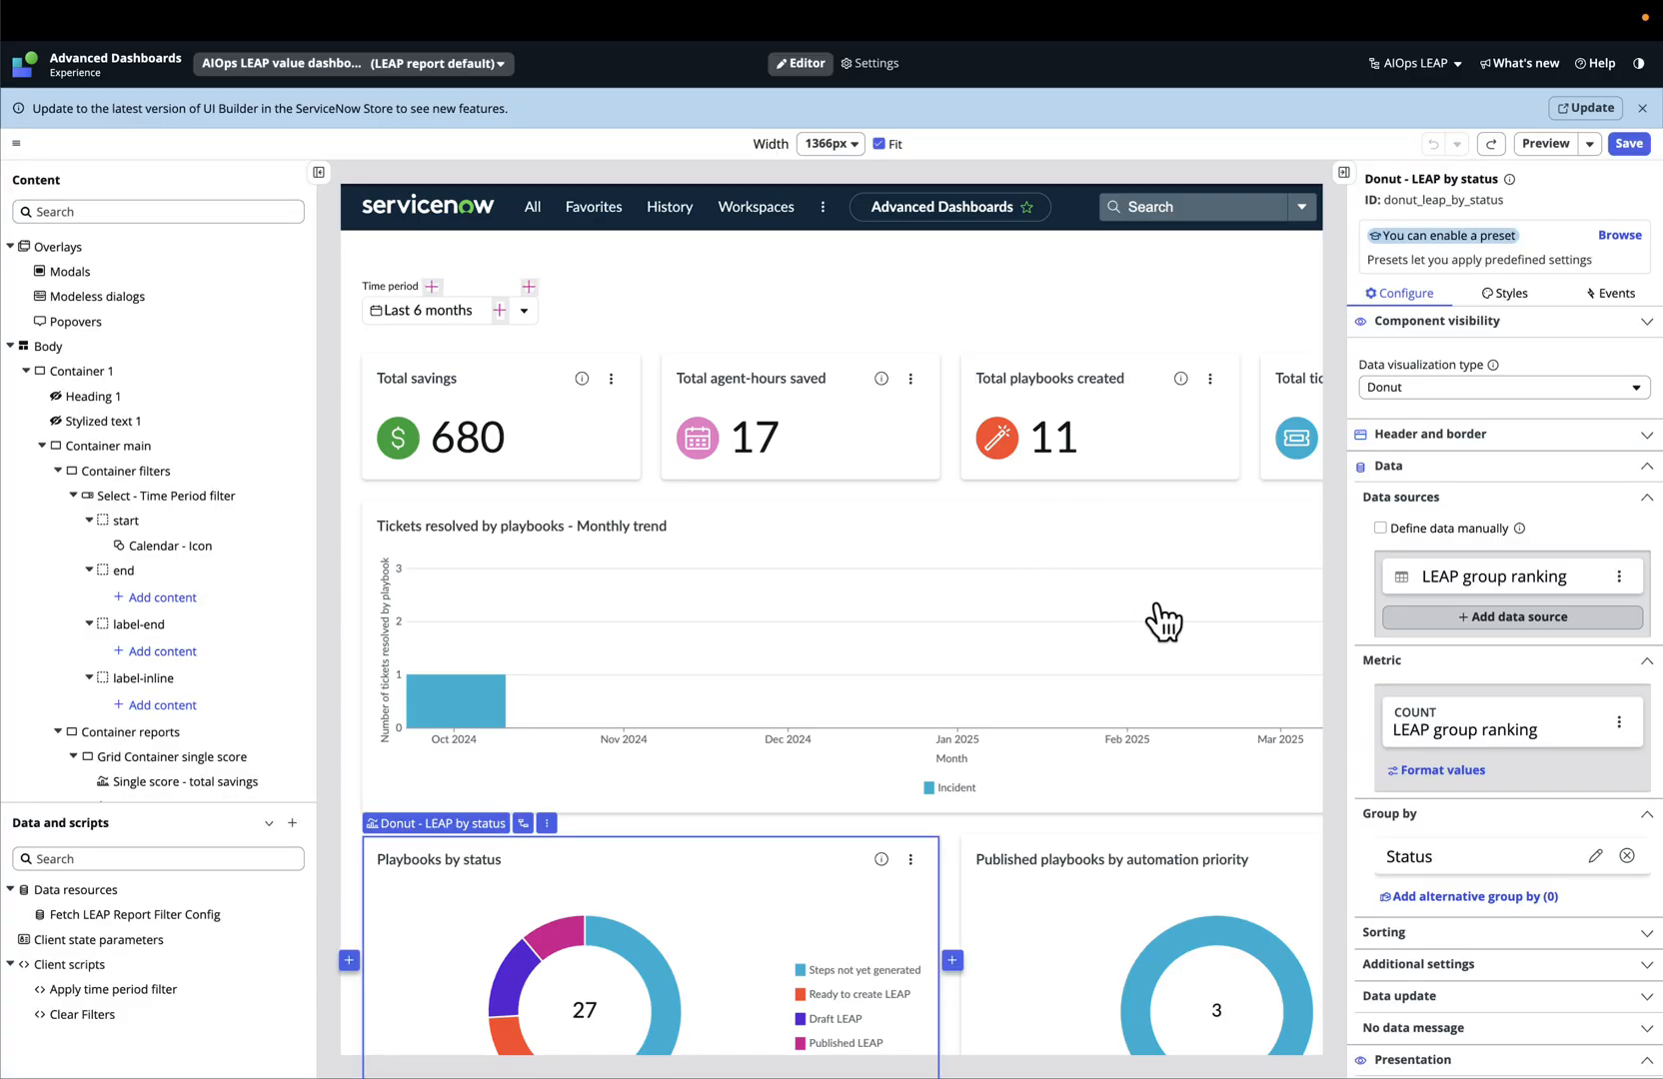